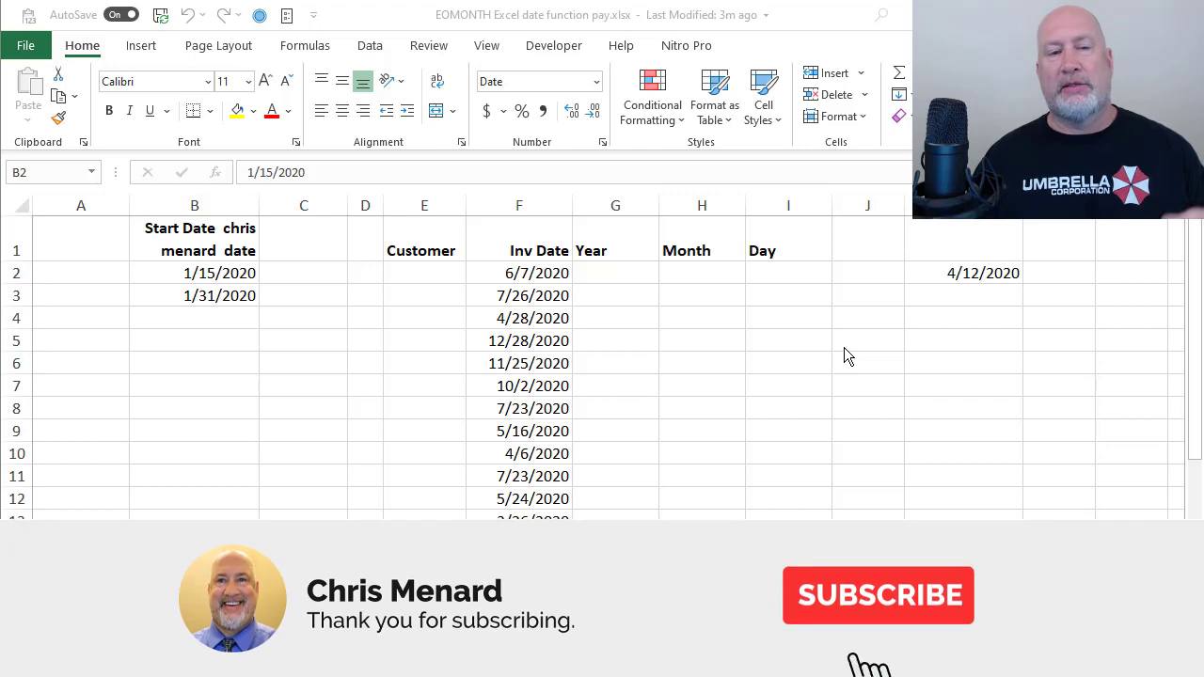
# Step: Enter the date 1/3/2020 and a formula referencing A2
pyautogui.click(876, 595)
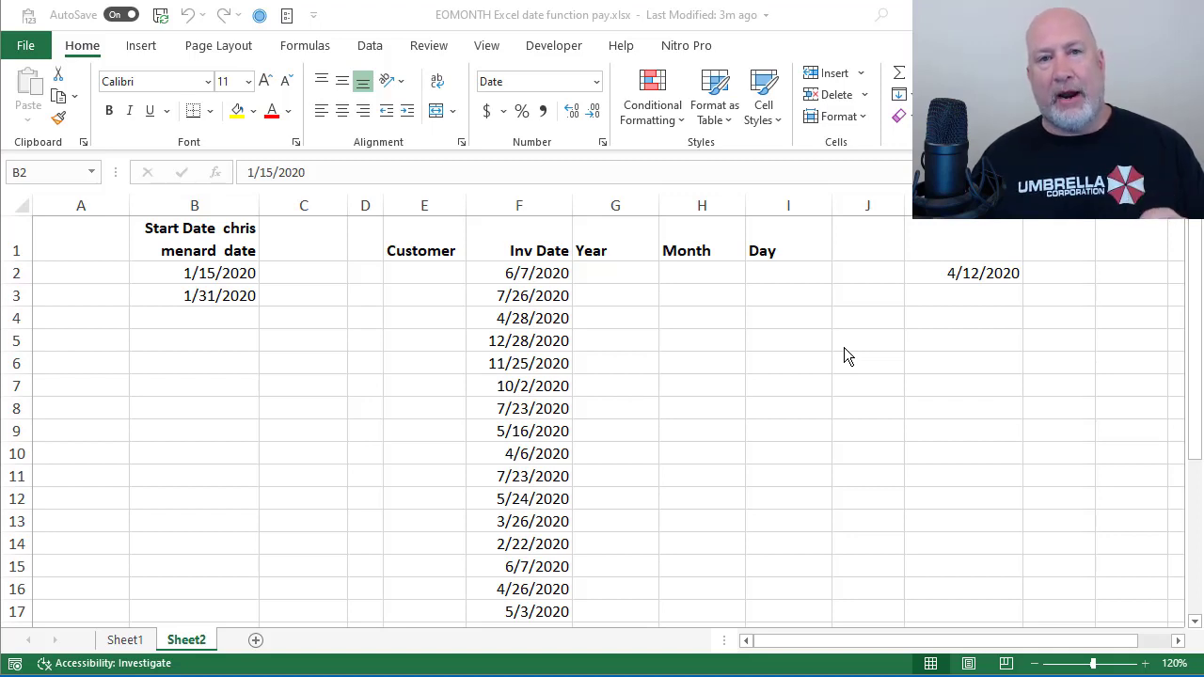
pyautogui.moveTo(241, 335)
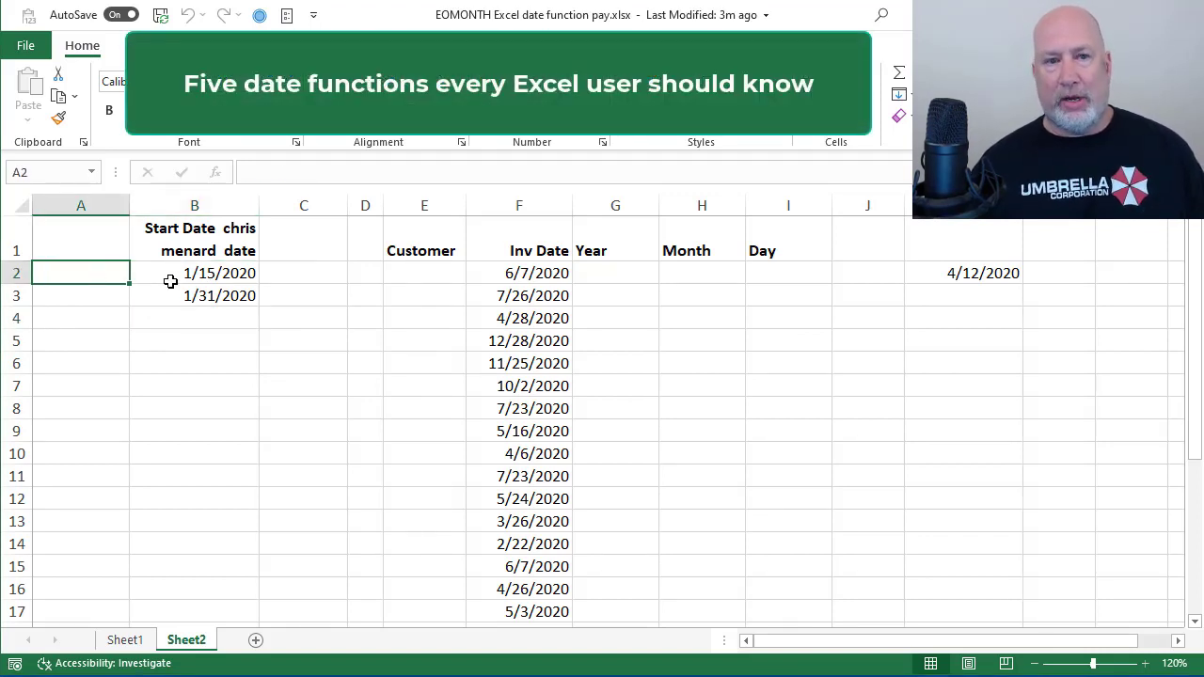
pyautogui.write('1')
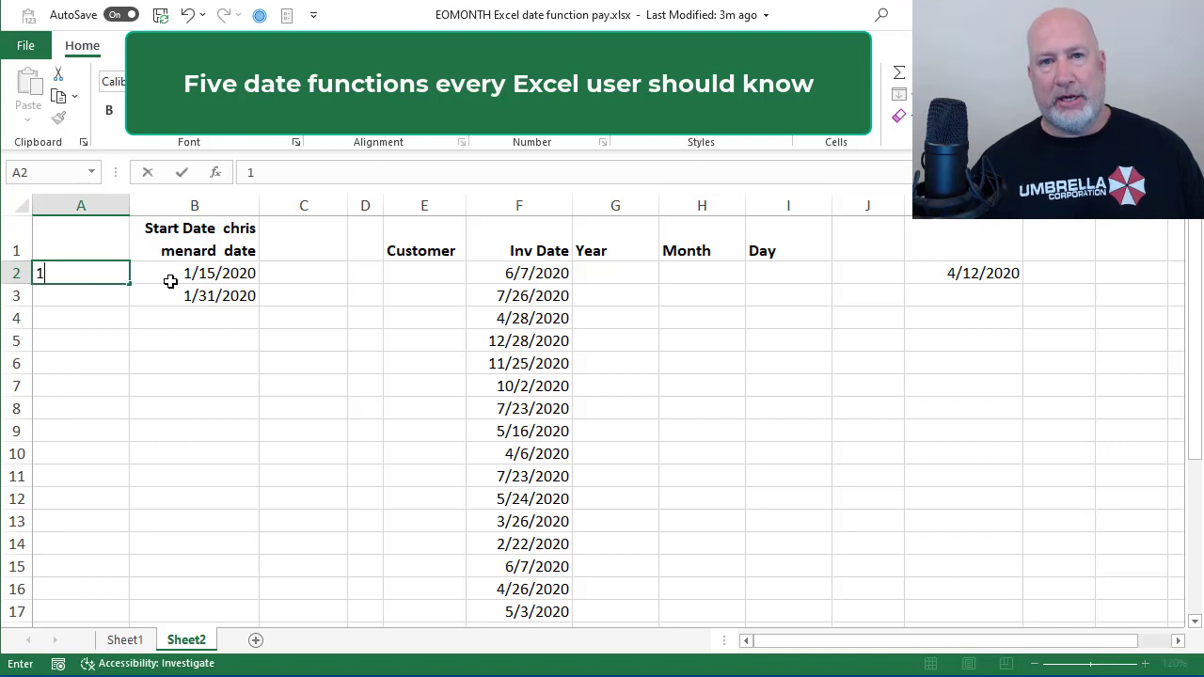
pyautogui.write('/3/')
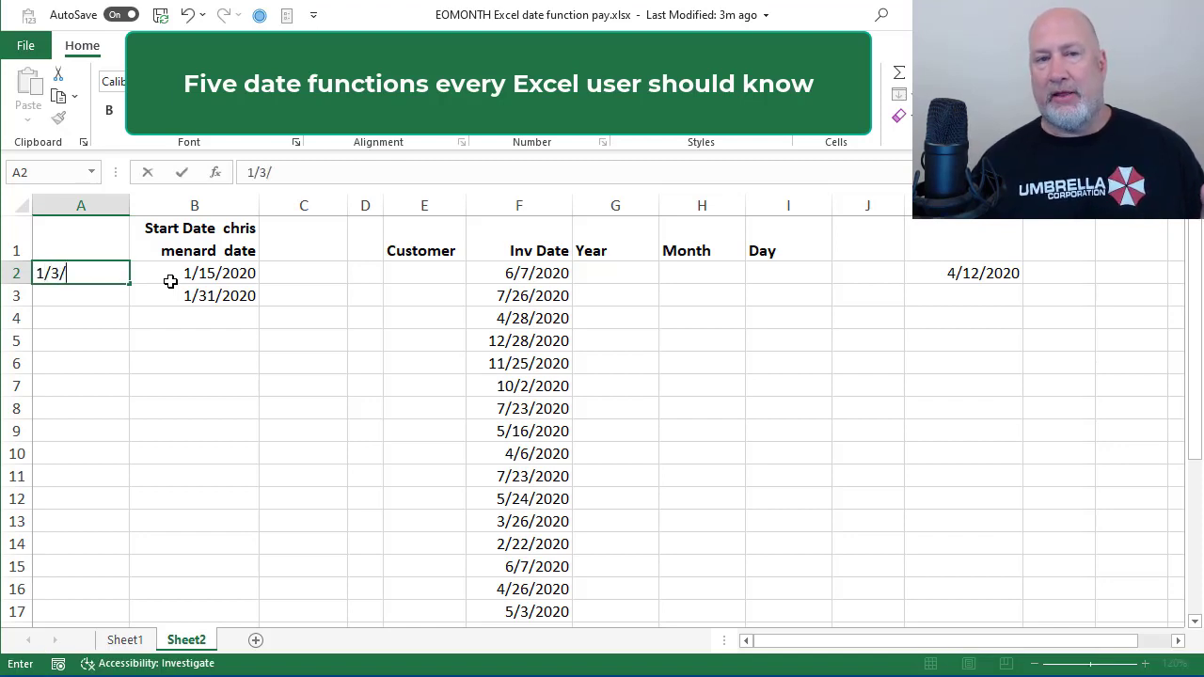
pyautogui.write('2020')
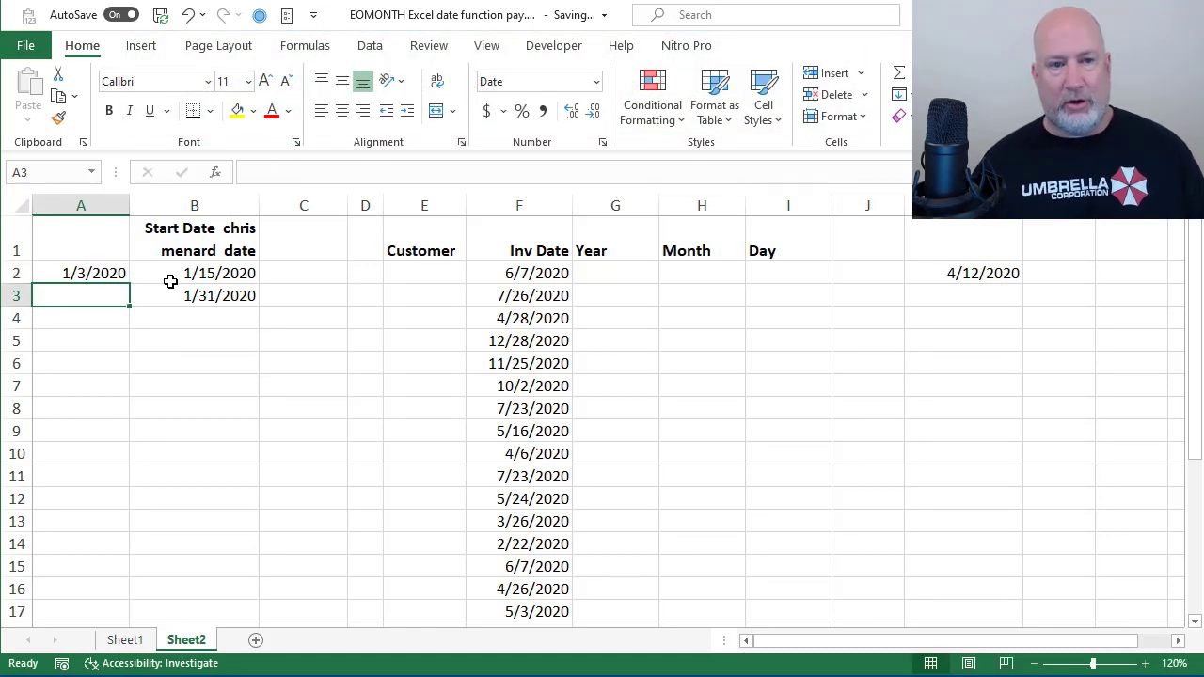
pyautogui.write('=A2')
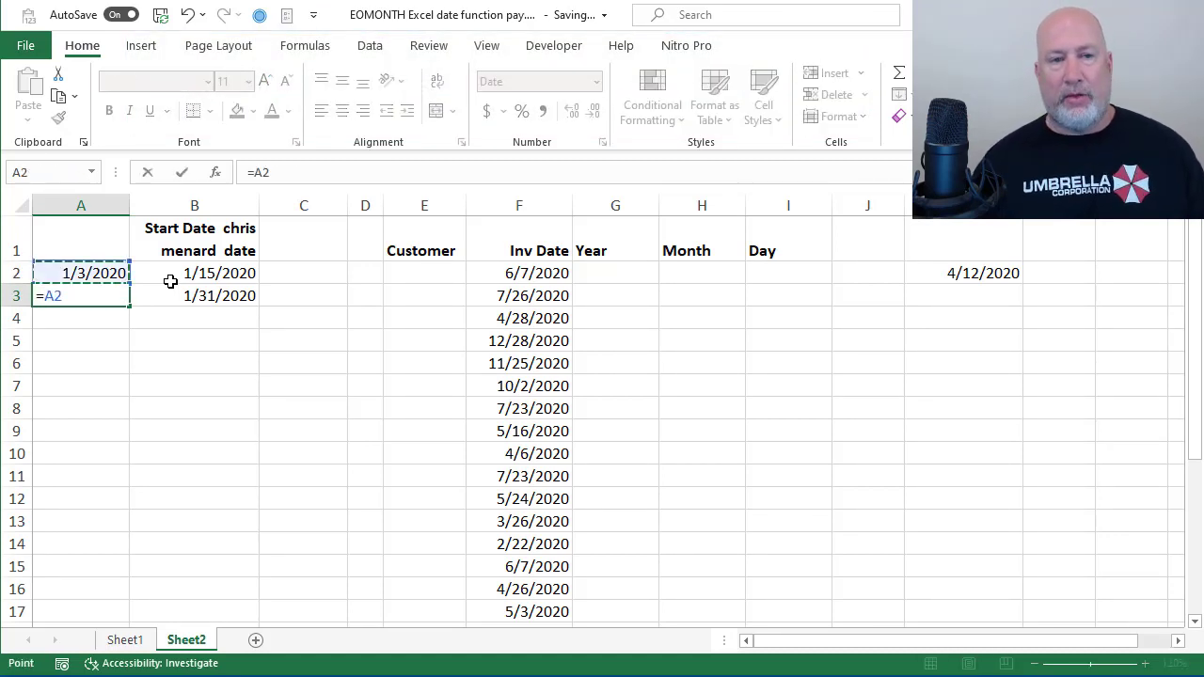
pyautogui.press('enter')
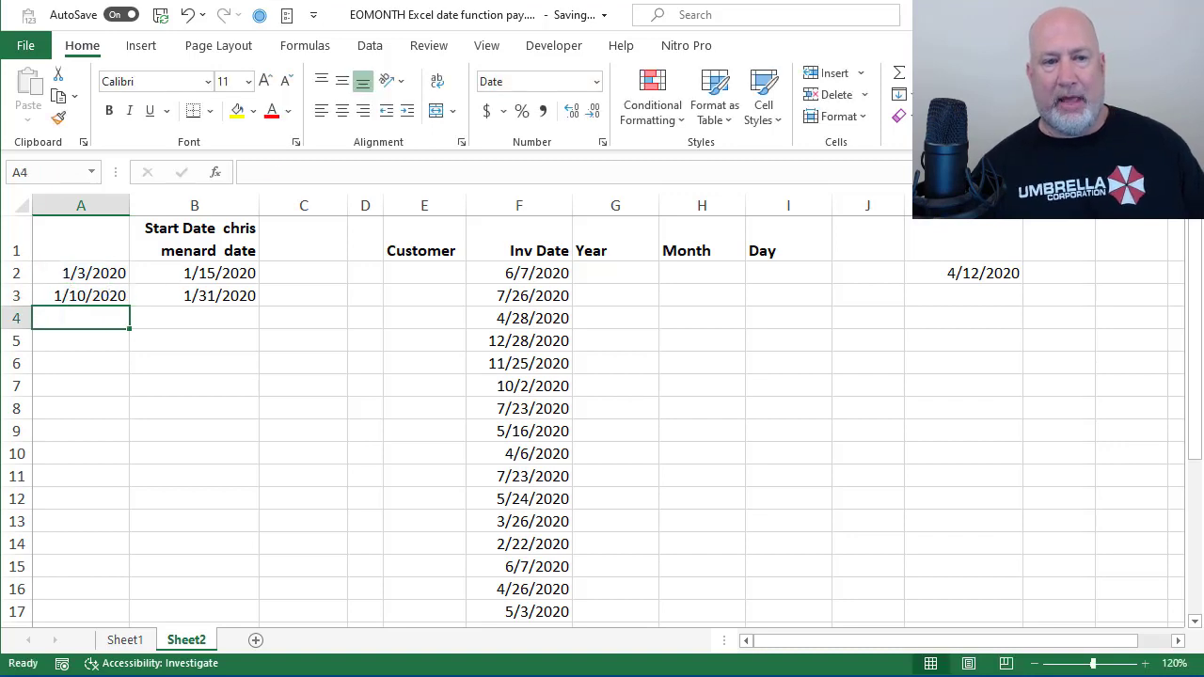
# Step: Copy the formula down to row 10 and enter the date 2/15
pyautogui.click(81, 295)
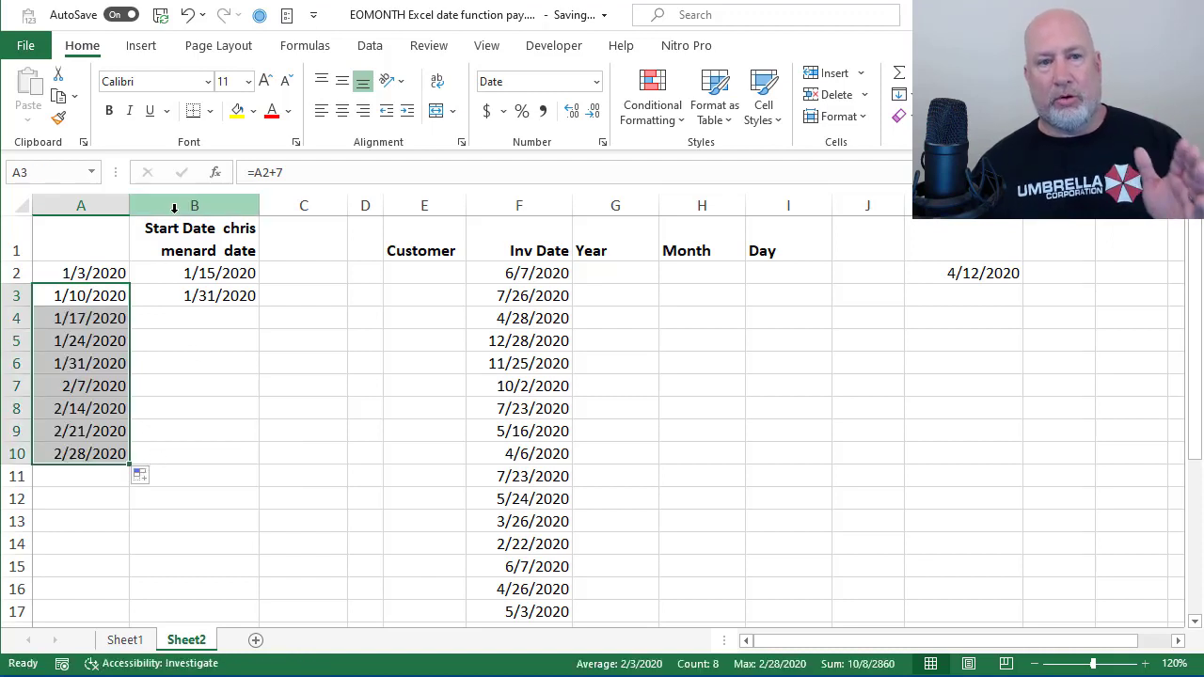
pyautogui.moveTo(267, 205)
pyautogui.write('14')
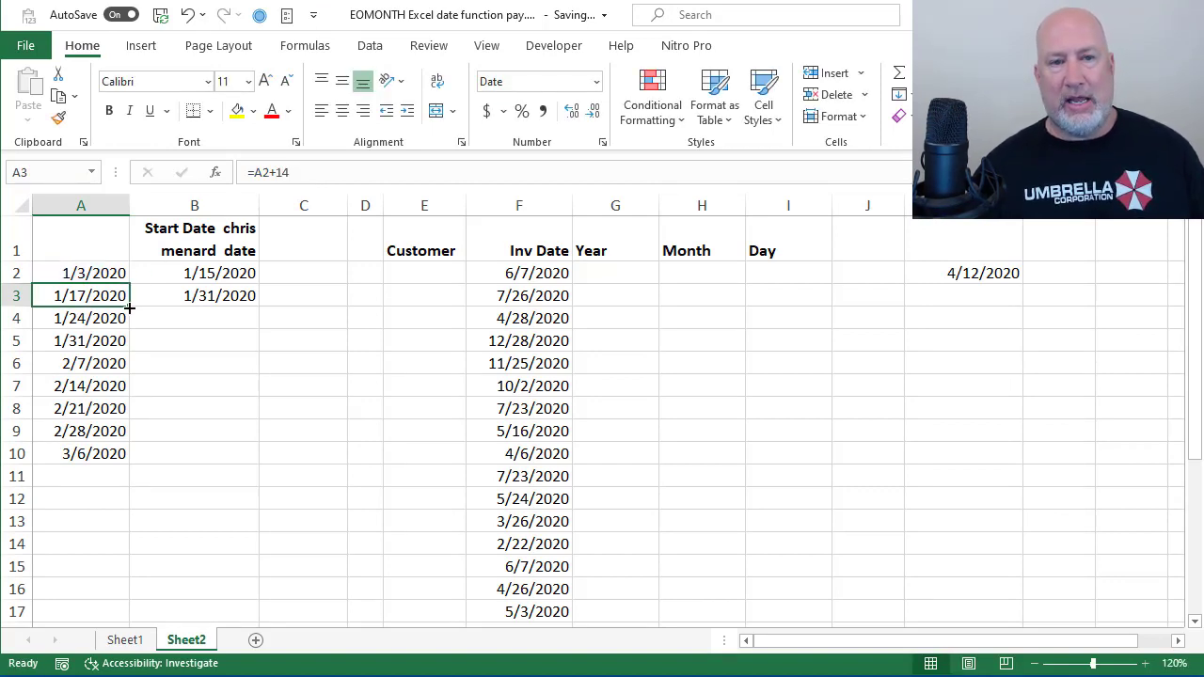
pyautogui.moveTo(130, 295); pyautogui.dragTo(129, 453)
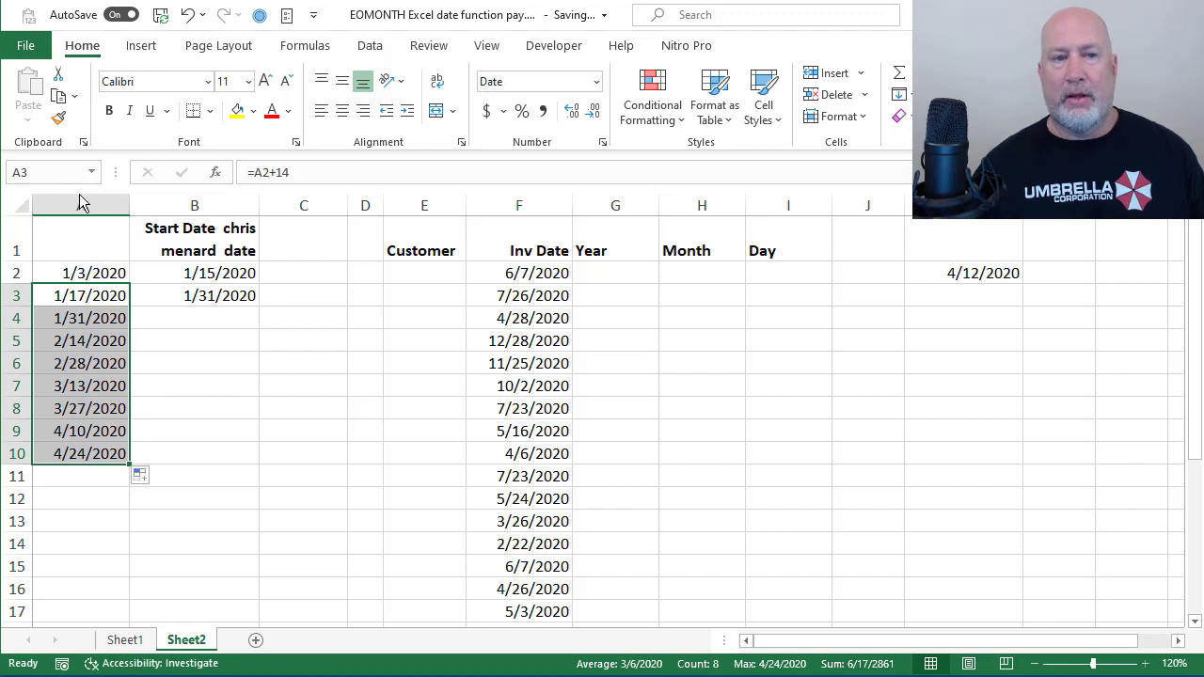
pyautogui.click(81, 205)
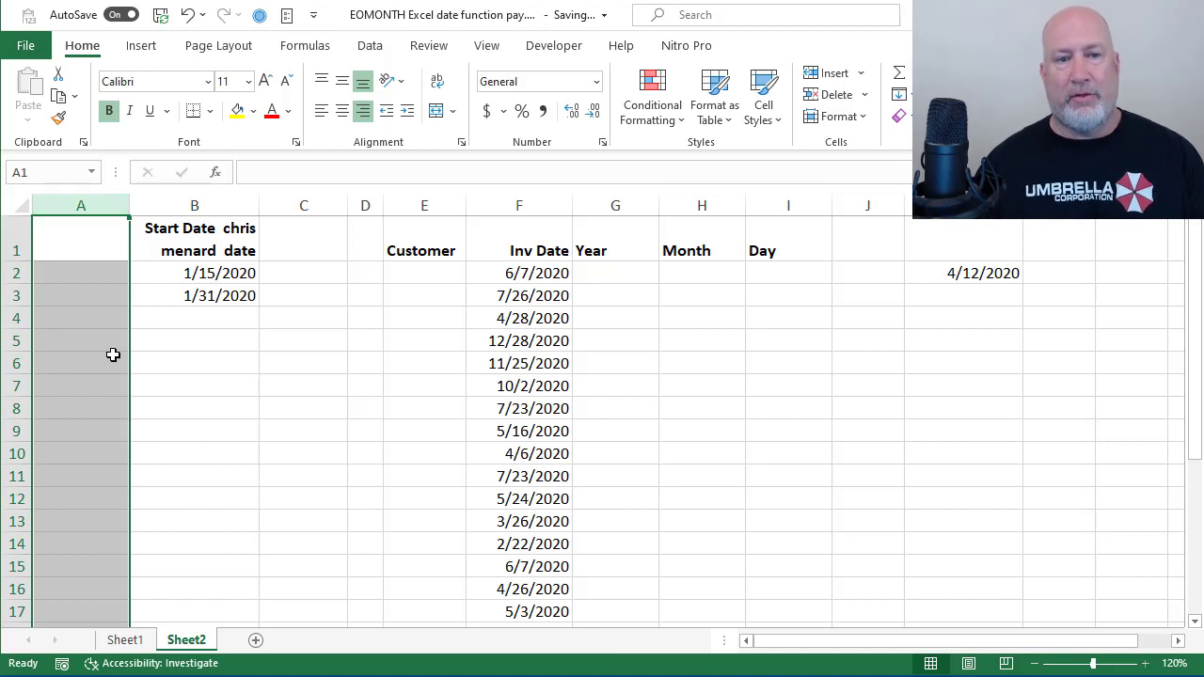
pyautogui.write('2')
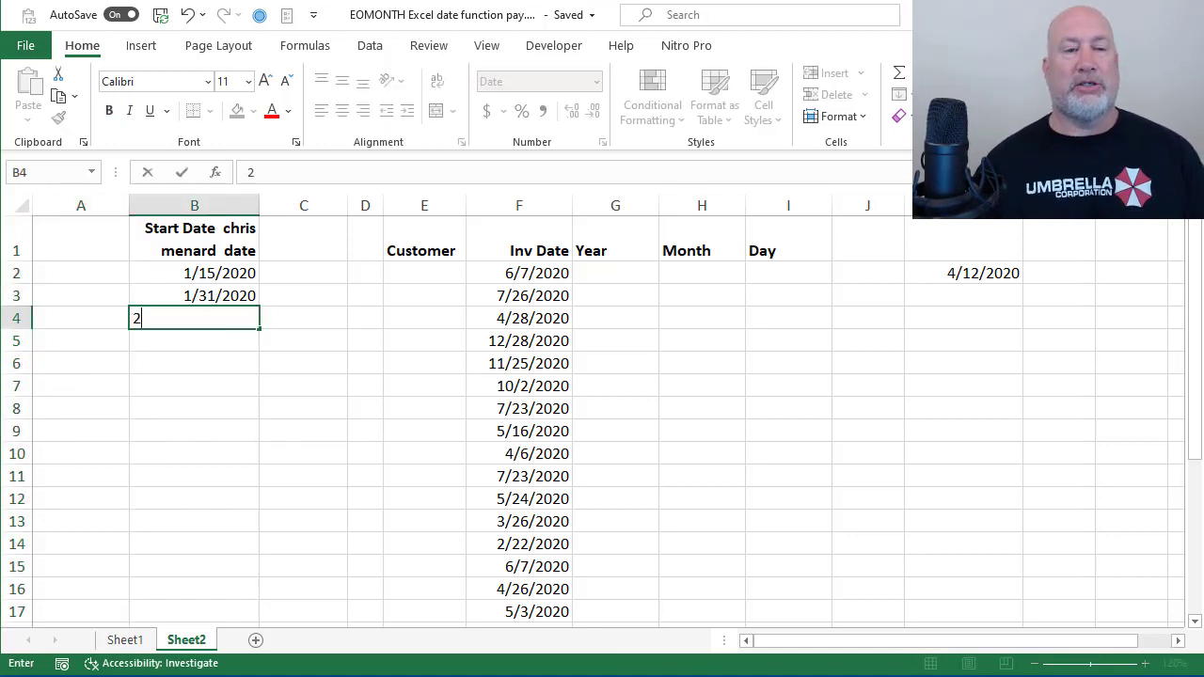
pyautogui.write('/15/2020')
pyautogui.click(194, 341)
pyautogui.write('2/28/2020')
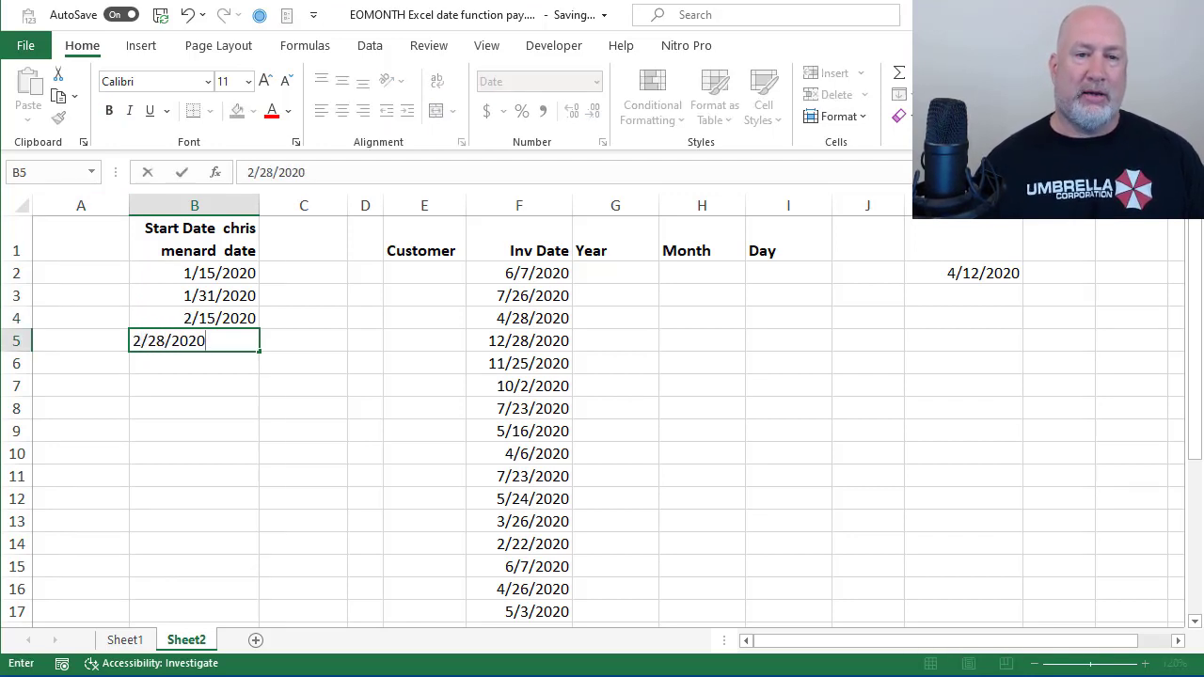
pyautogui.press('enter')
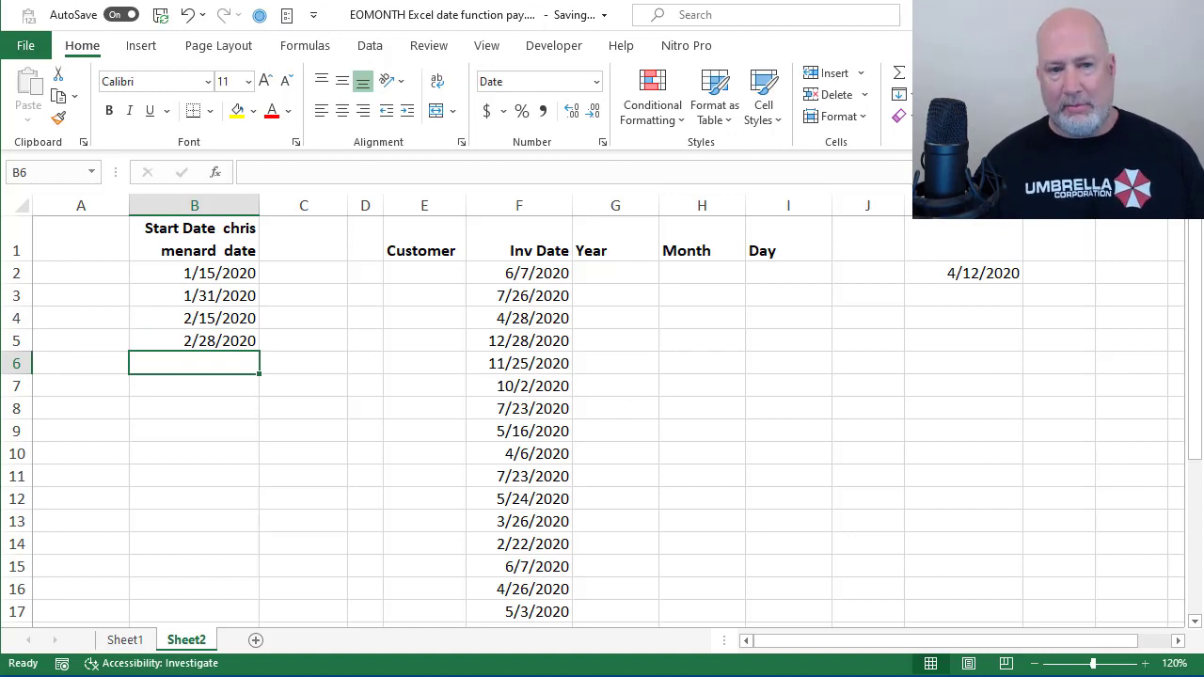
# Step: In G2 show the invoice year with =YEAR(F2), testing it with 1/3/2021, then move to H2
pyautogui.click(196, 317)
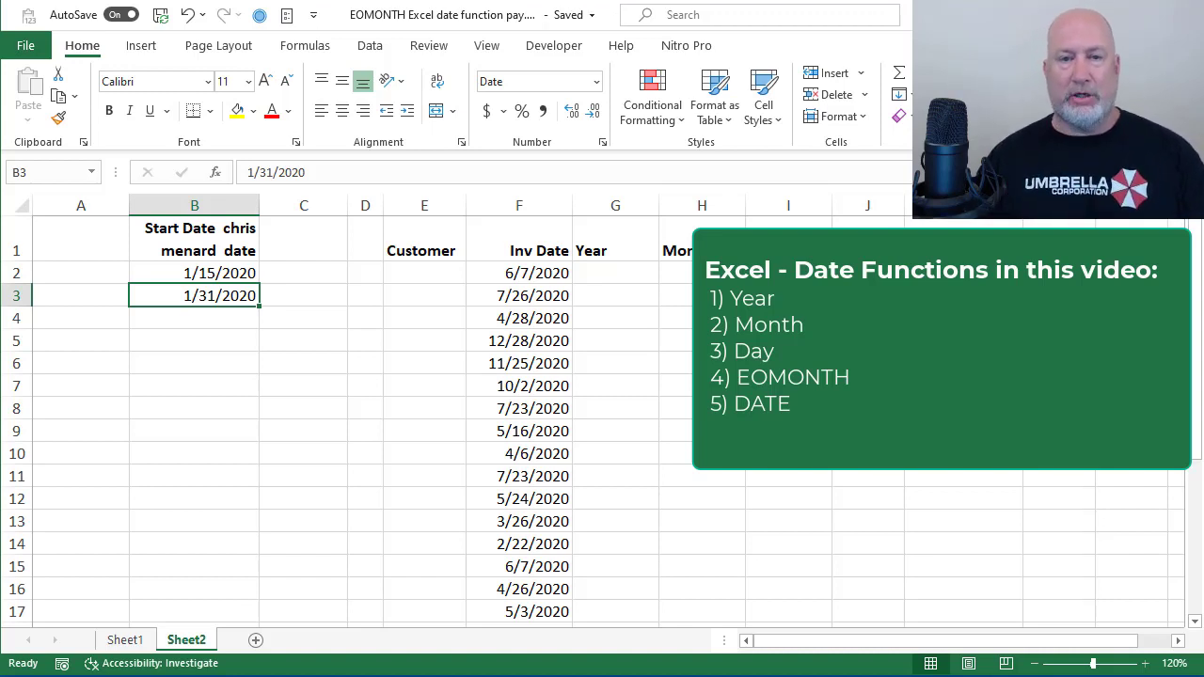
pyautogui.click(426, 251)
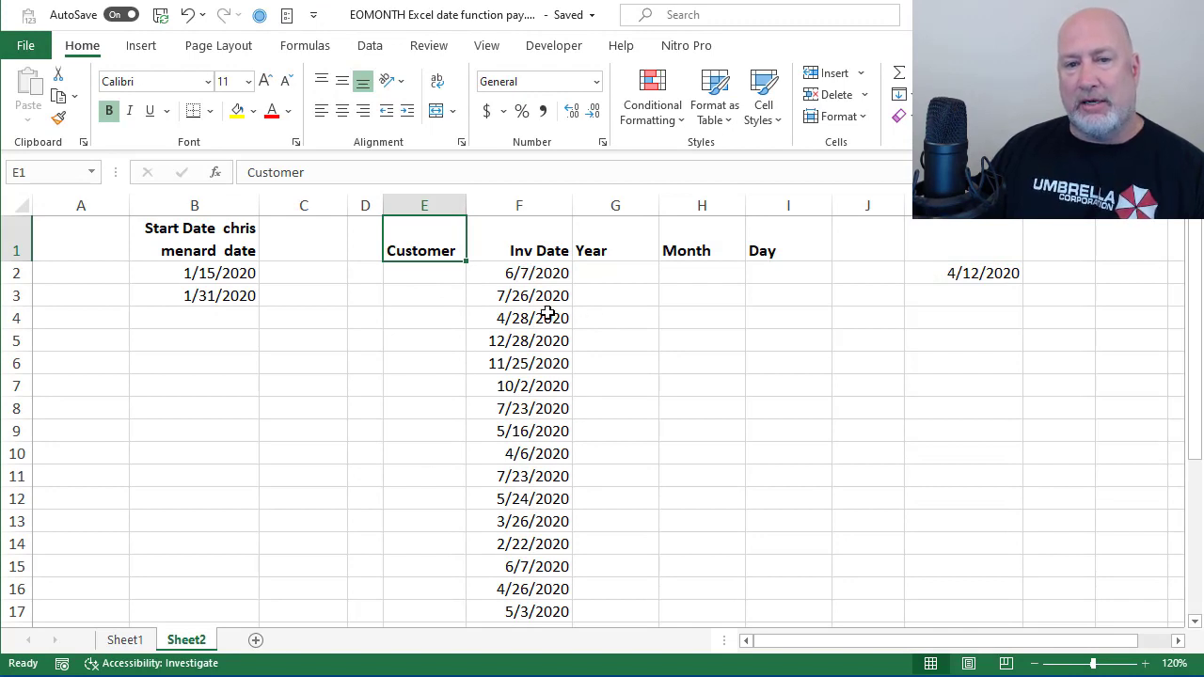
pyautogui.click(532, 295)
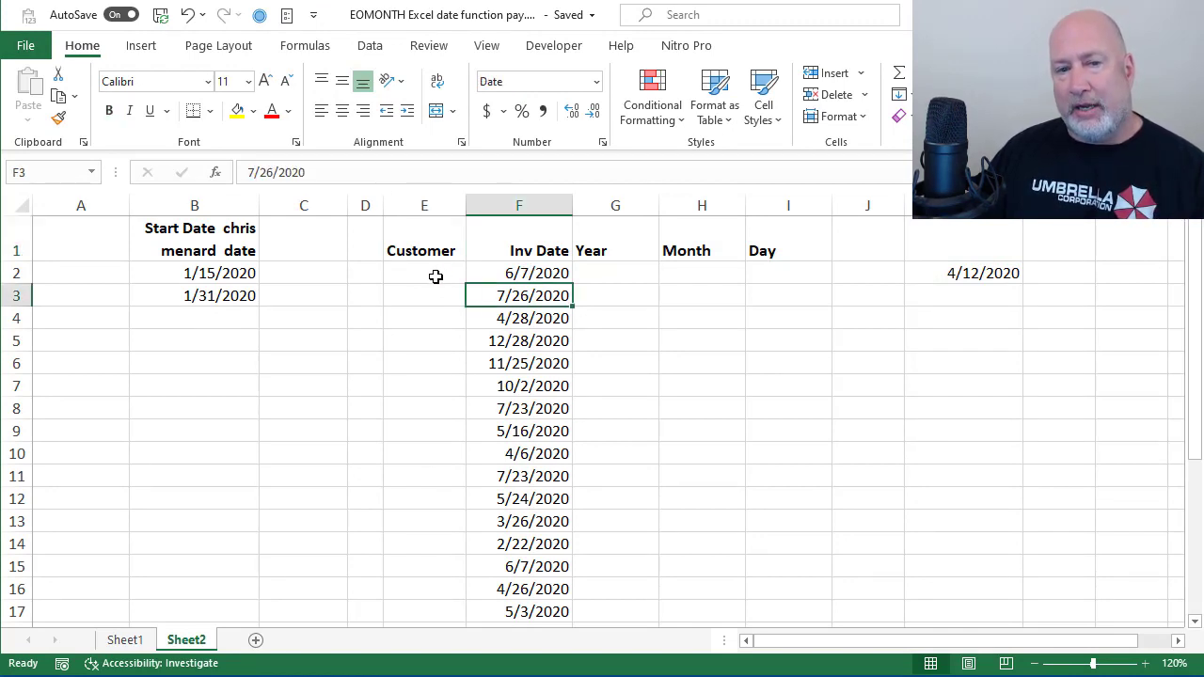
pyautogui.click(616, 273)
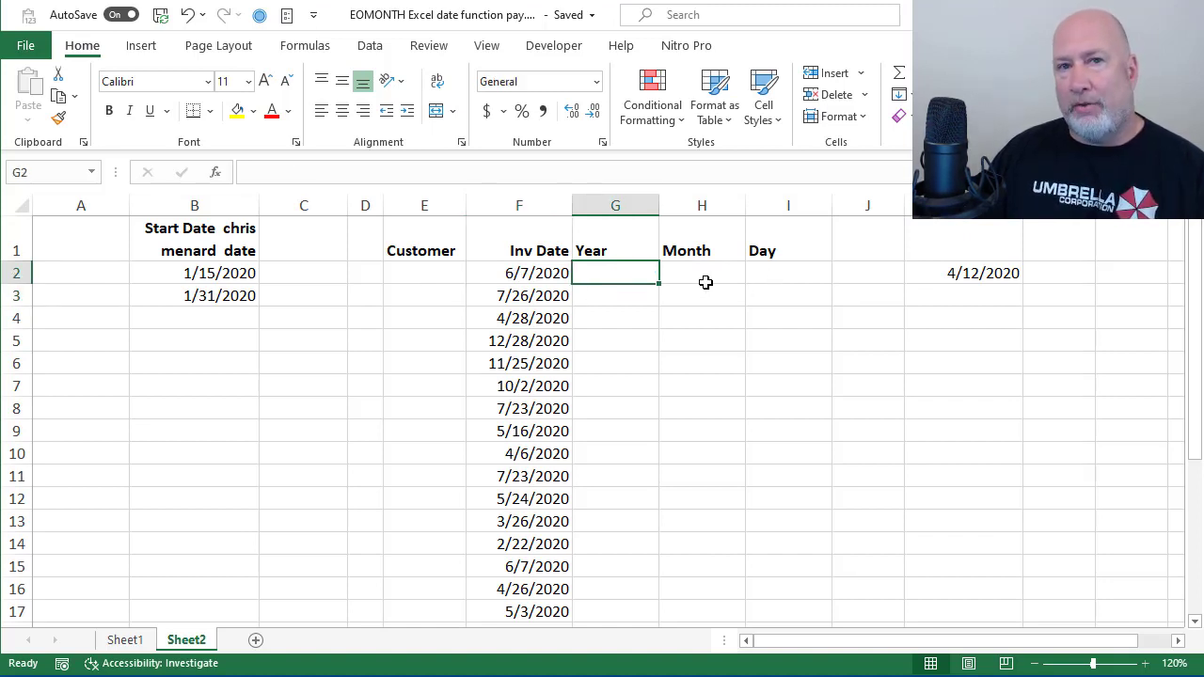
pyautogui.moveTo(926, 557)
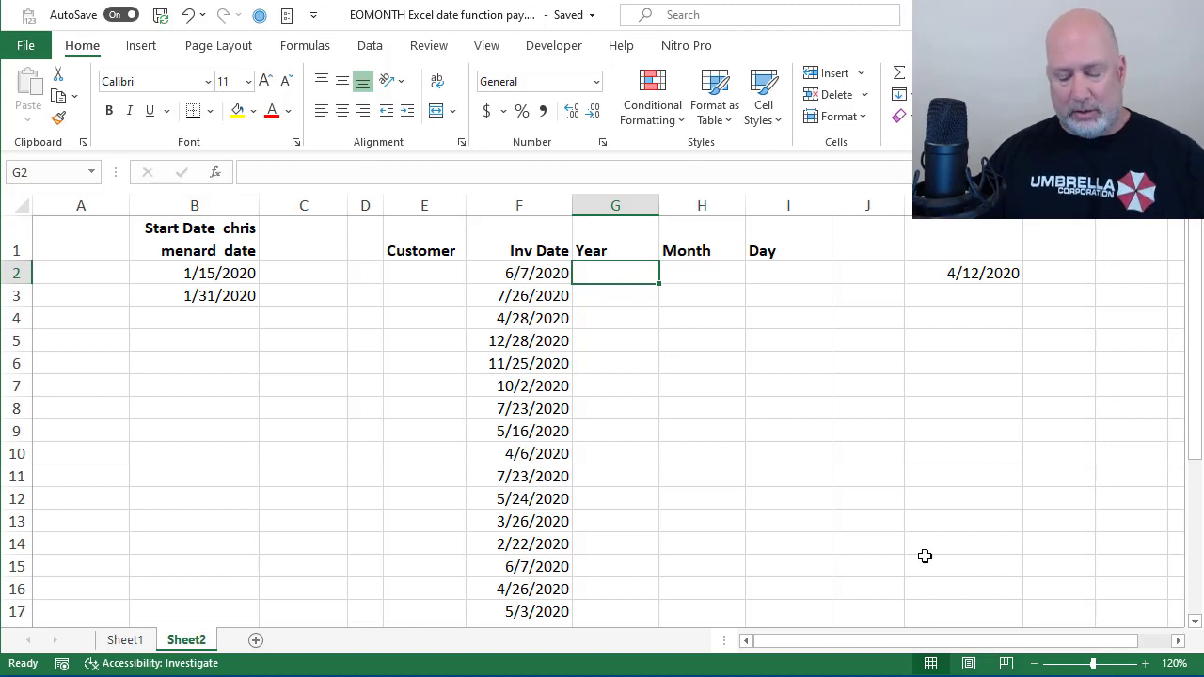
pyautogui.write('=')
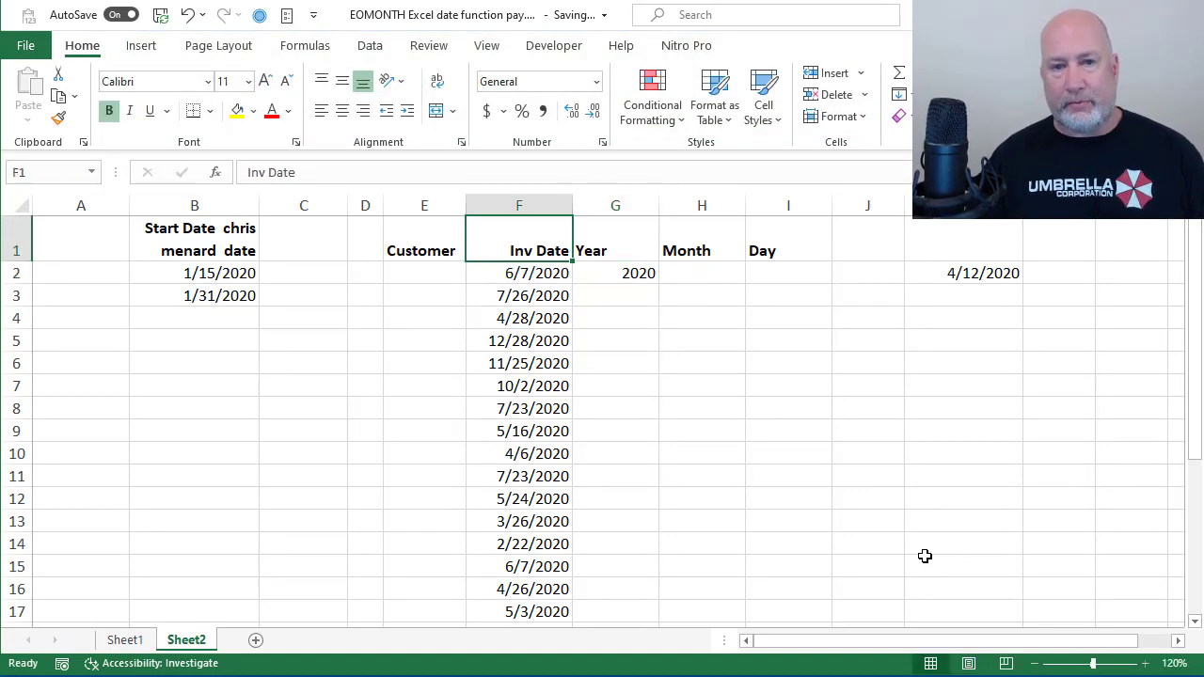
pyautogui.write('1/3/202')
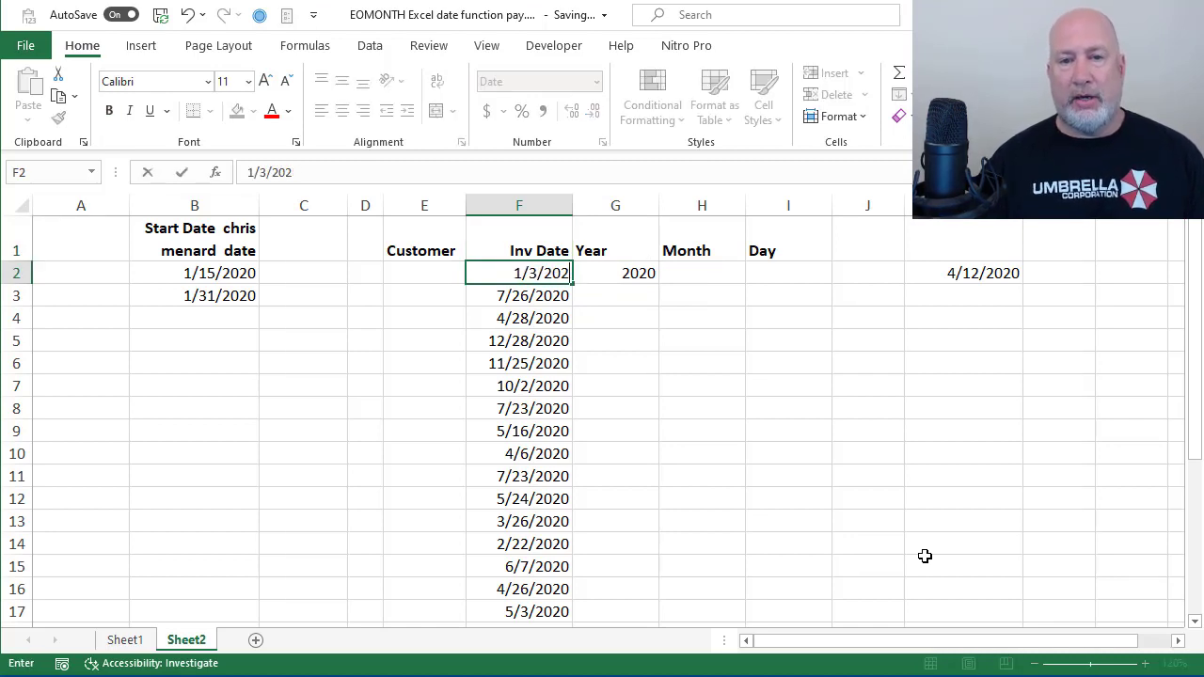
pyautogui.write('1/3/2021')
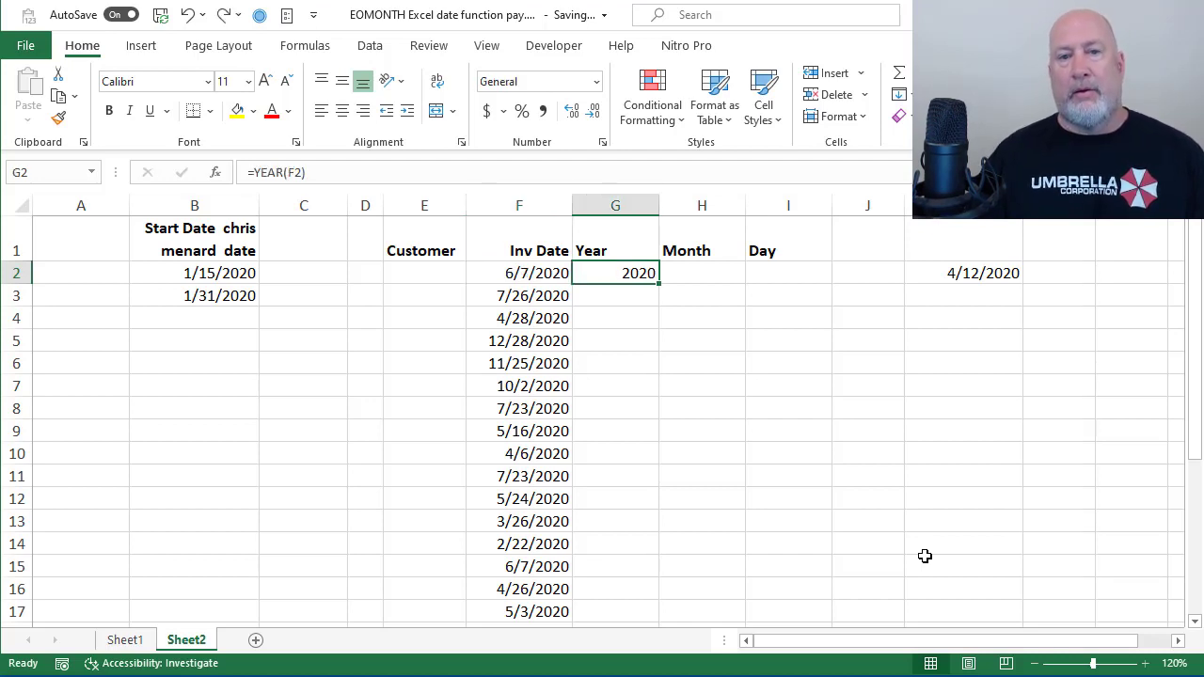
pyautogui.click(702, 273)
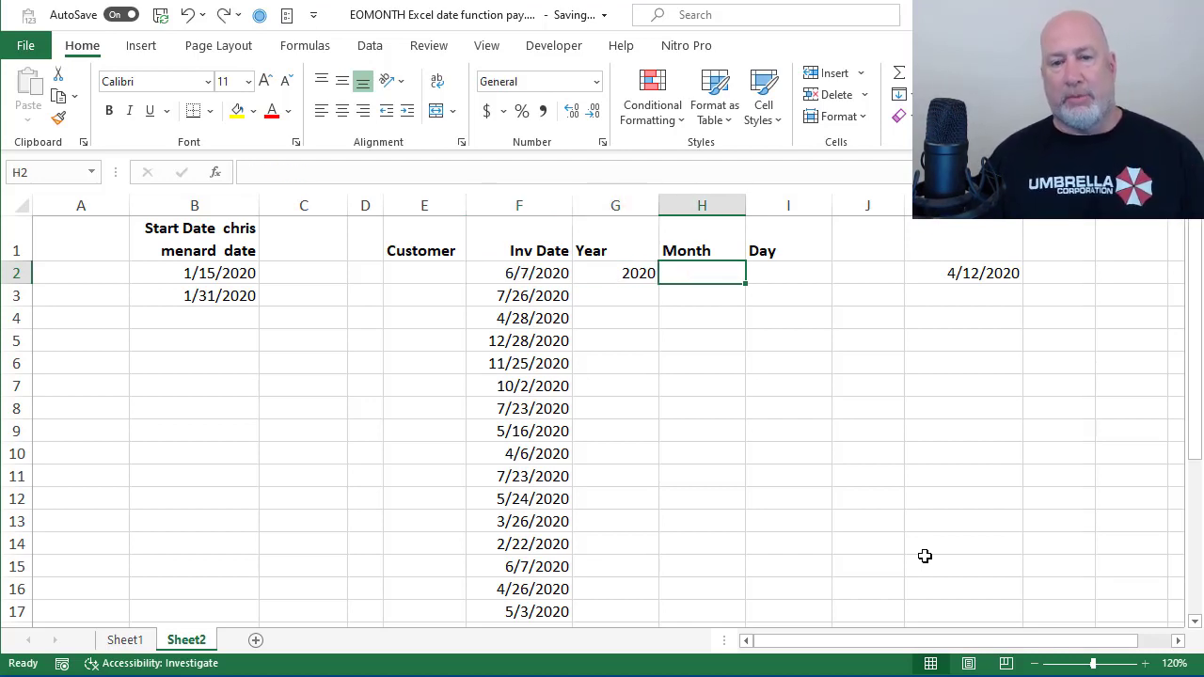
# Step: Enter =MONTH(F2) and =DAY(F2) beside the year result
pyautogui.write('=month')
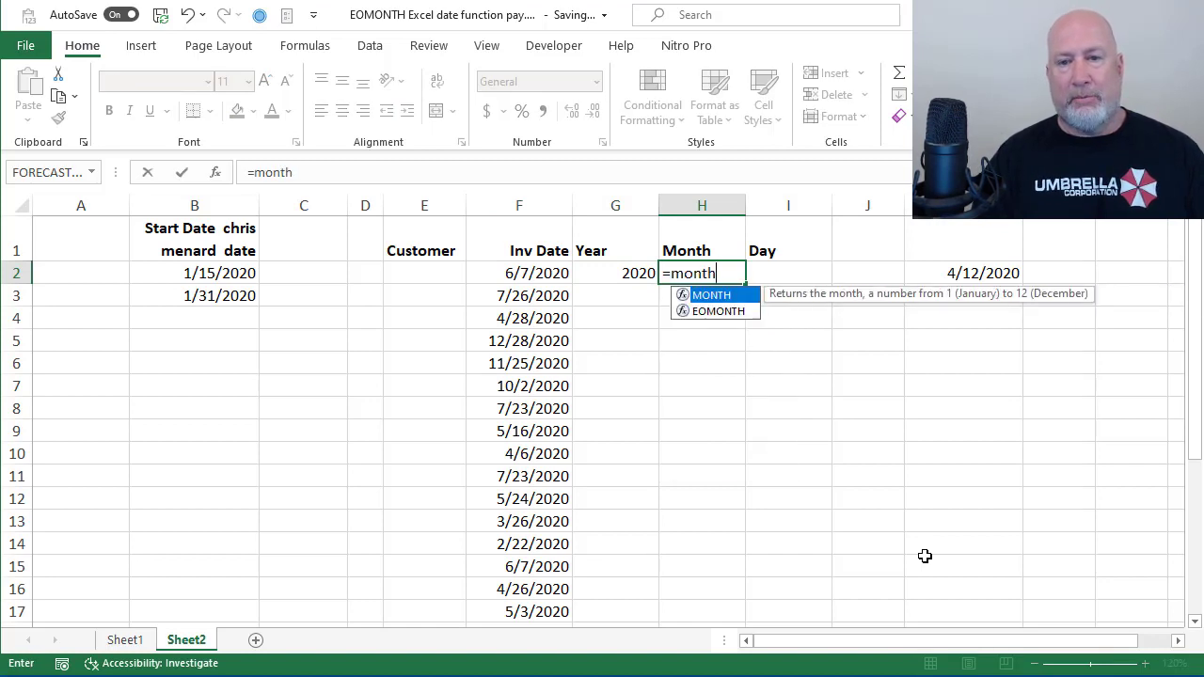
pyautogui.click(520, 273)
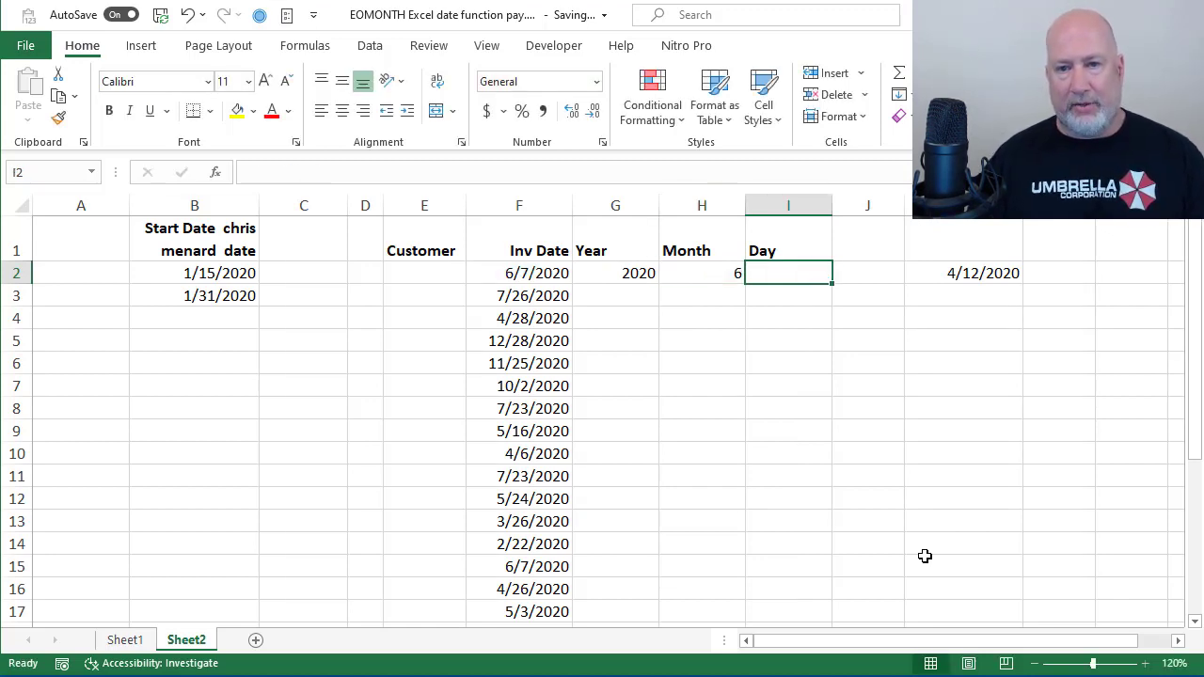
pyautogui.write('=DAY(')
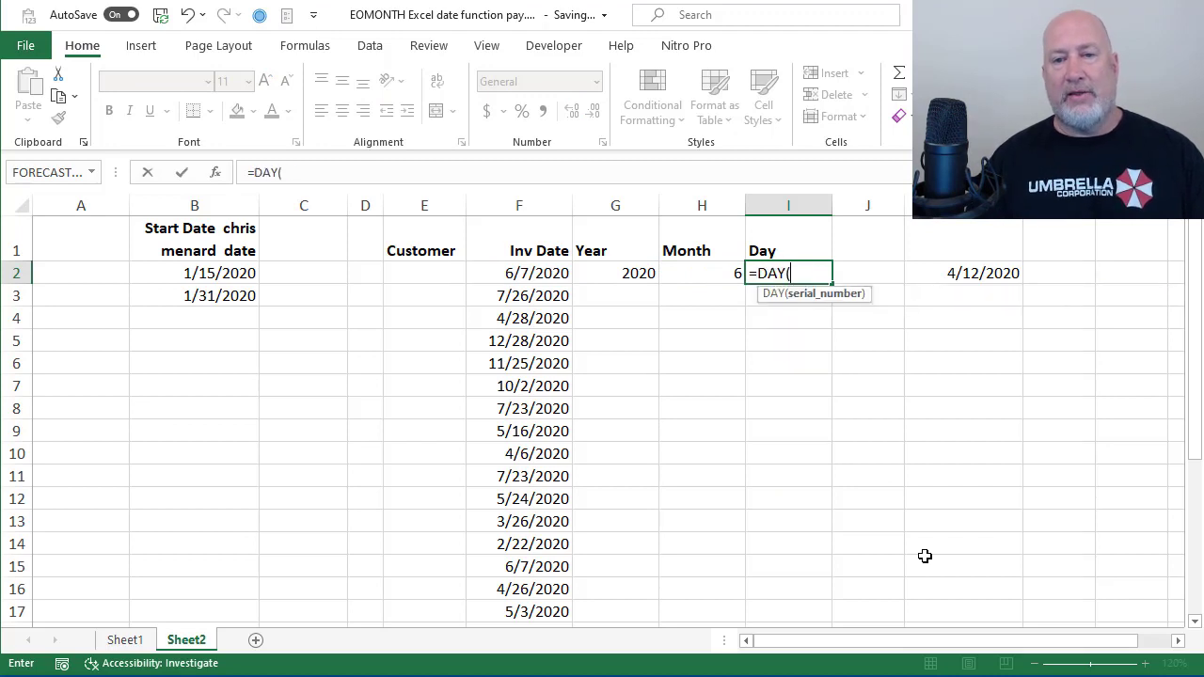
pyautogui.click(520, 273)
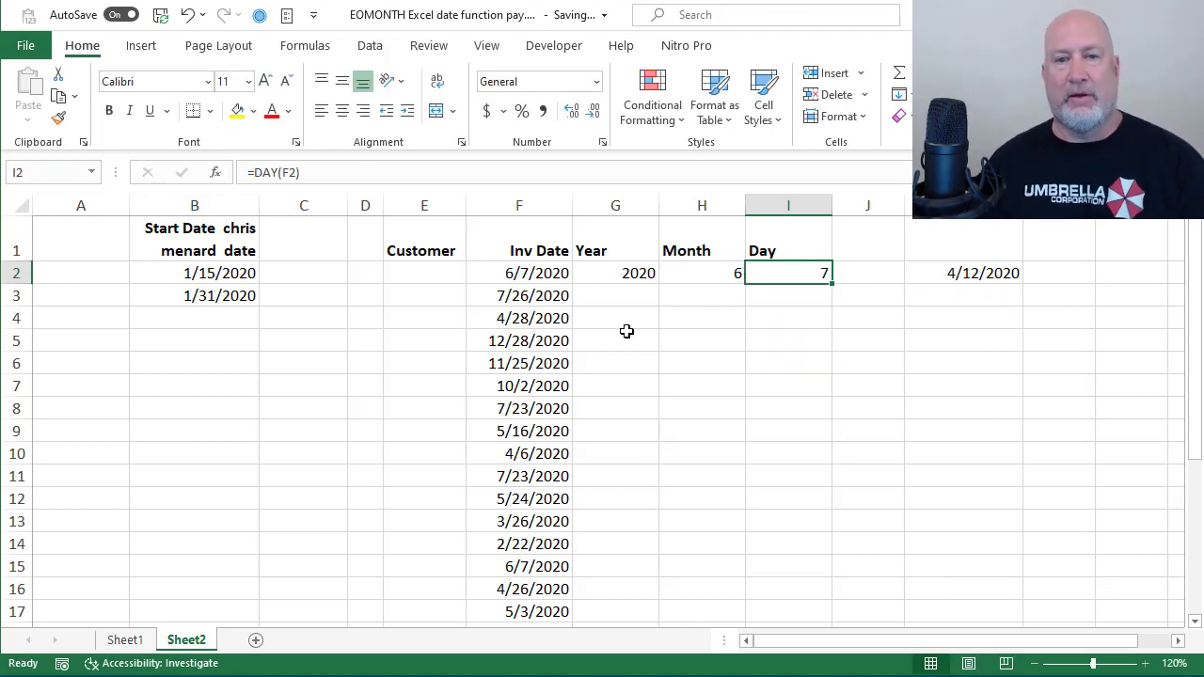
pyautogui.click(700, 273)
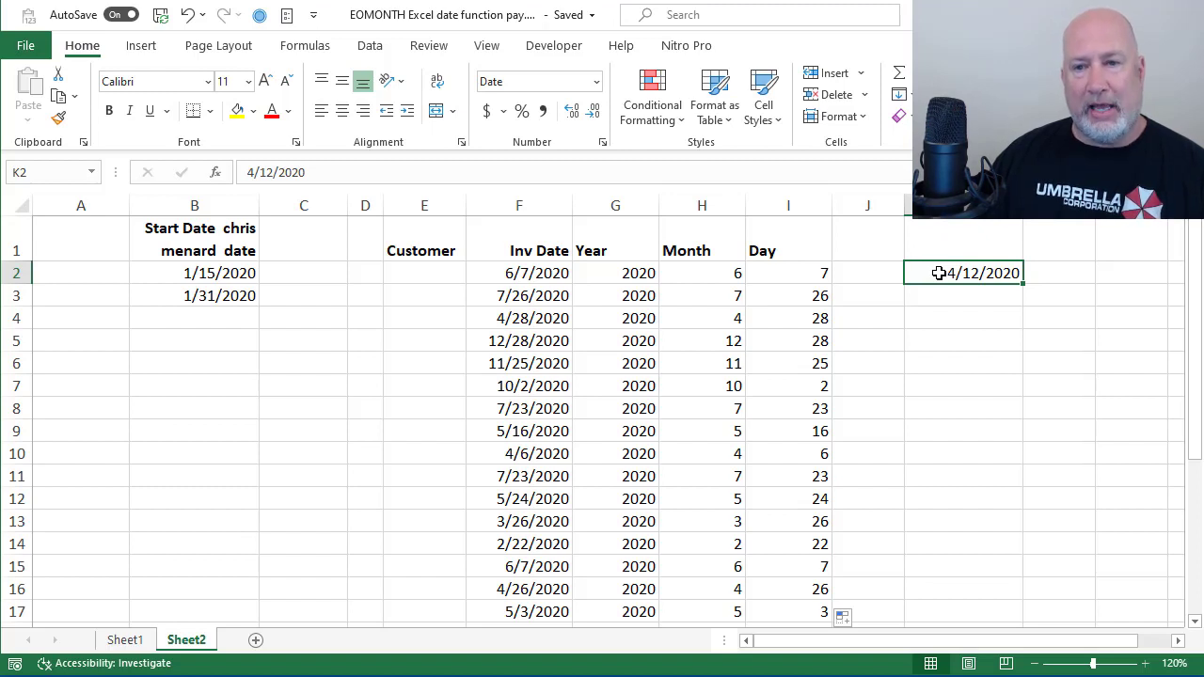
# Step: Stamp today's date 4/12/2020 into K2 as a fixed value with Ctrl+;
pyautogui.press('ctrl+;')
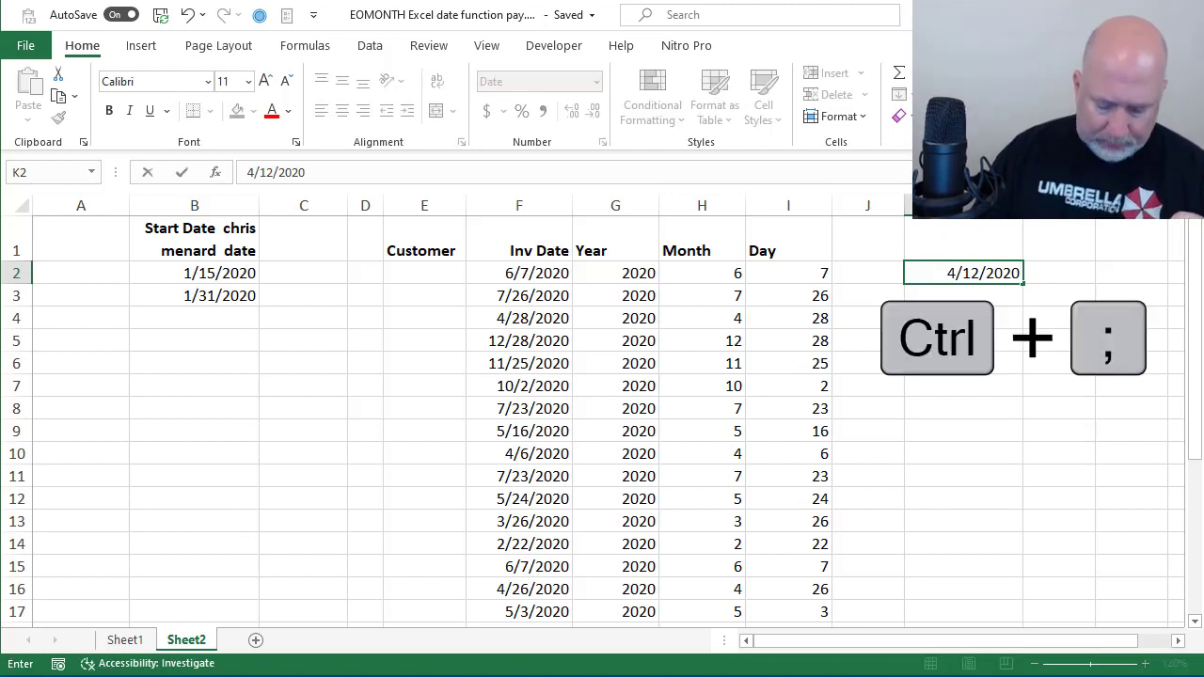
pyautogui.press('enter')
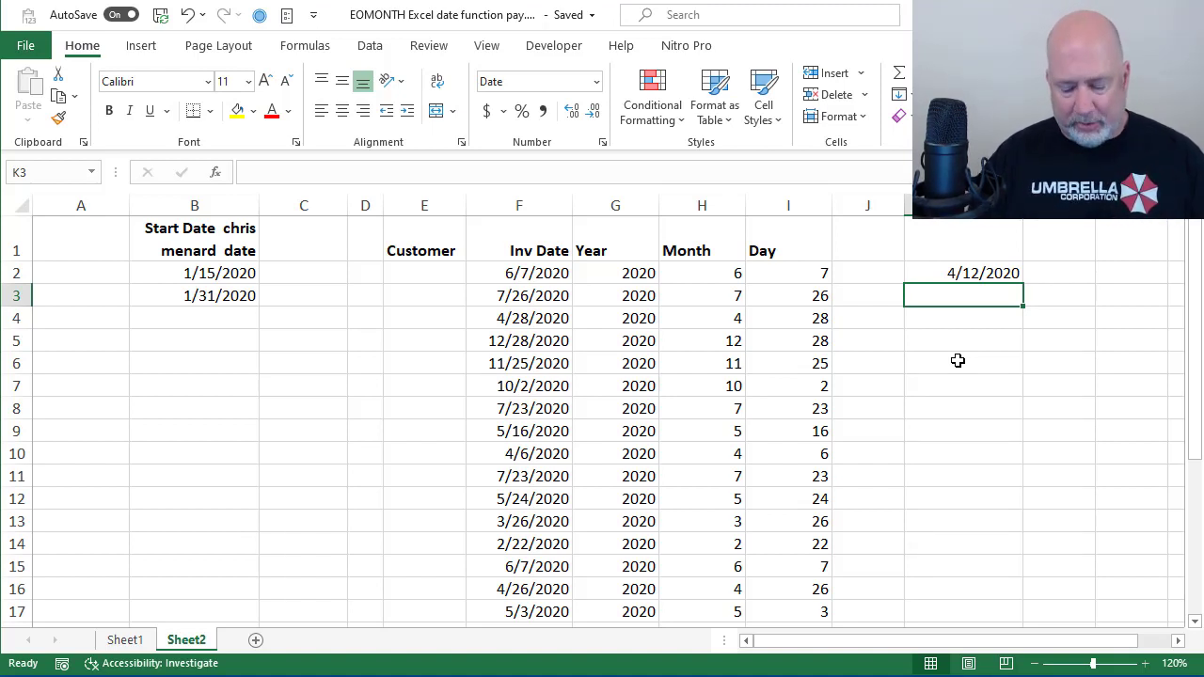
# Step: In K3 enter =EOMONTH(K2,0) to get the month-end of K2's date
pyautogui.write('=')
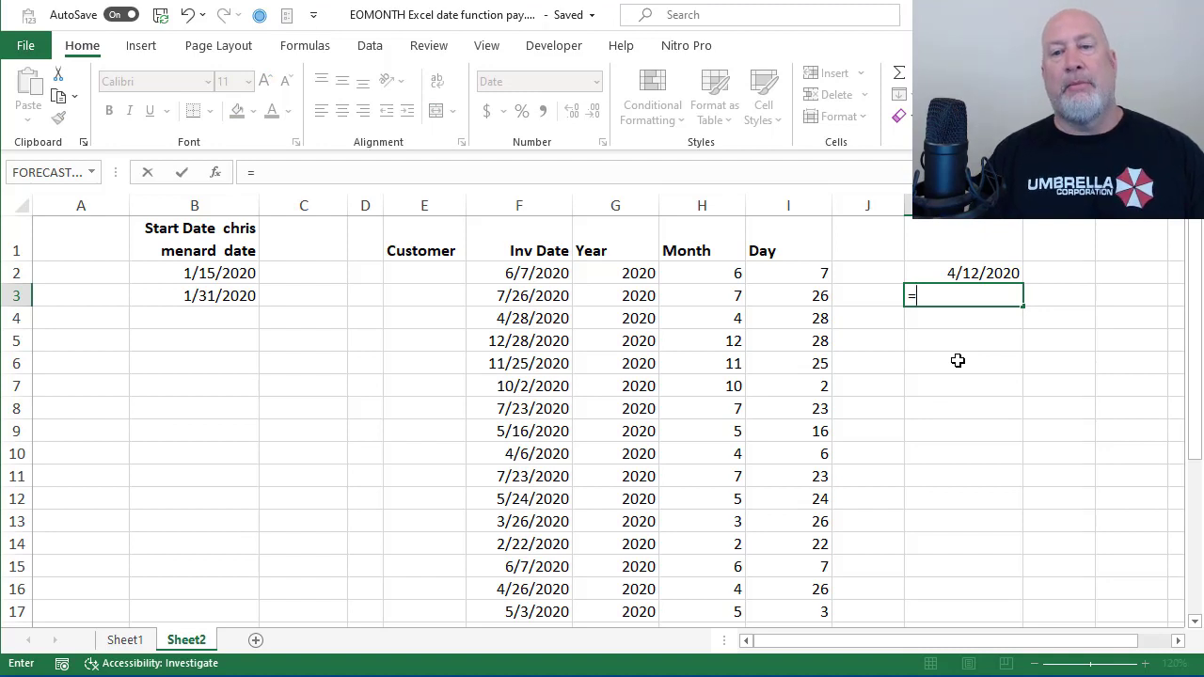
pyautogui.write('eom')
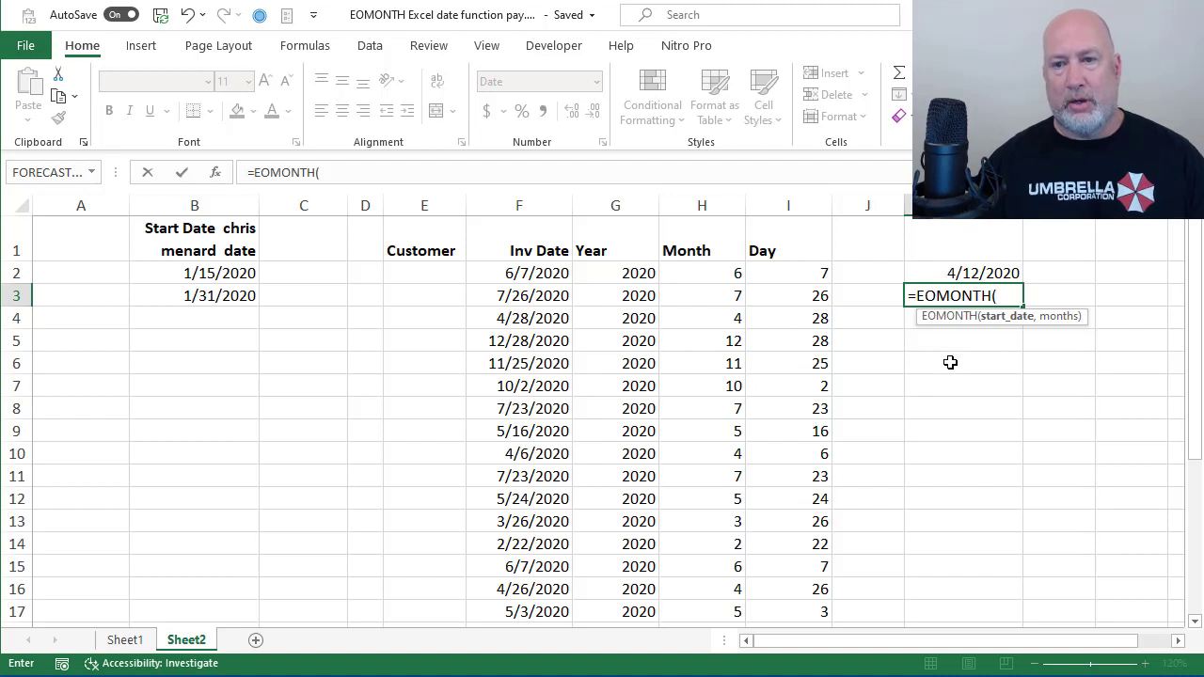
pyautogui.click(963, 273)
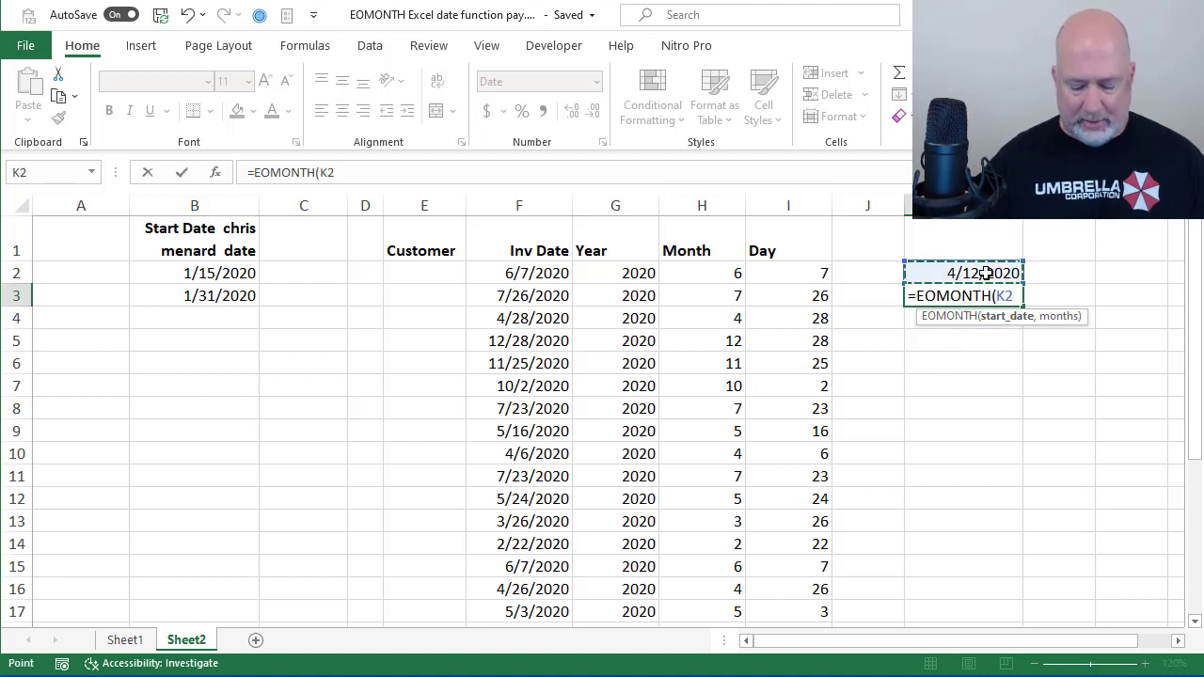
pyautogui.write(',')
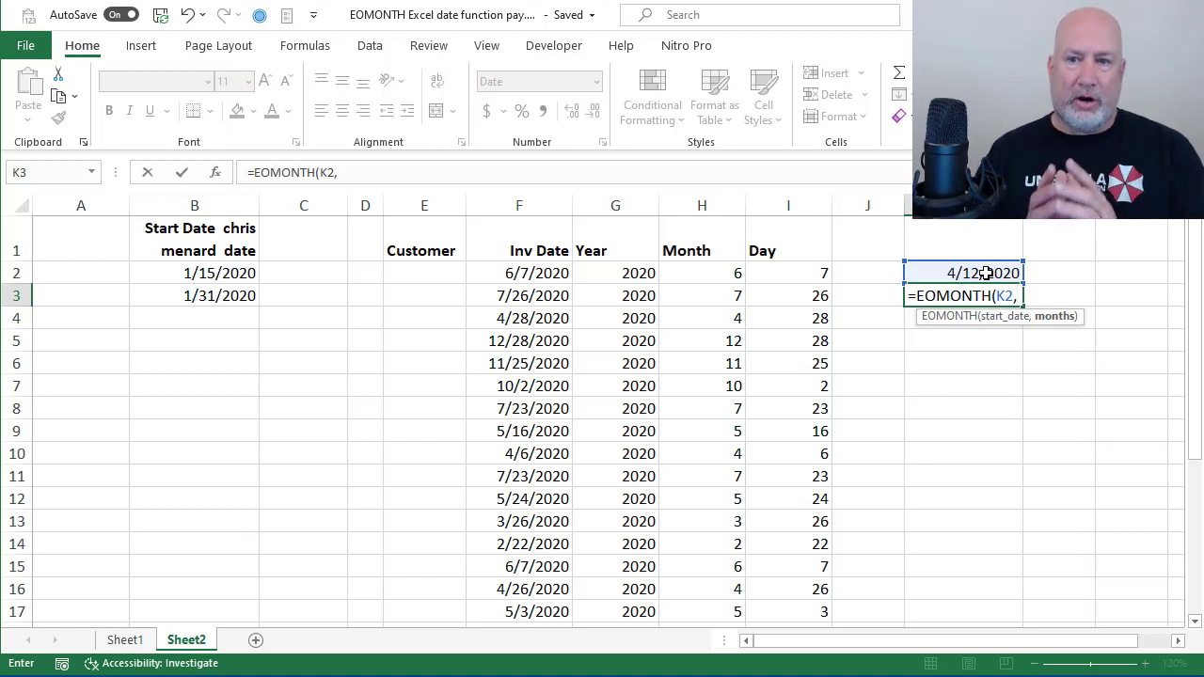
pyautogui.write('0')
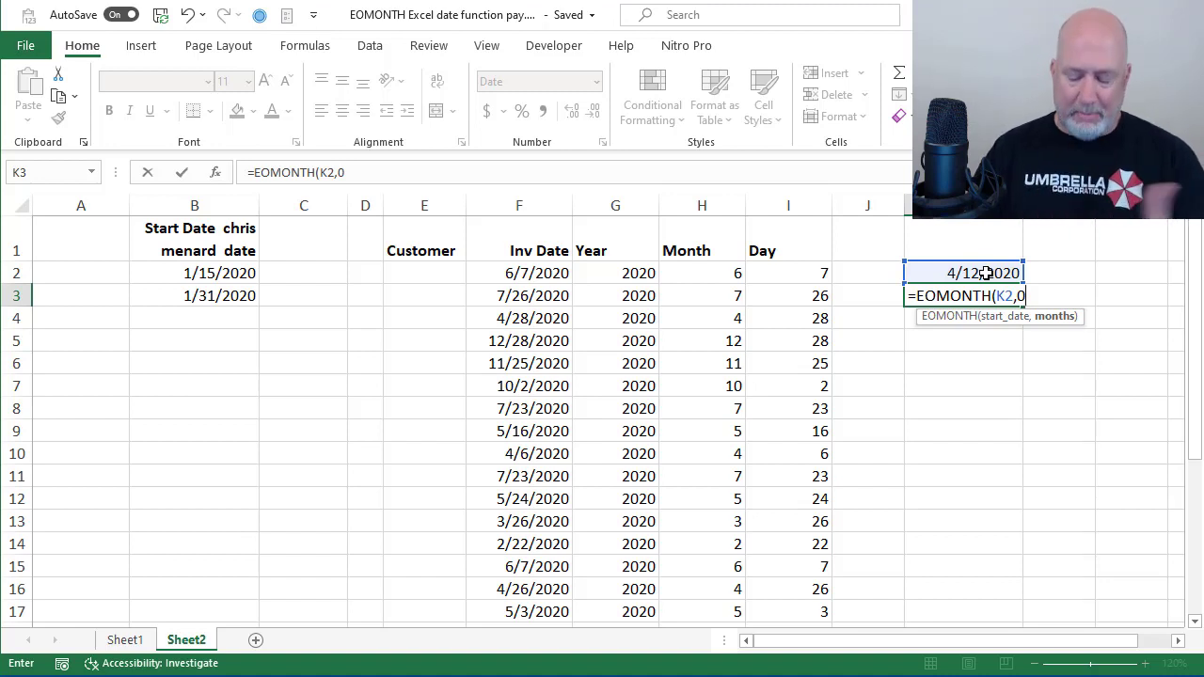
pyautogui.write('1)')
pyautogui.press('enter')
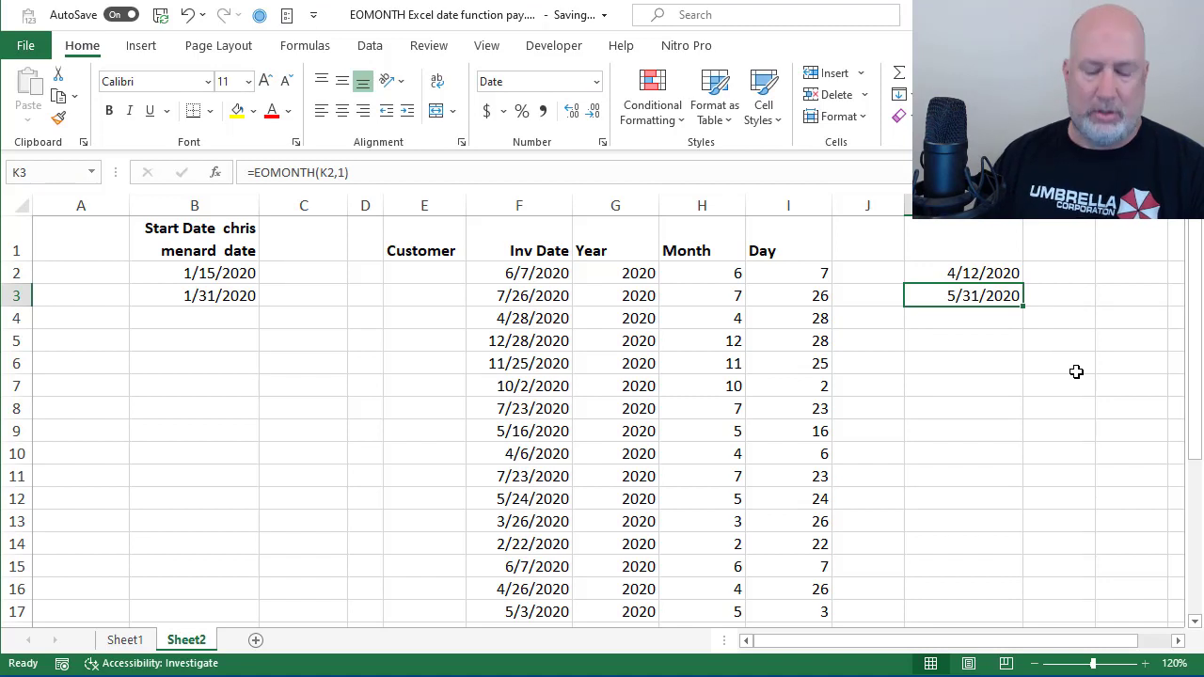
# Step: Change the EOMONTH months argument to 2 so K3 returns 6/30/2020
pyautogui.doubleClick(982, 295)
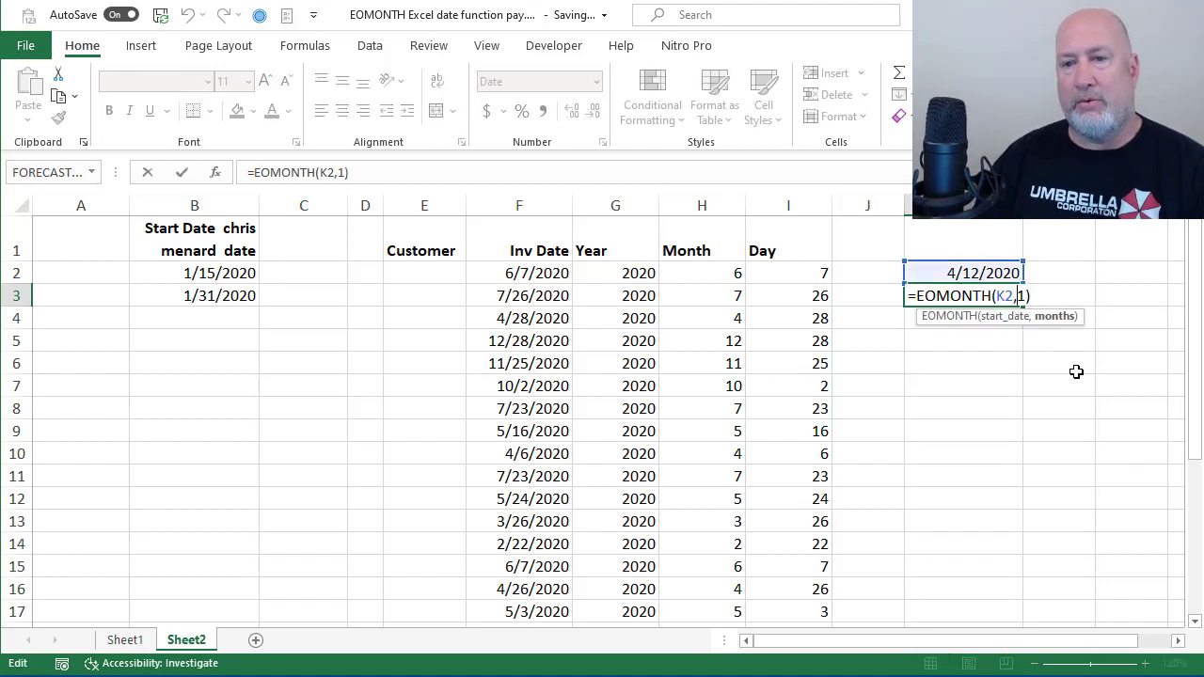
pyautogui.write('2')
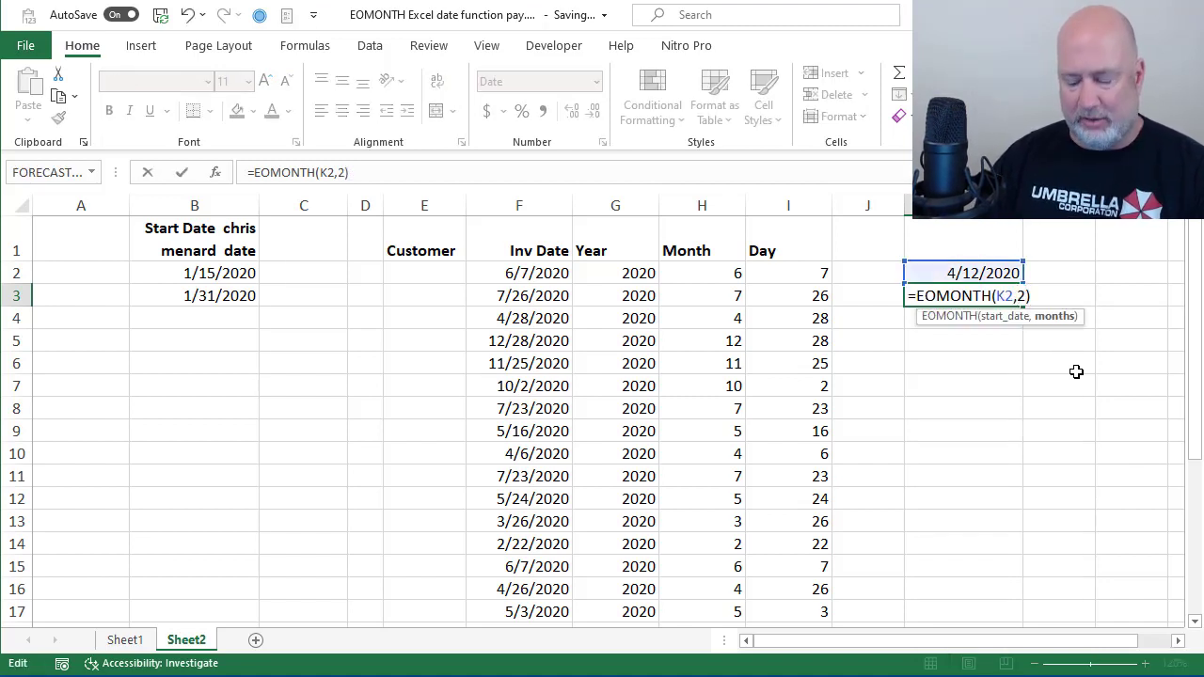
pyautogui.press('Enter')
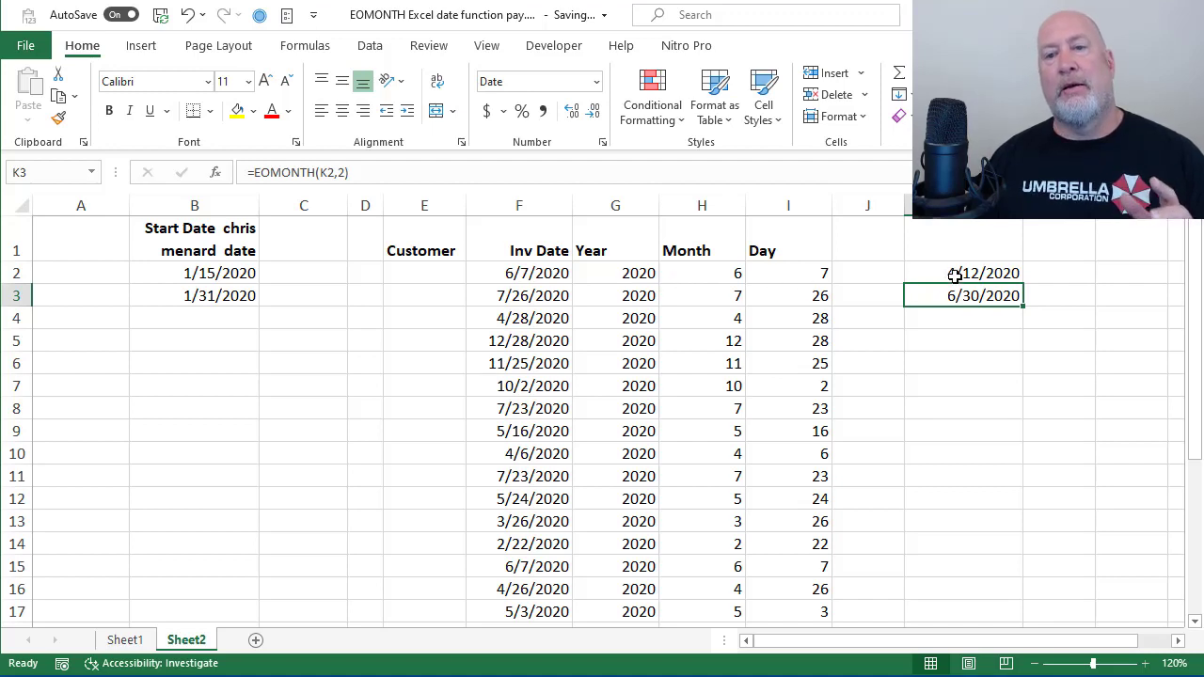
pyautogui.click(959, 273)
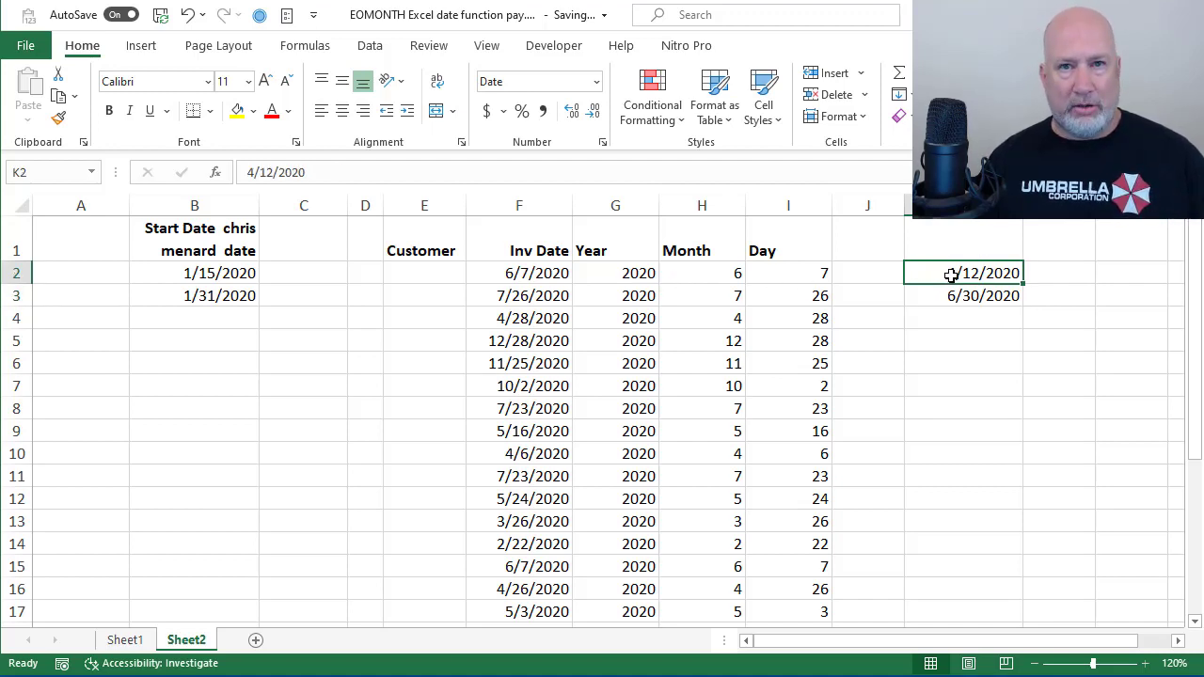
pyautogui.moveTo(679, 286)
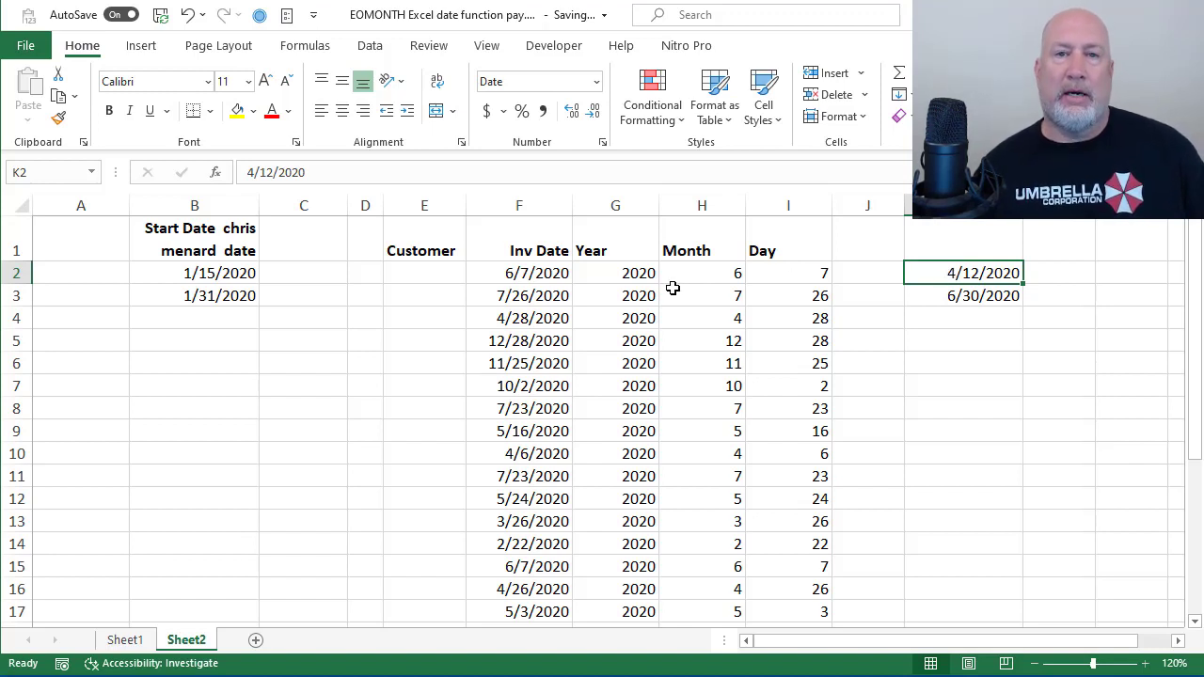
pyautogui.click(194, 273)
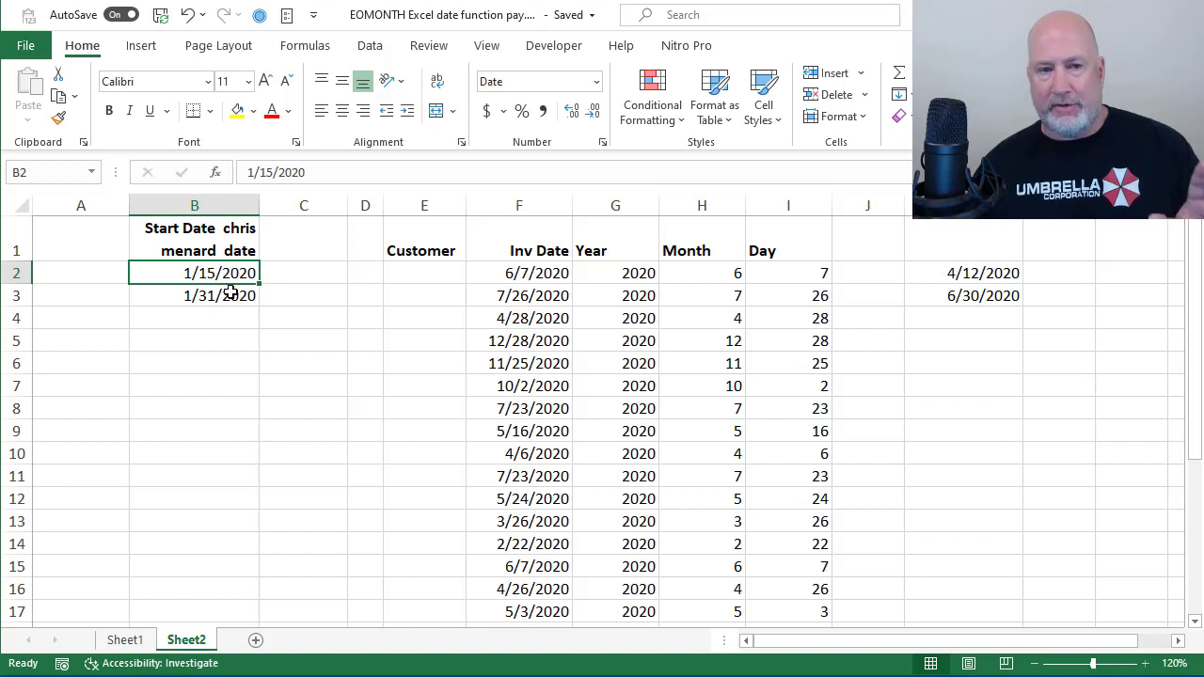
# Step: In B4 start a DATE formula taking its year from YEAR(B2)
pyautogui.click(196, 296)
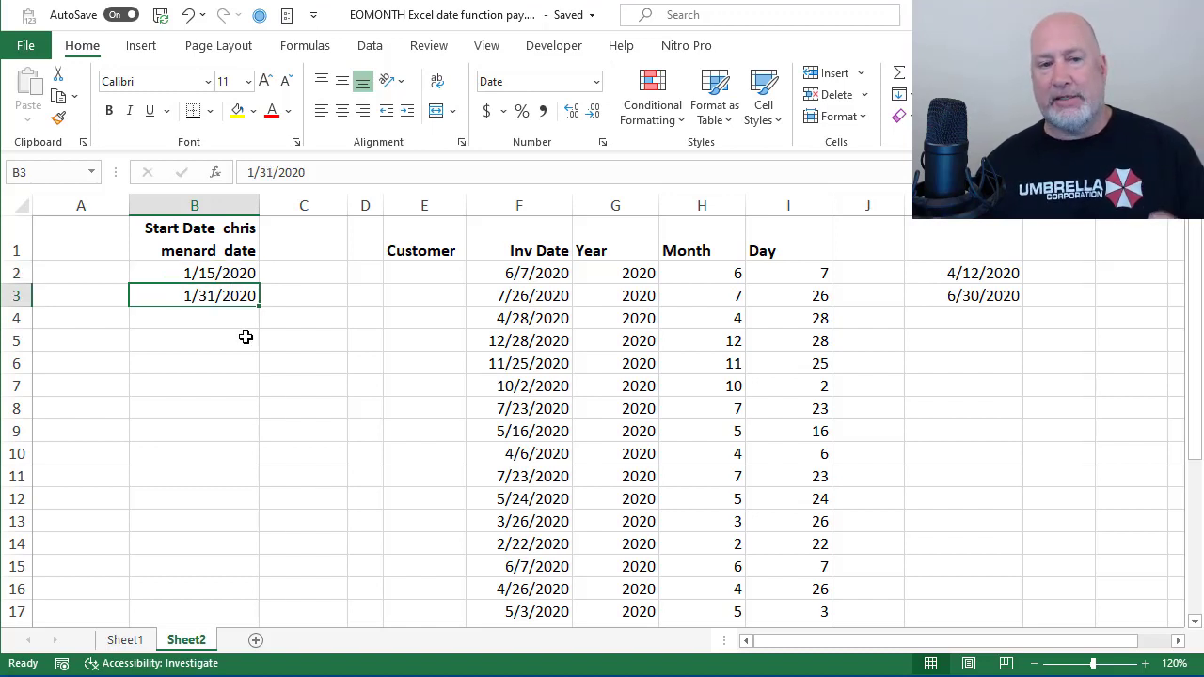
pyautogui.click(194, 318)
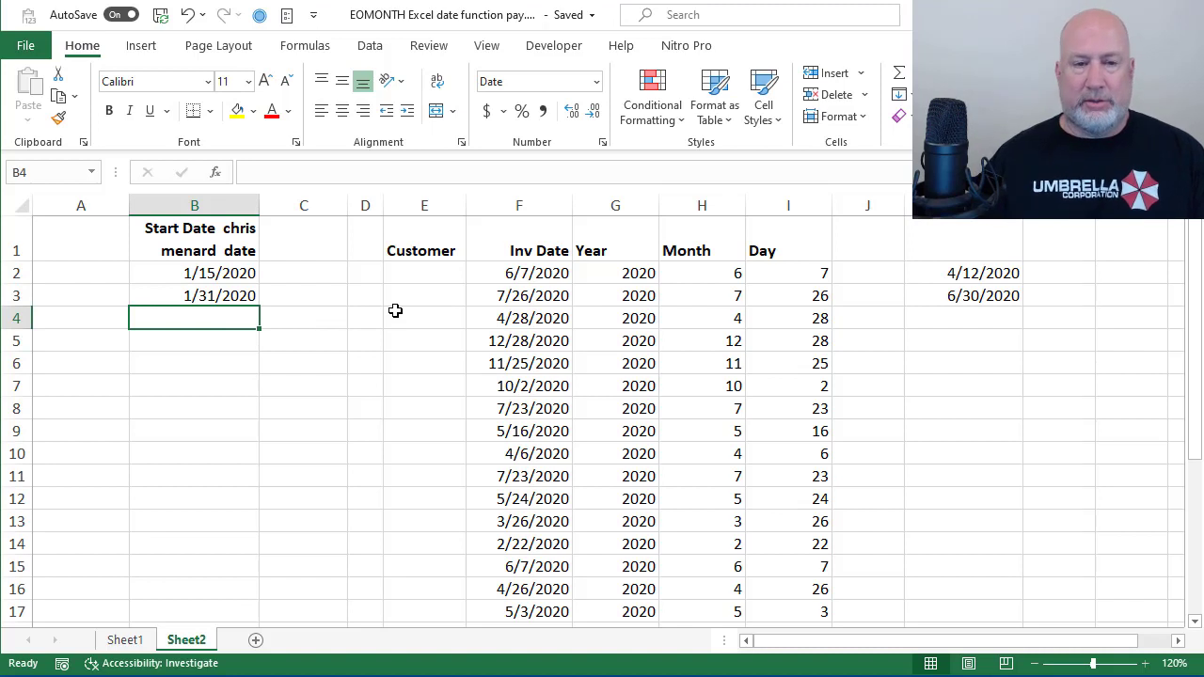
pyautogui.write('=')
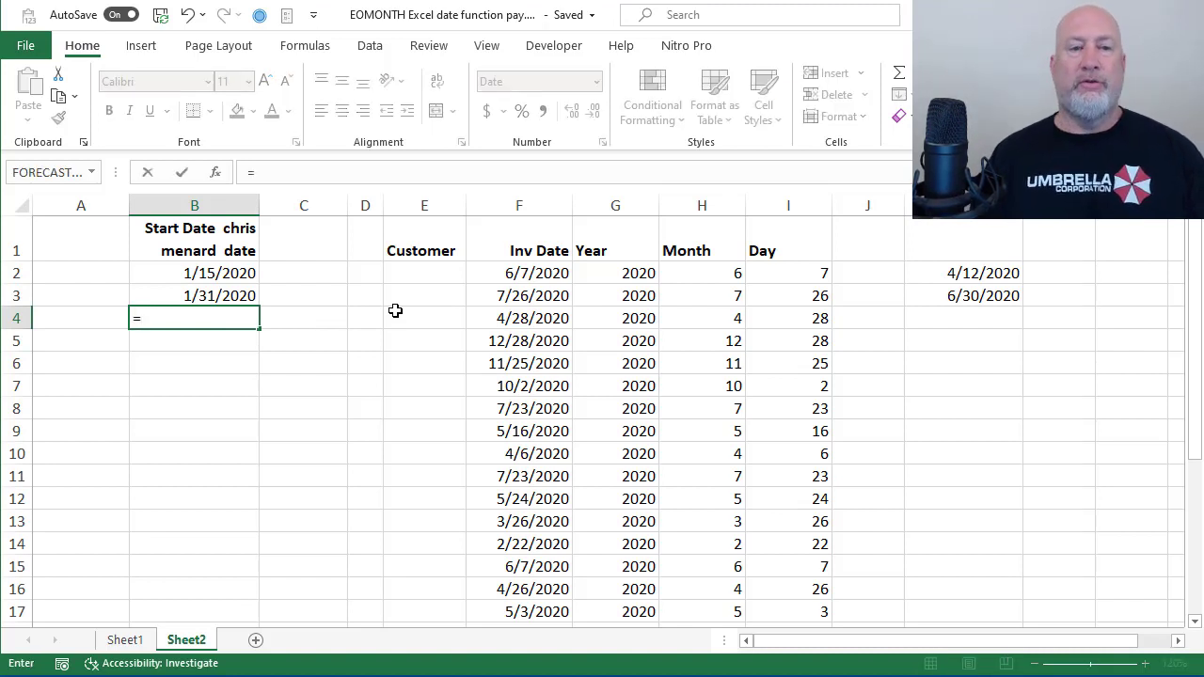
pyautogui.write('da')
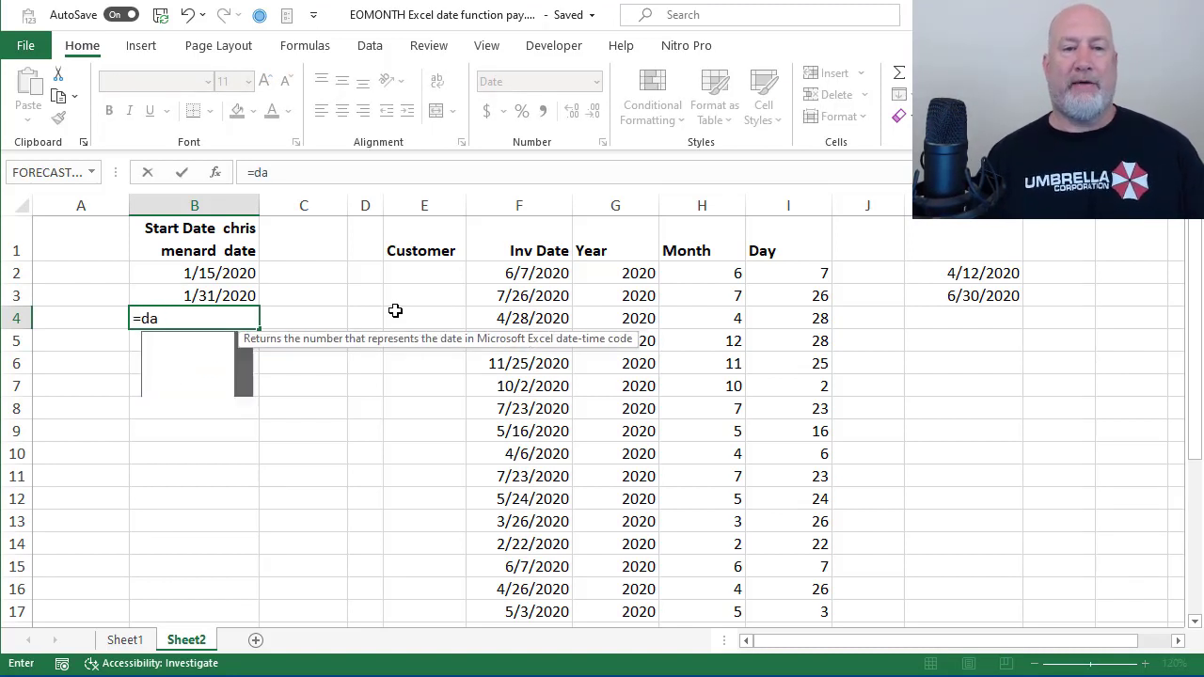
pyautogui.write('te')
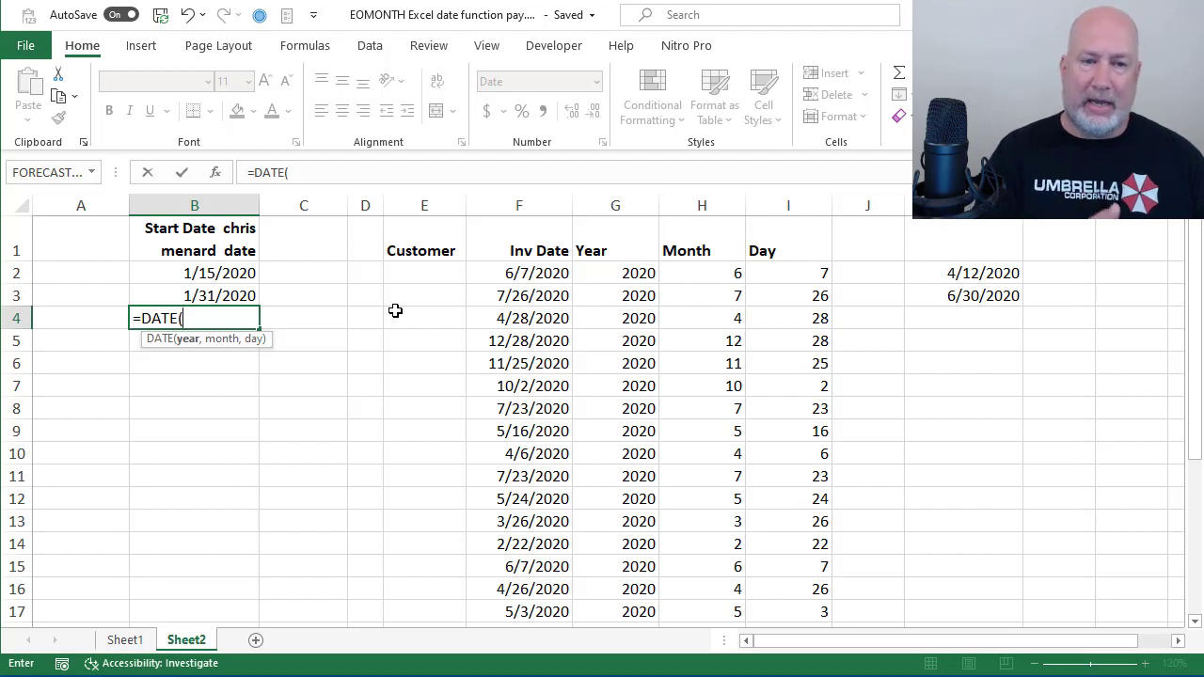
pyautogui.write('year')
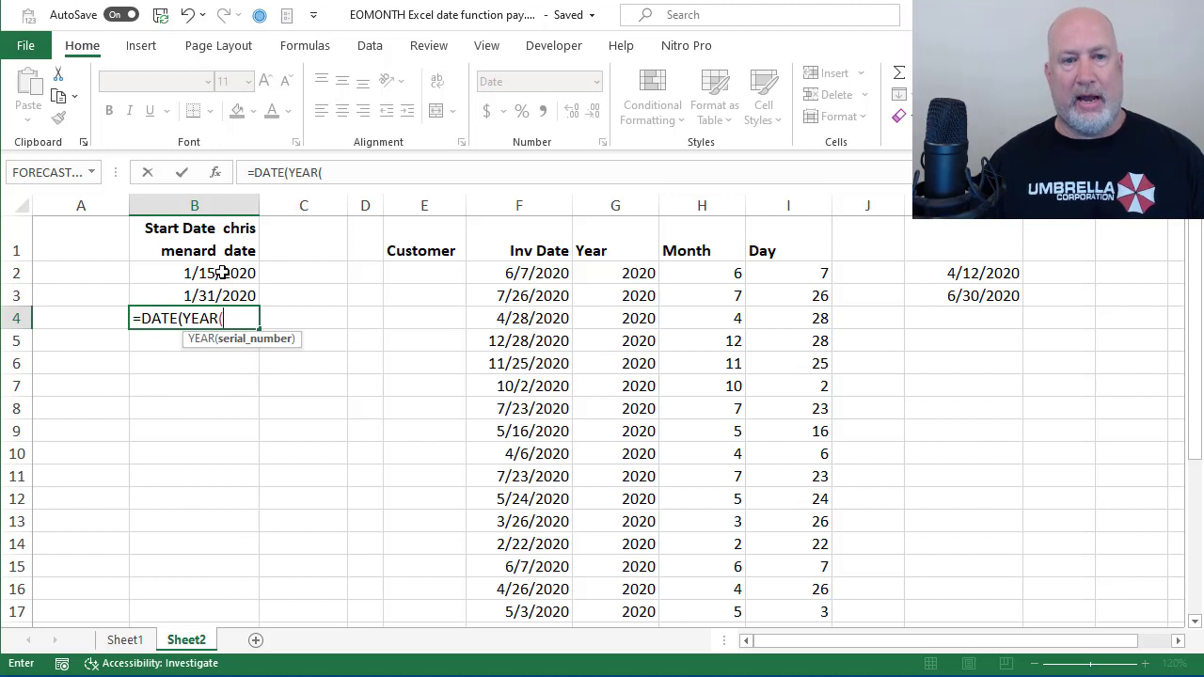
pyautogui.click(220, 272)
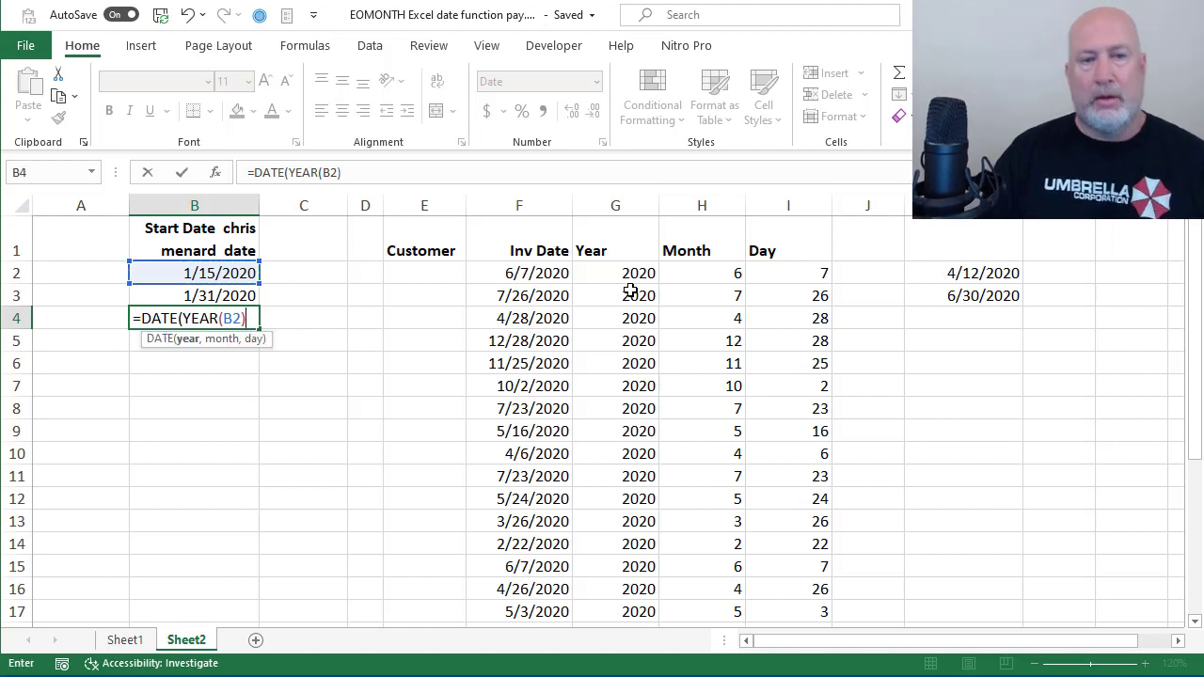
pyautogui.write(',')
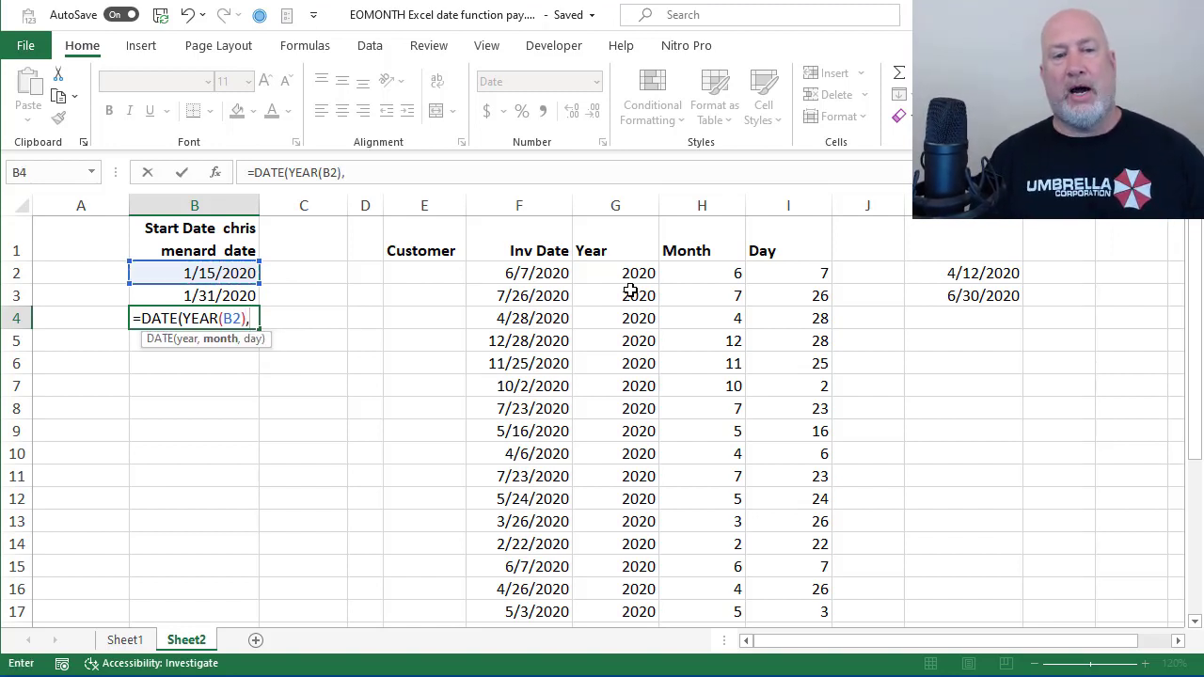
# Step: Complete it as =DATE(YEAR(B2),MONTH(B2),day(B2)) and commit, triggering the typo prompt
pyautogui.write('MONTH(')
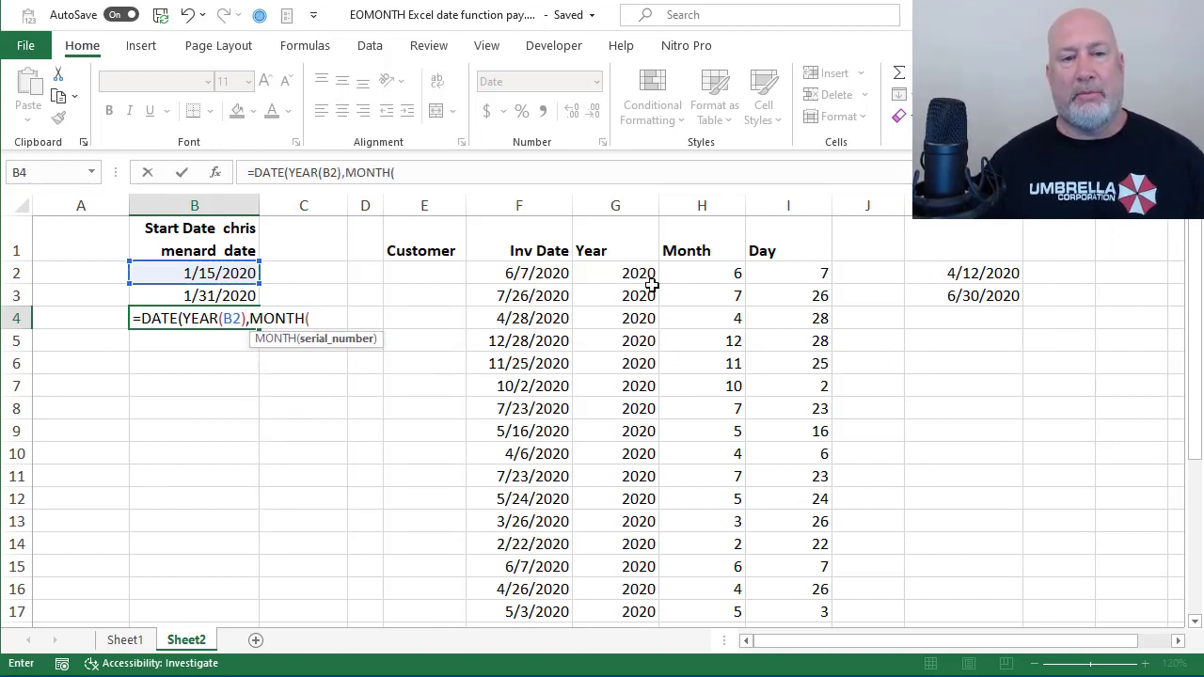
pyautogui.click(194, 273)
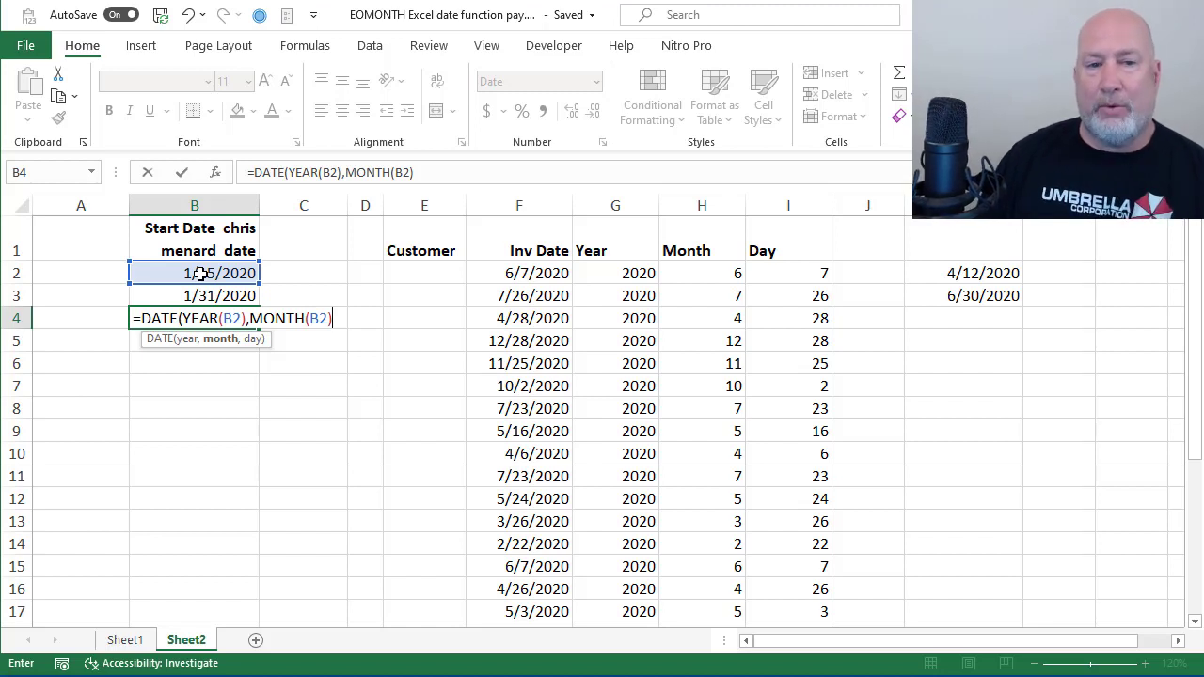
pyautogui.moveTo(403, 290)
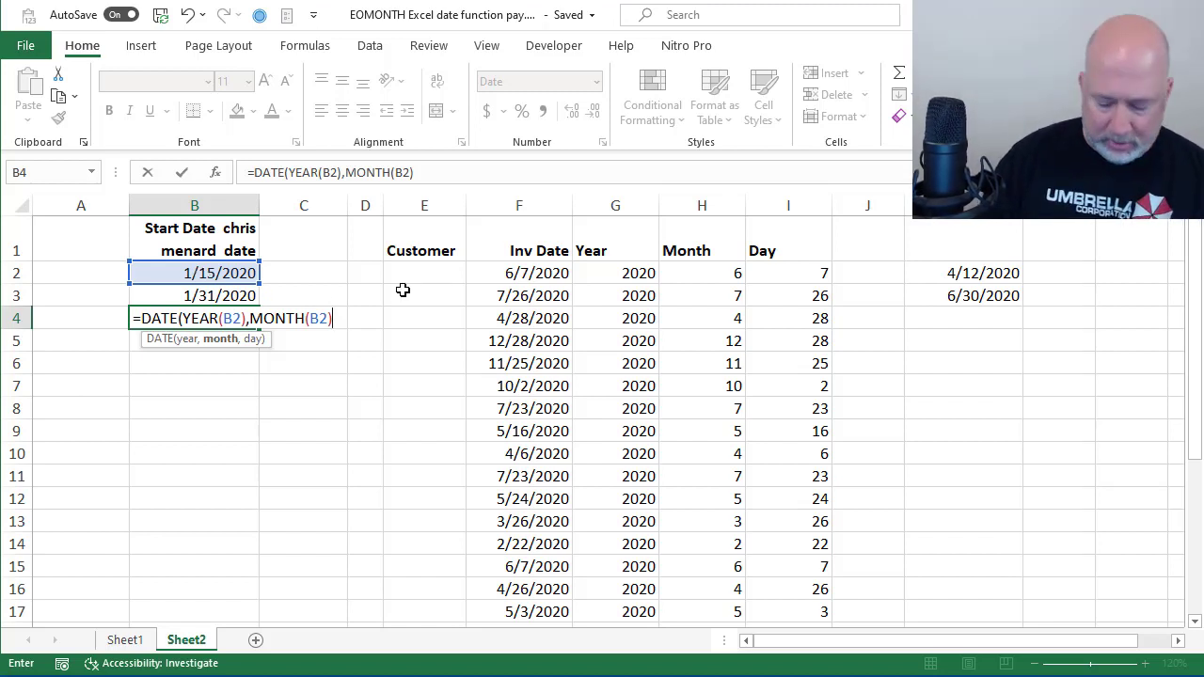
pyautogui.write(',d')
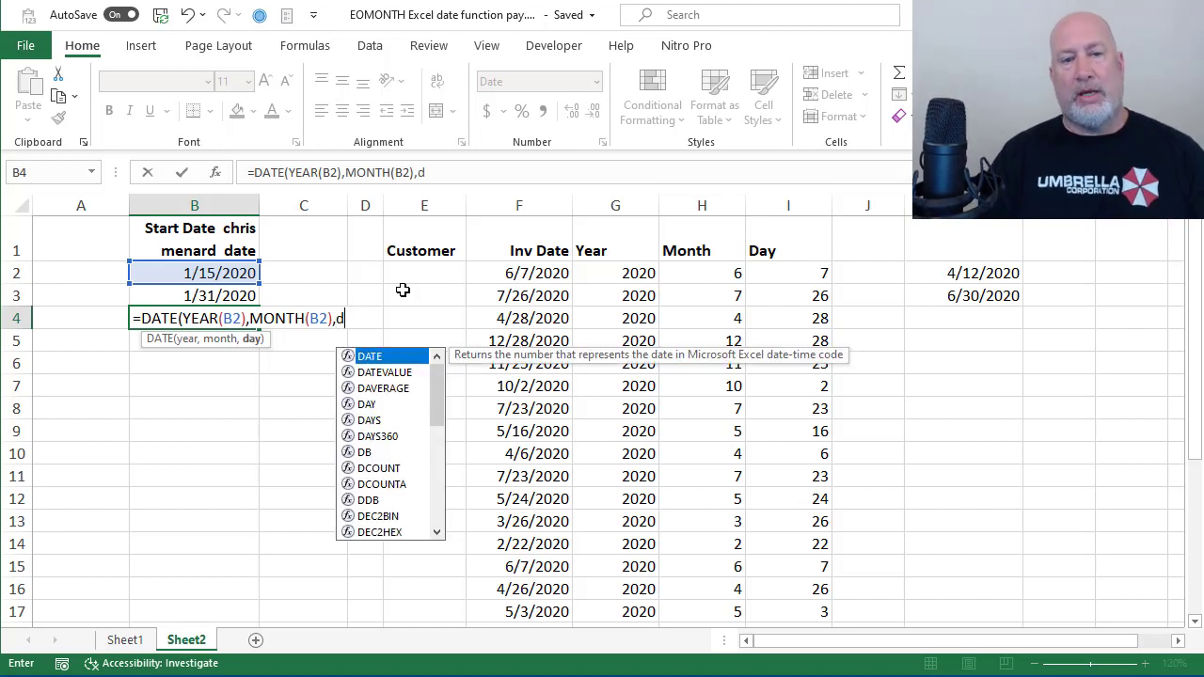
pyautogui.write('ay(')
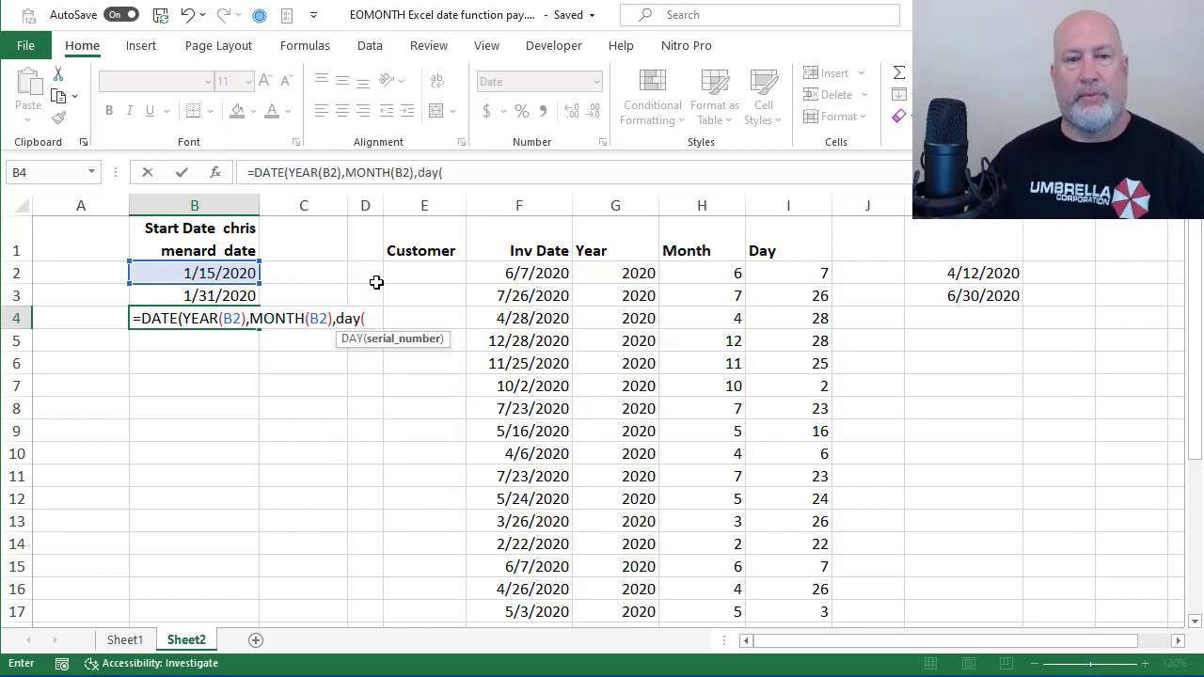
pyautogui.click(218, 273)
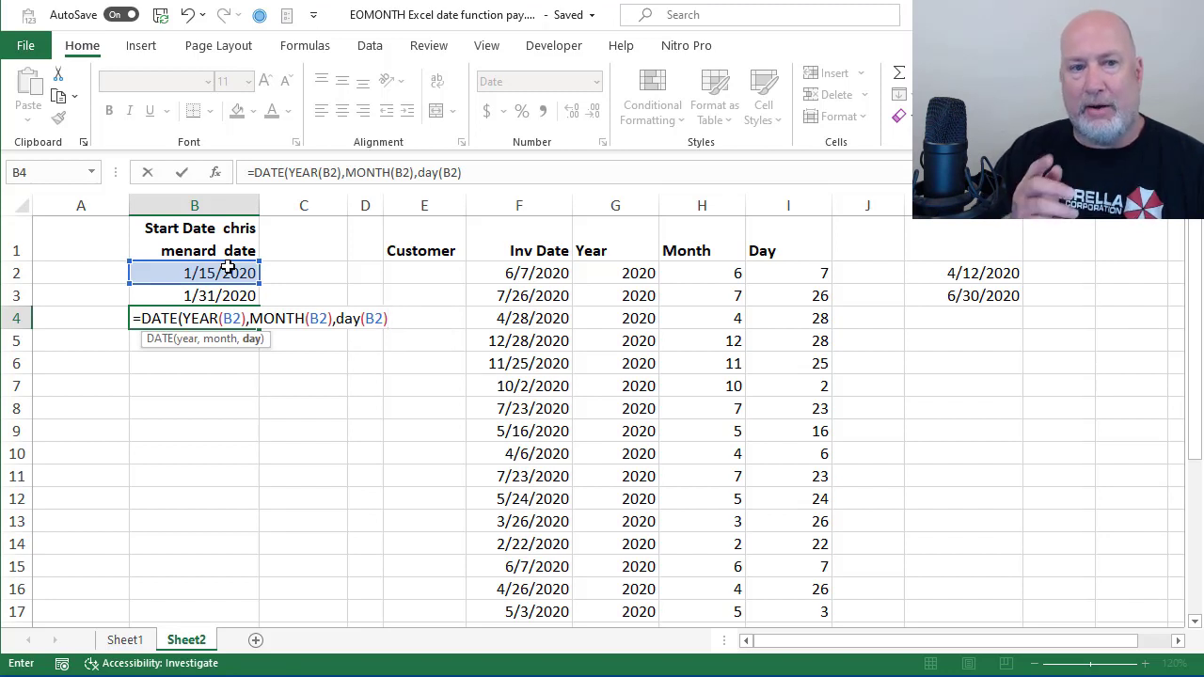
pyautogui.press('enter')
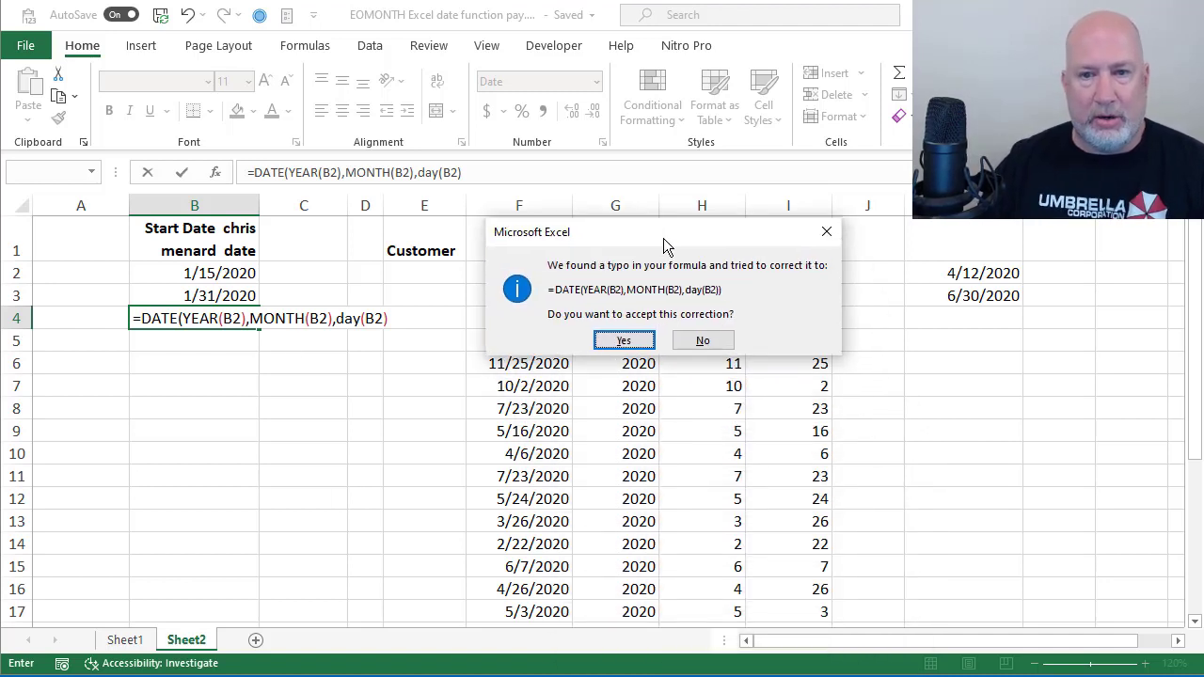
# Step: Accept the correction and edit B4 to =DATE(YEAR(B2),MONTH(B2)+1,DAY(15)) giving 2/15/2020
pyautogui.click(624, 339)
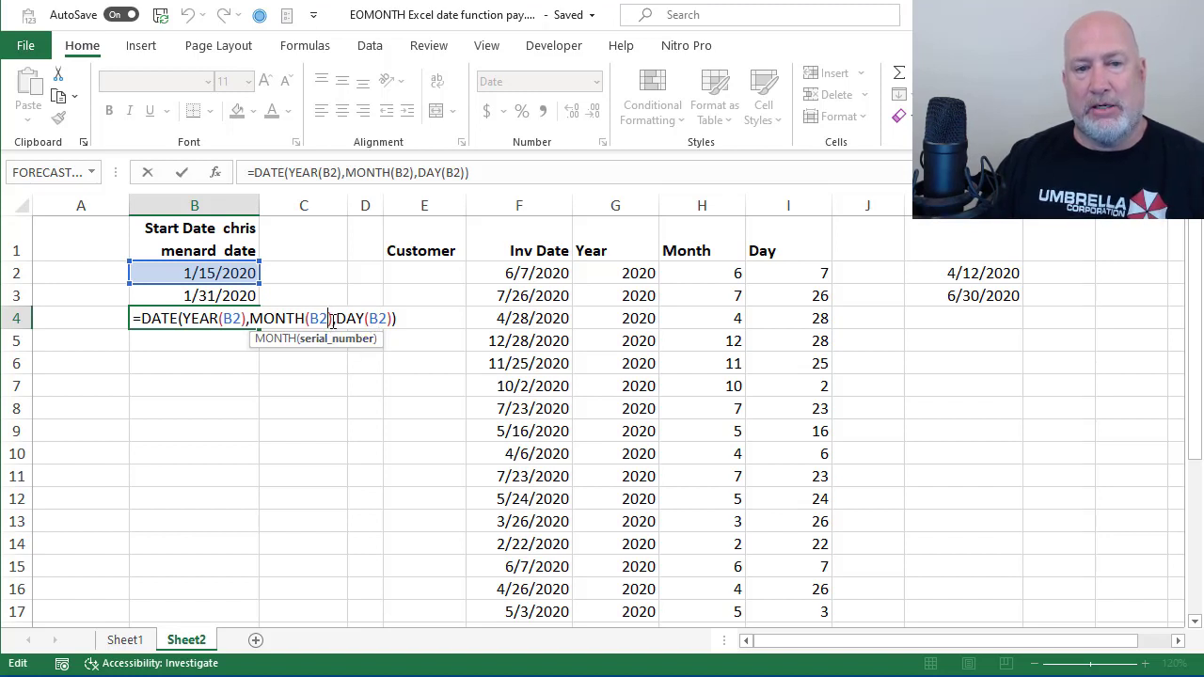
pyautogui.write('+1')
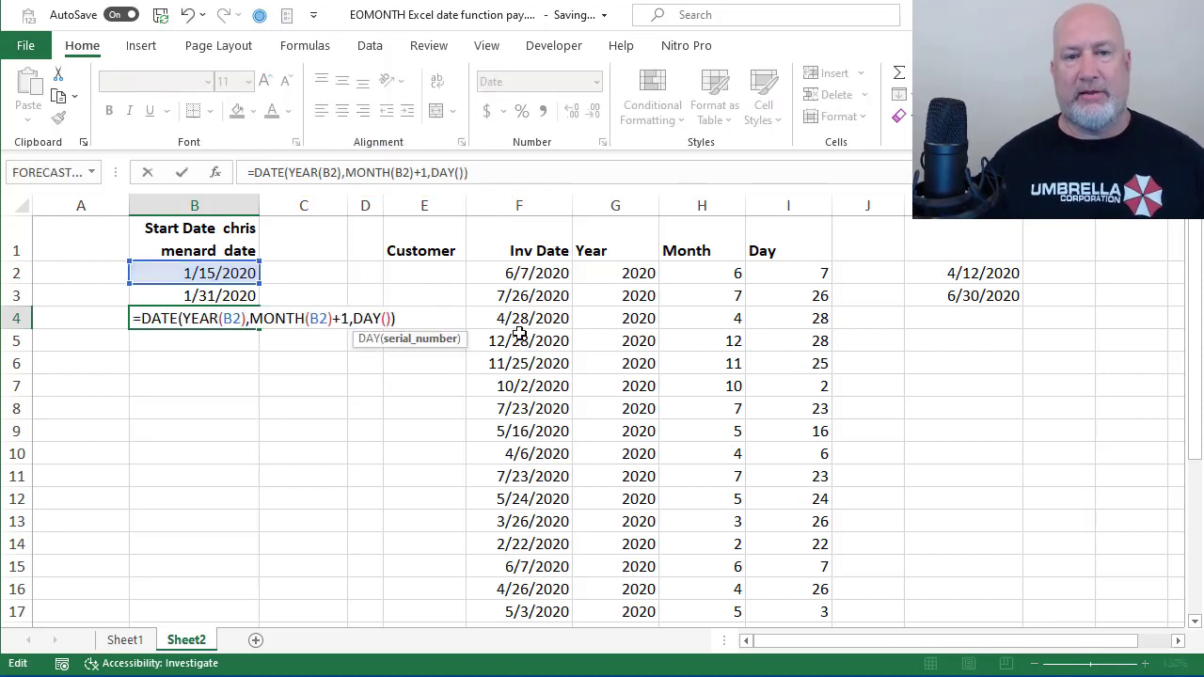
pyautogui.write('15/2020')
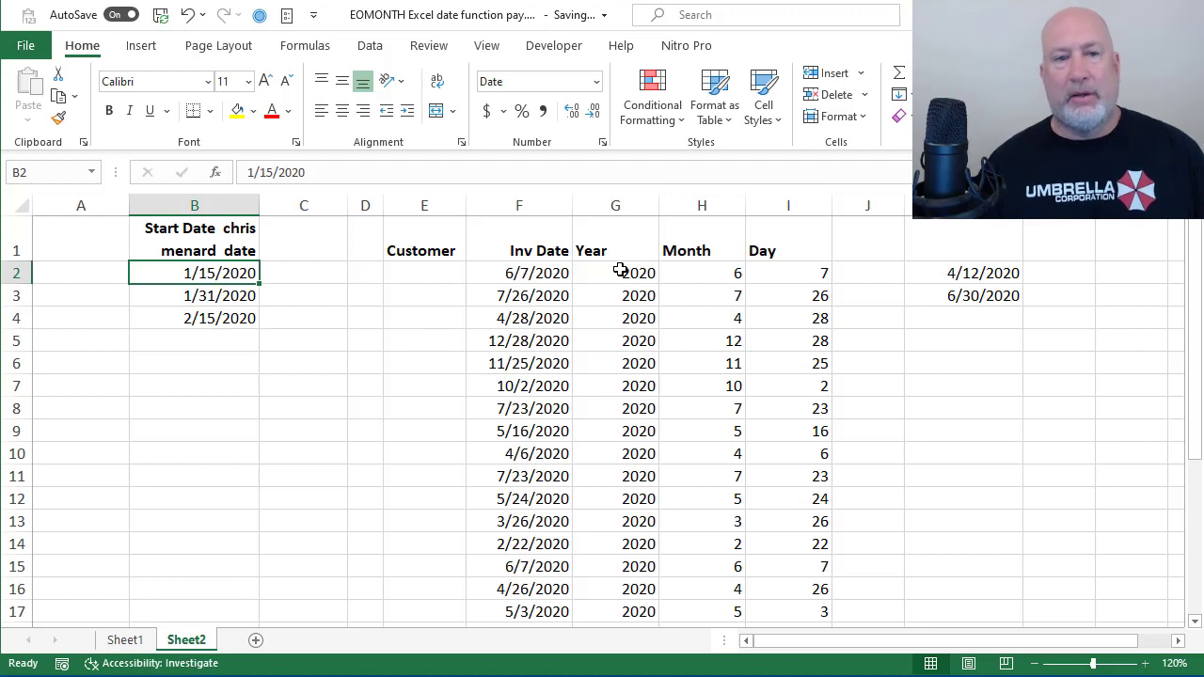
# Step: Test B2 with another date, restore 1/15/2020, and make B4 use DAY(B2) instead of 15
pyautogui.write('1/1')
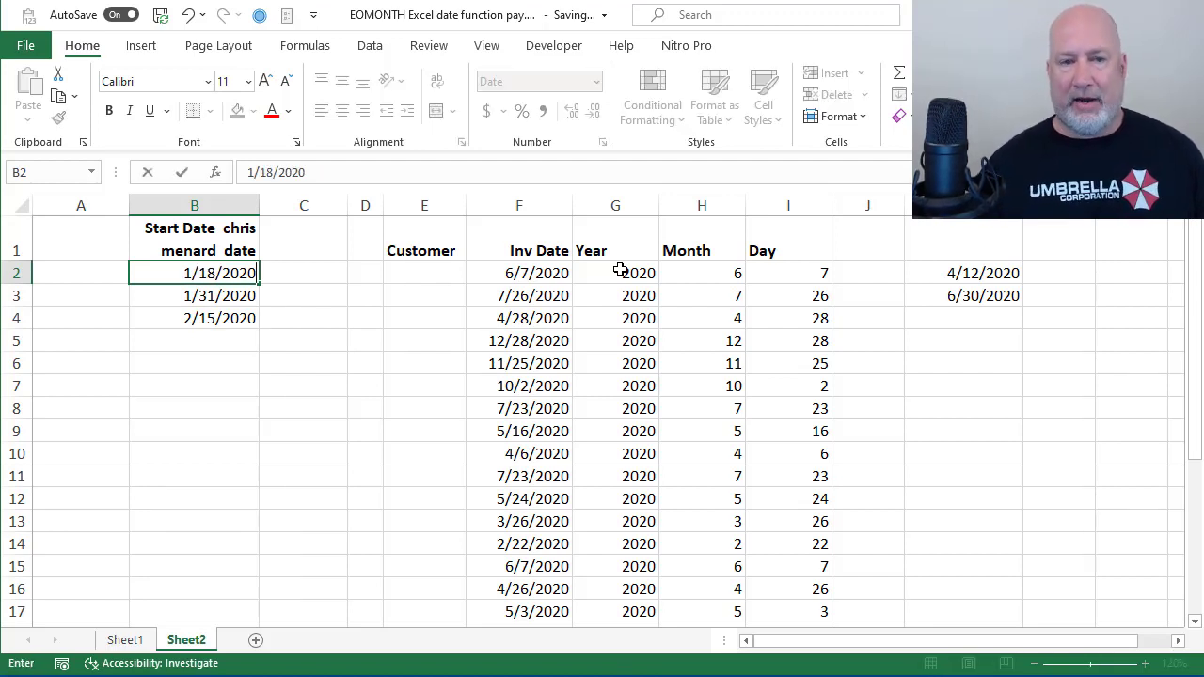
pyautogui.press('Enter')
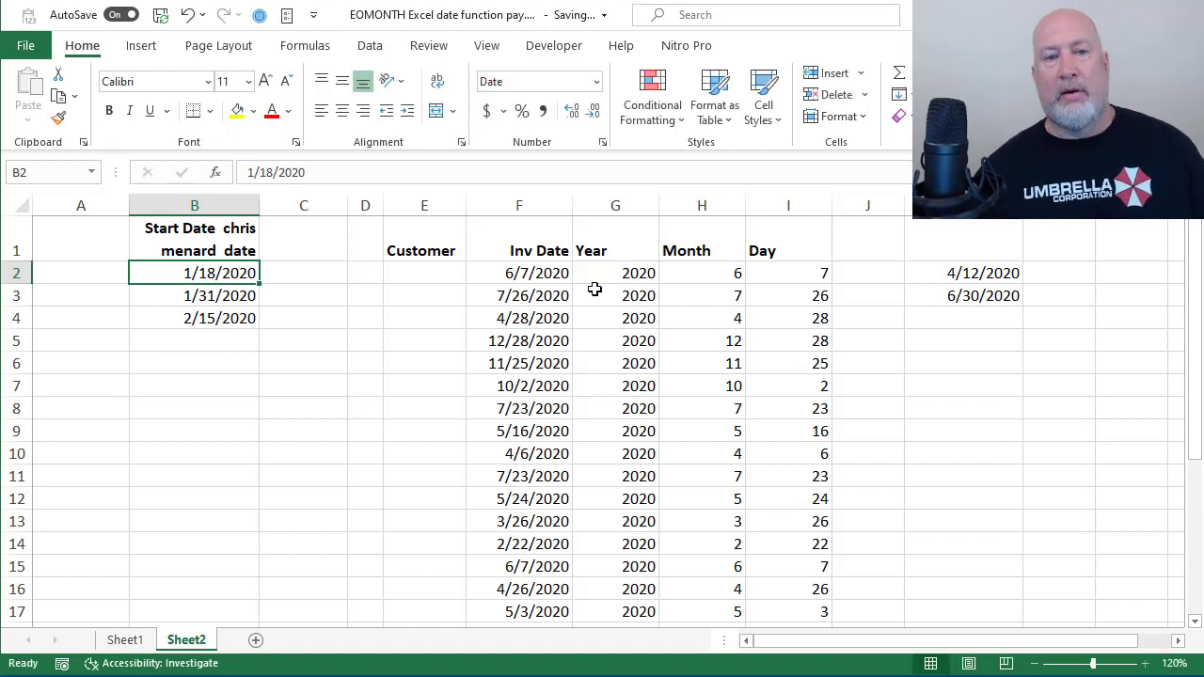
pyautogui.click(196, 318)
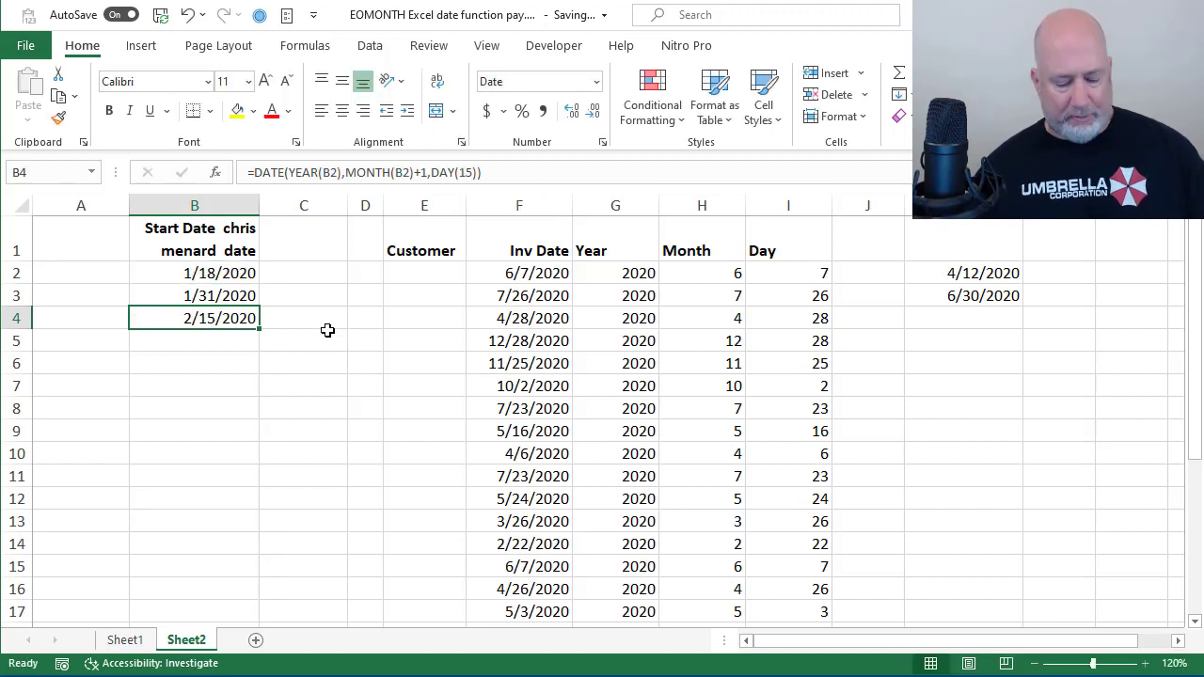
pyautogui.click(196, 273)
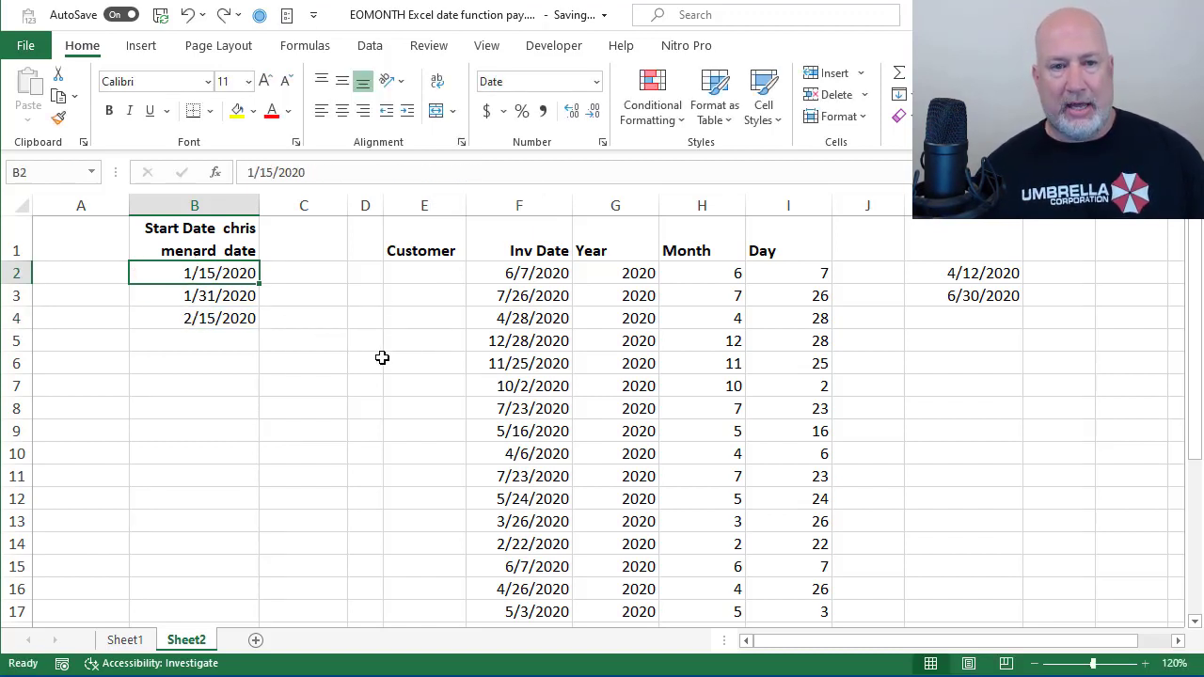
pyautogui.click(194, 318)
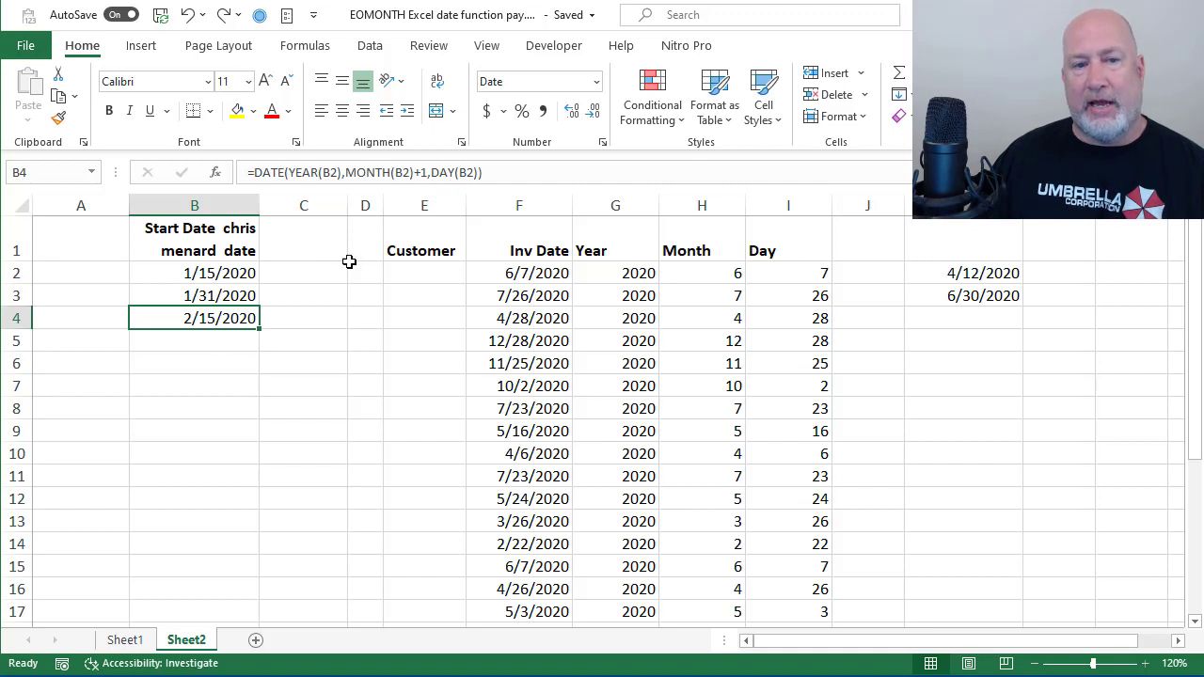
pyautogui.click(195, 341)
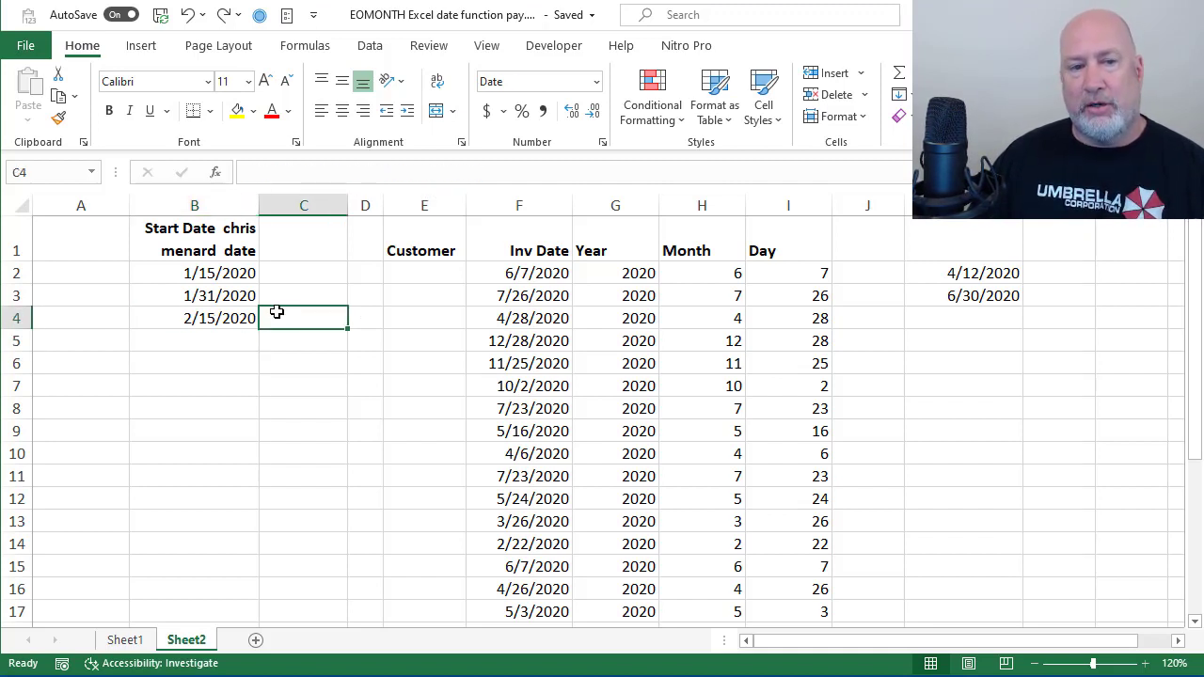
# Step: Show B4's formula in C4 with =FORMULATEXT(B4) and autofit column C
pyautogui.write('=fo')
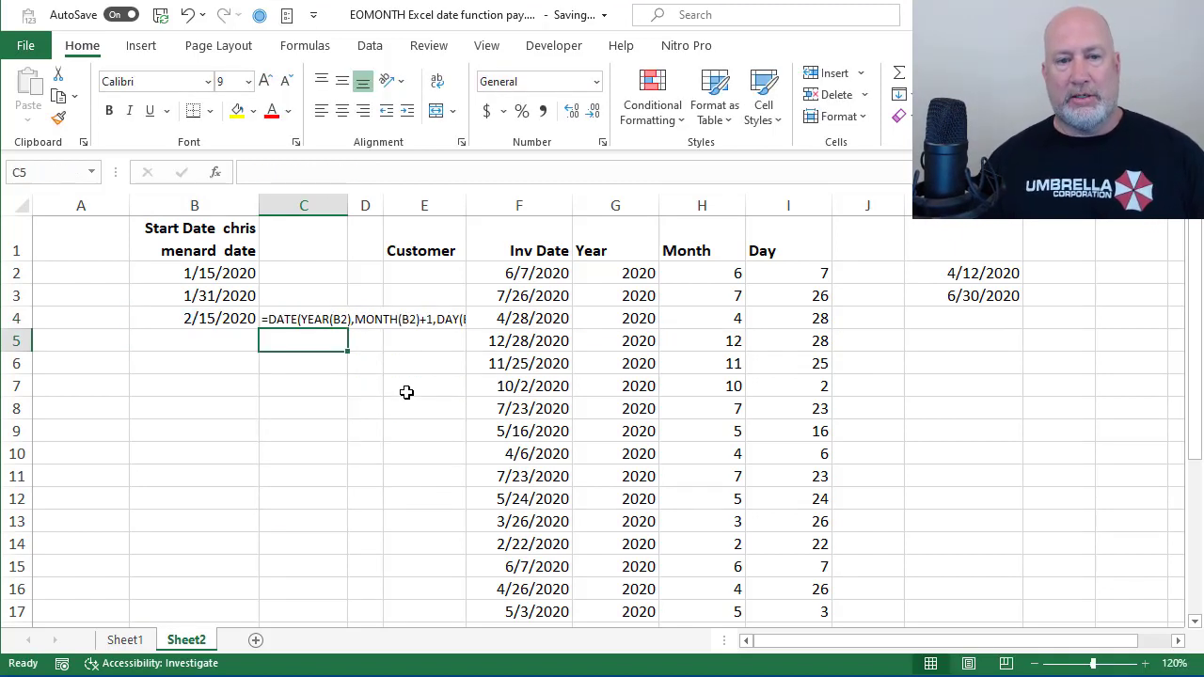
pyautogui.click(303, 318)
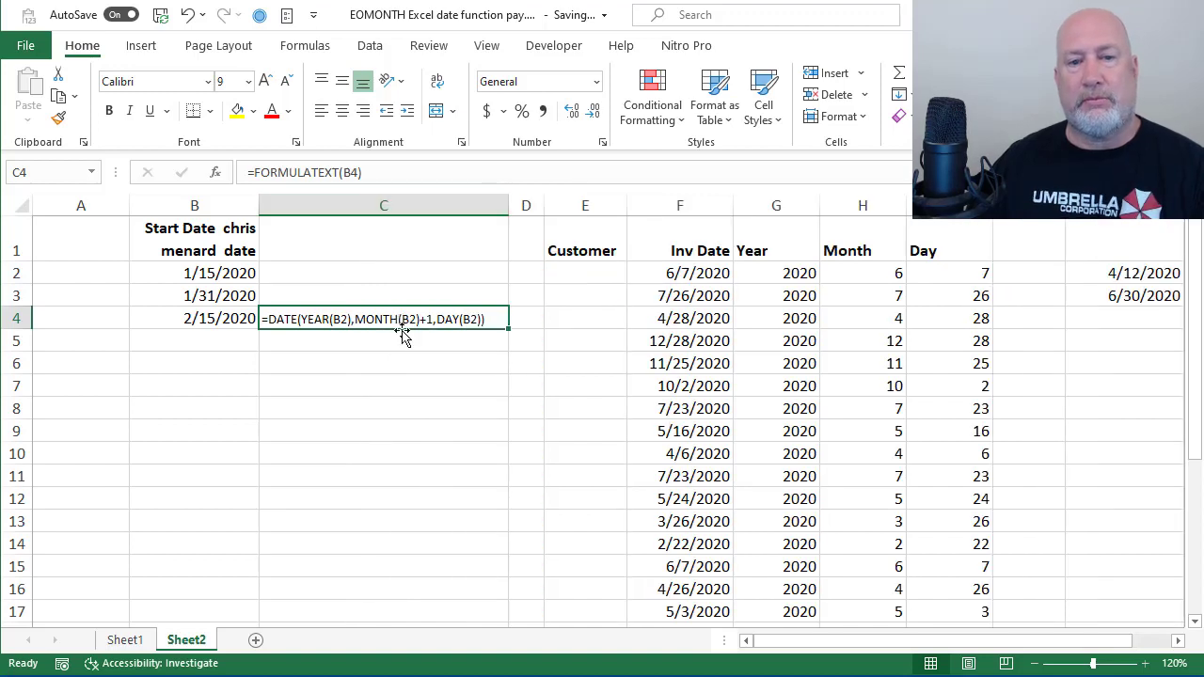
pyautogui.click(196, 341)
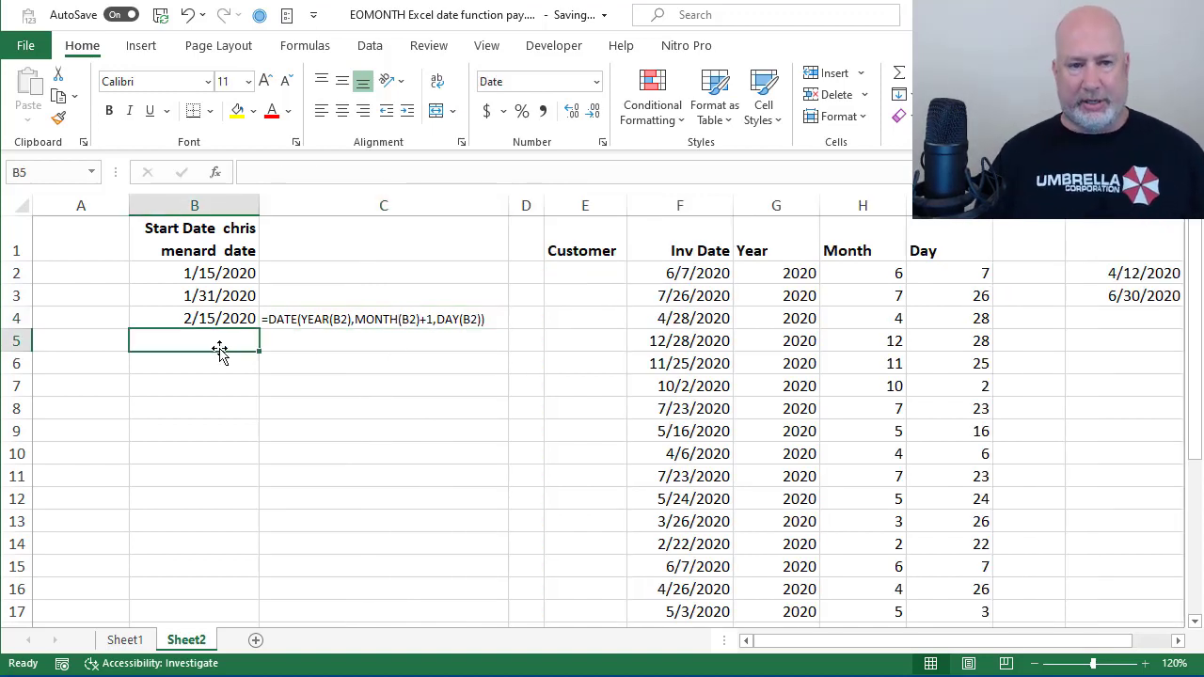
# Step: In B5 start =DATE(YEAR(B3),month(B3)+1 referencing the month-end date in B3
pyautogui.write('=')
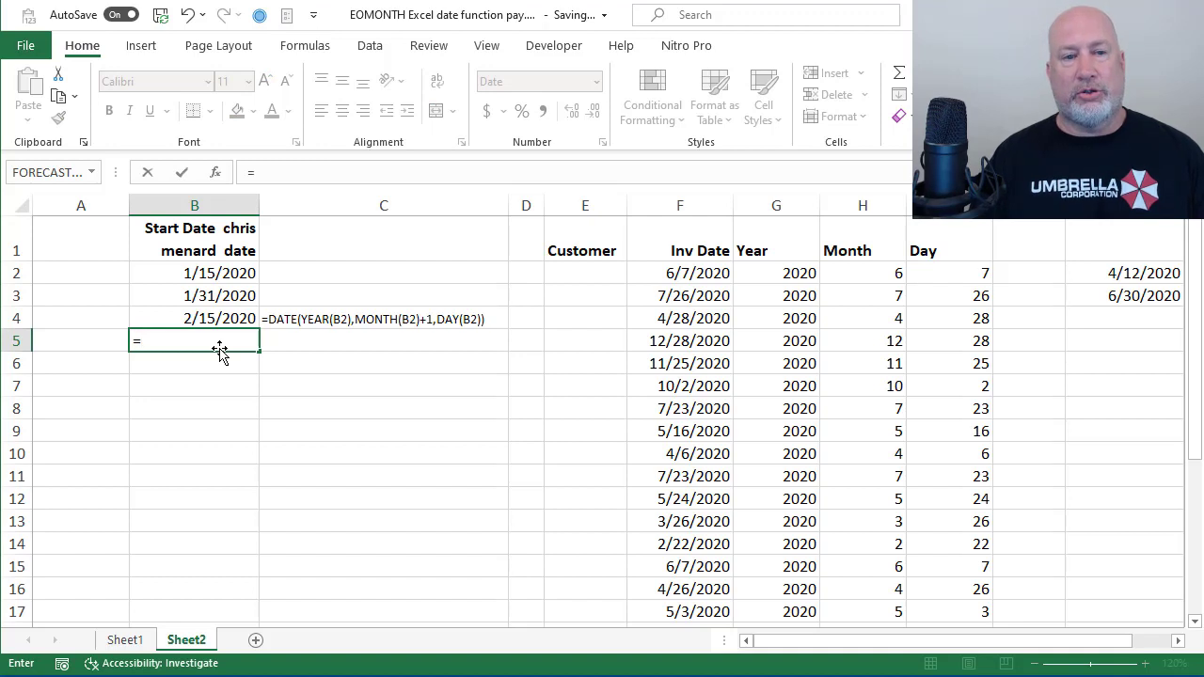
pyautogui.write('DATE(')
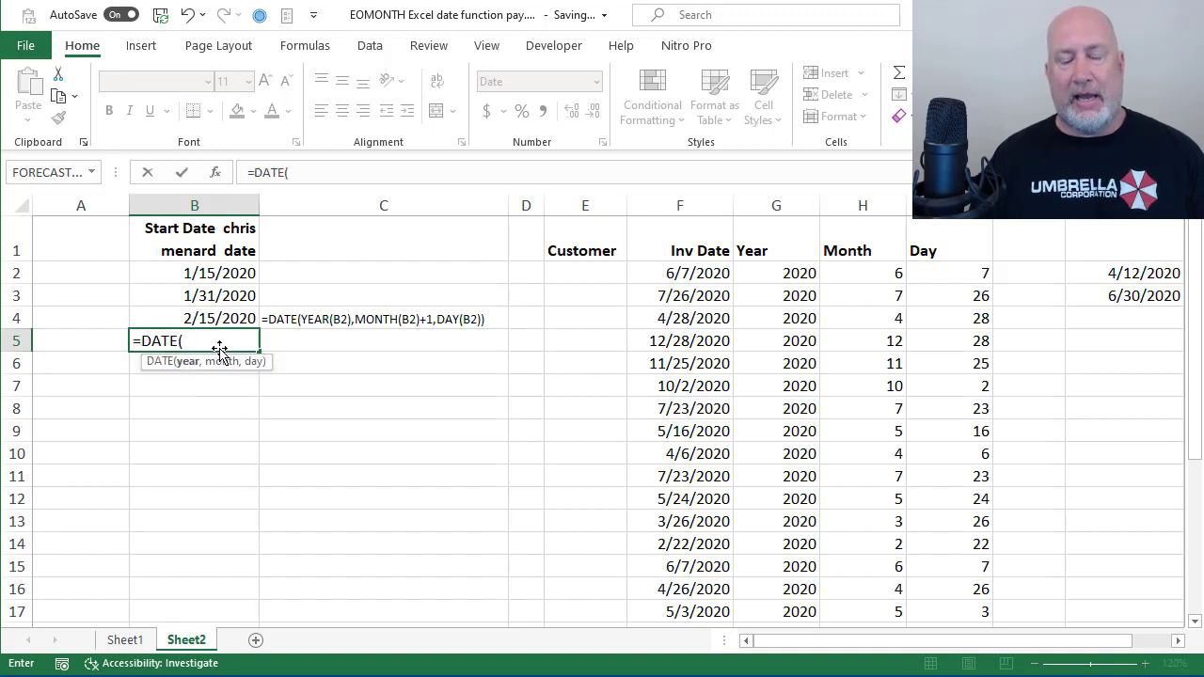
pyautogui.write('y')
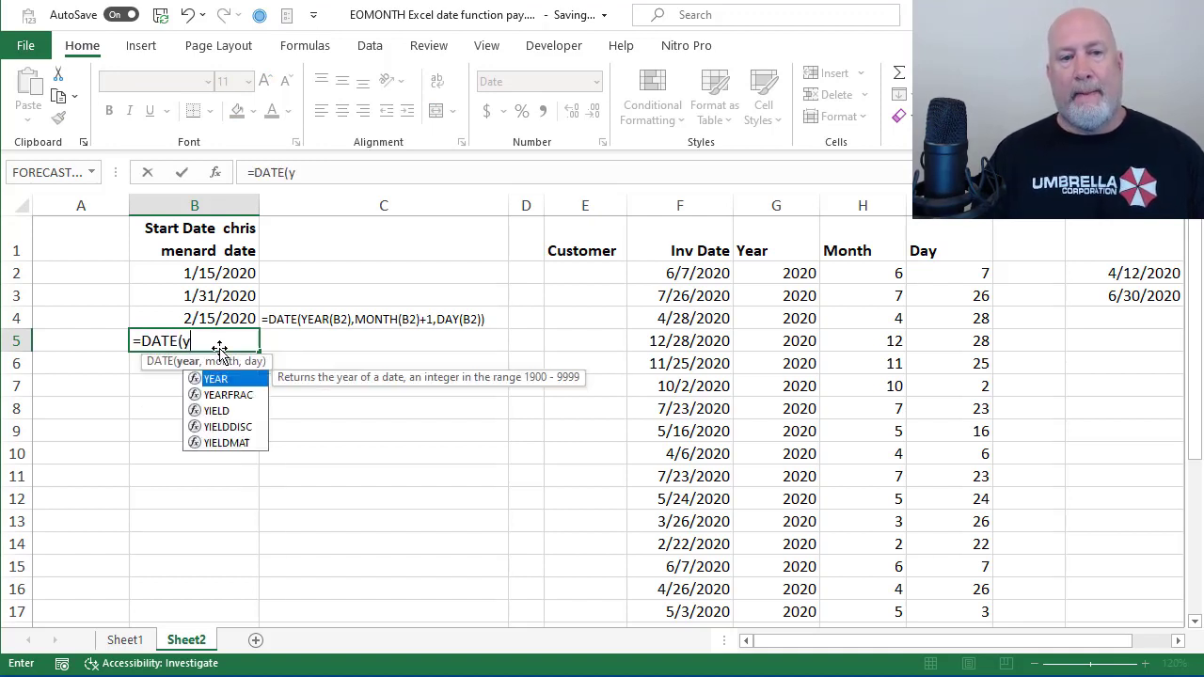
pyautogui.write('ear')
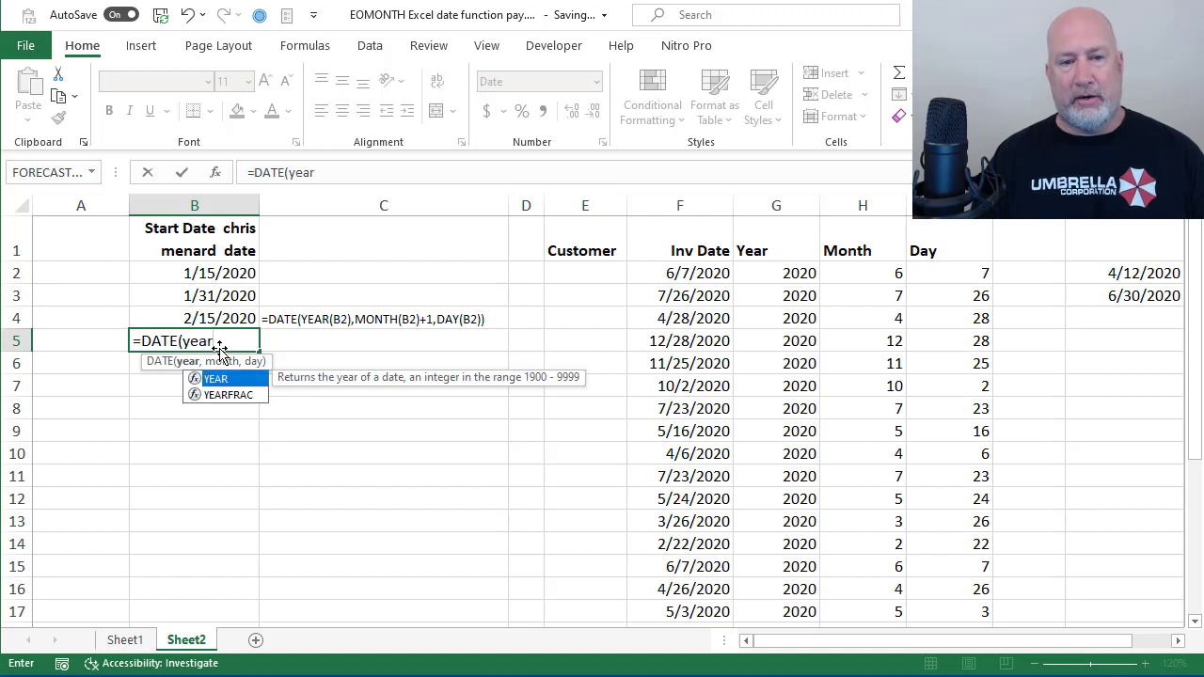
pyautogui.write('YEAR(')
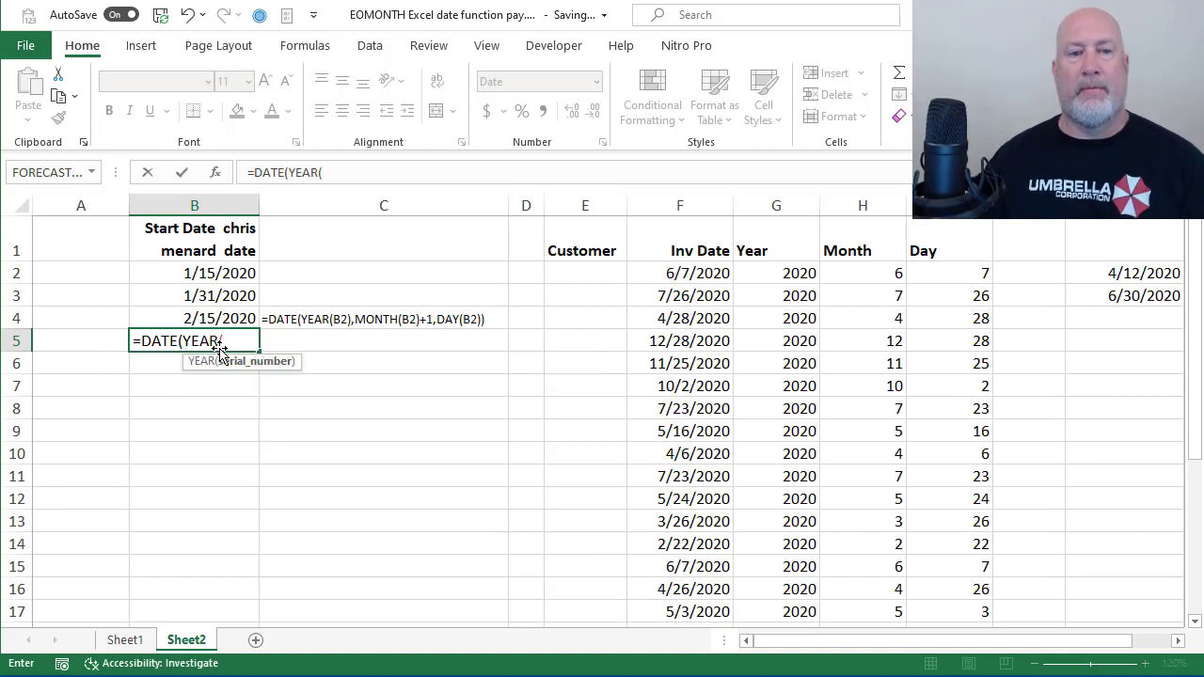
pyautogui.click(196, 295)
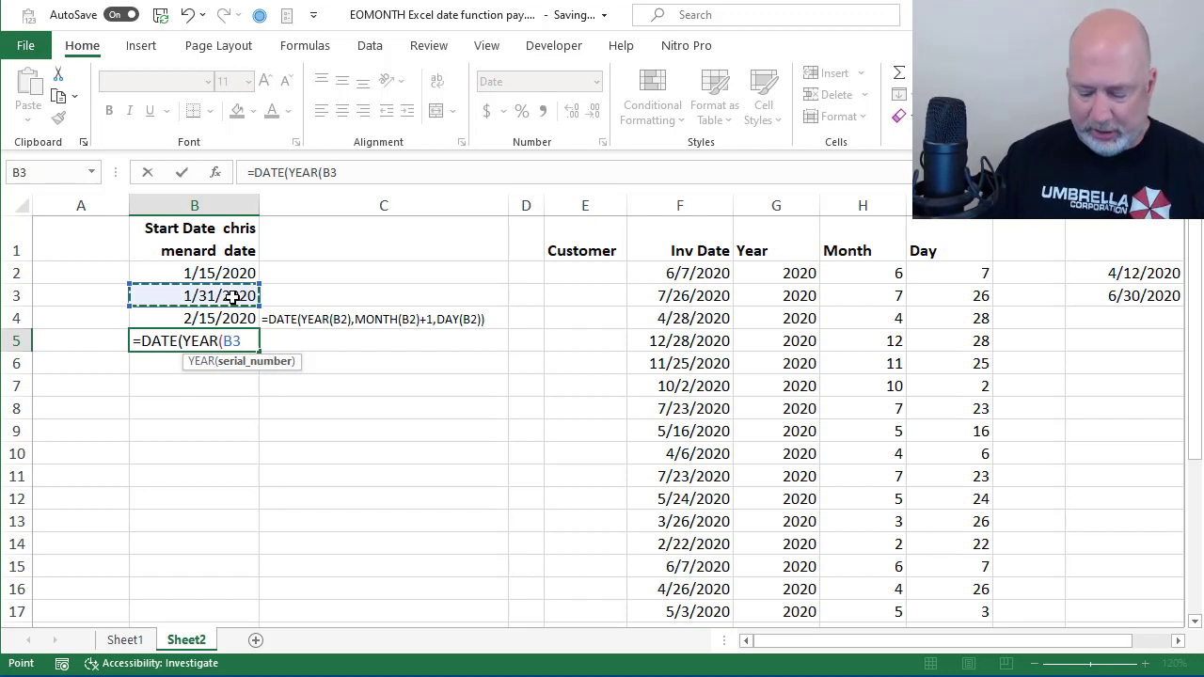
pyautogui.write(').,')
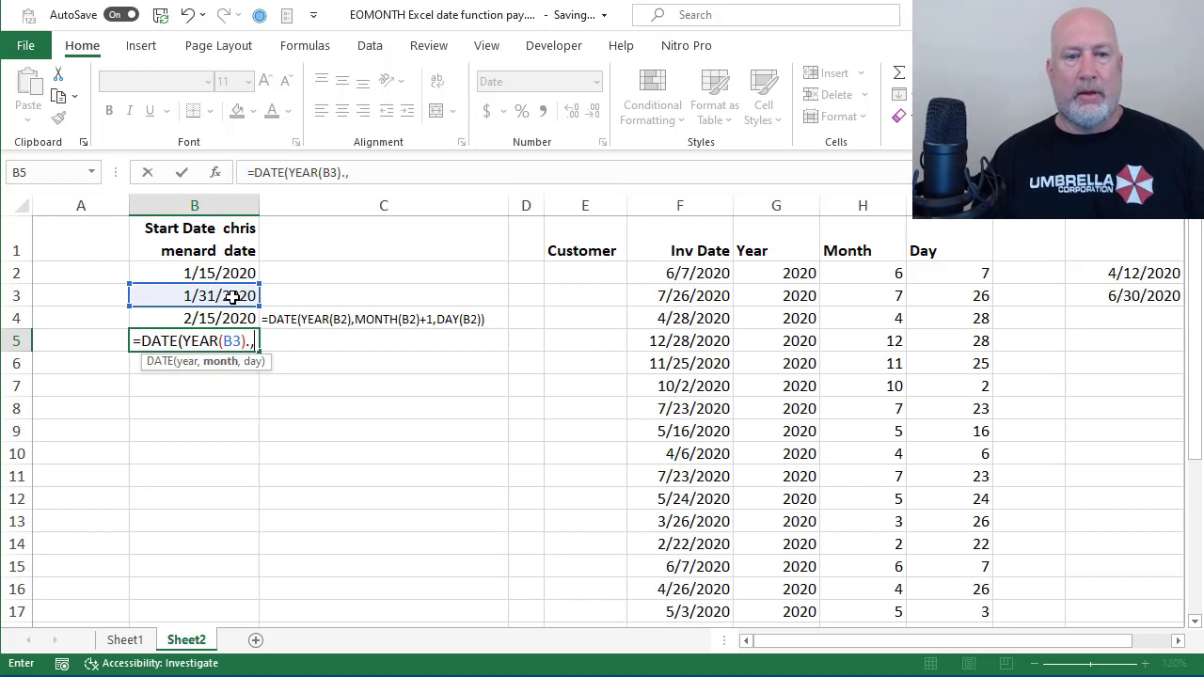
pyautogui.press('backspace')
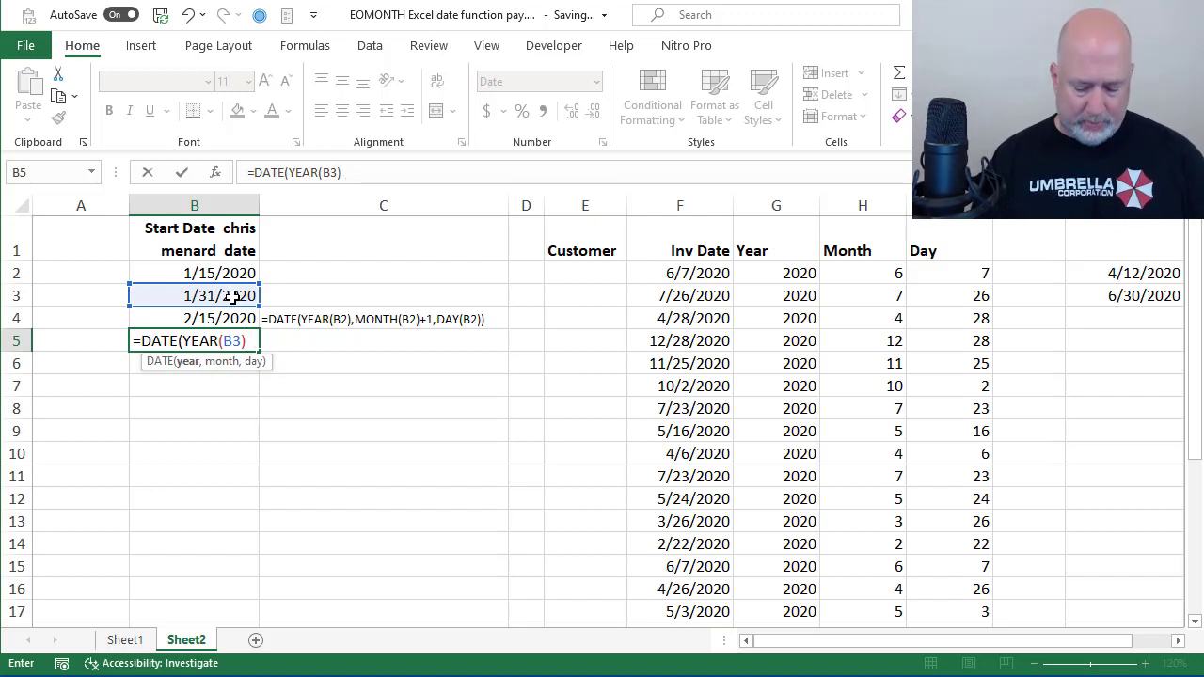
pyautogui.write(',m')
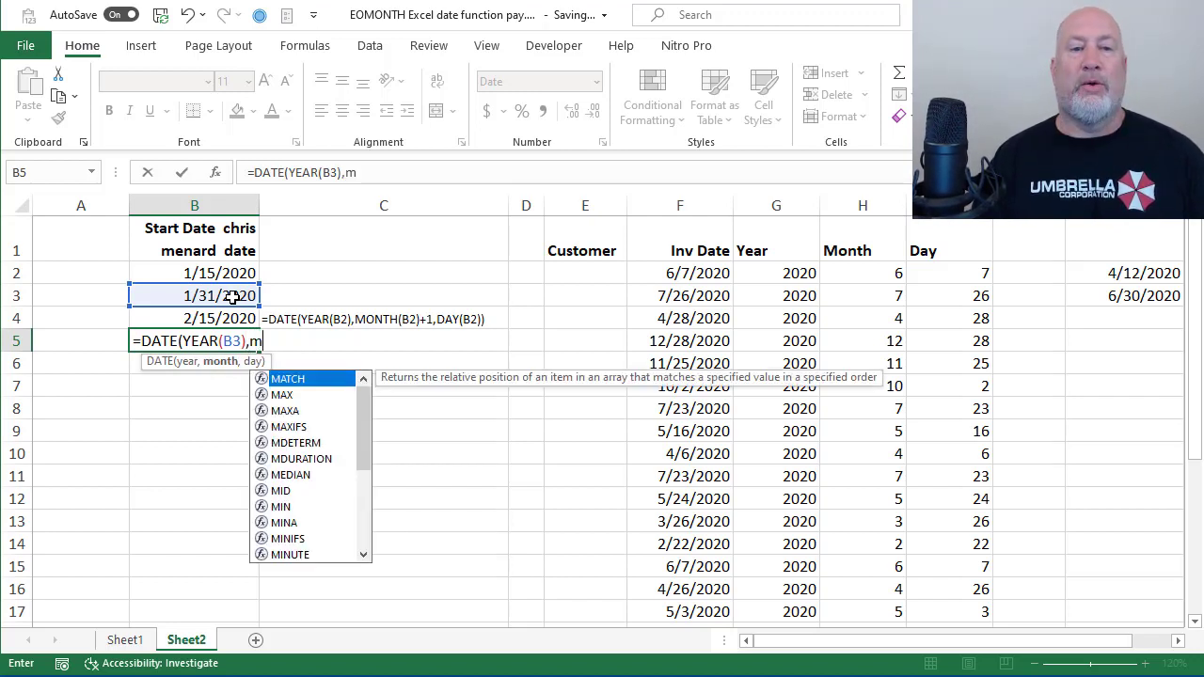
pyautogui.write('onth(B3')
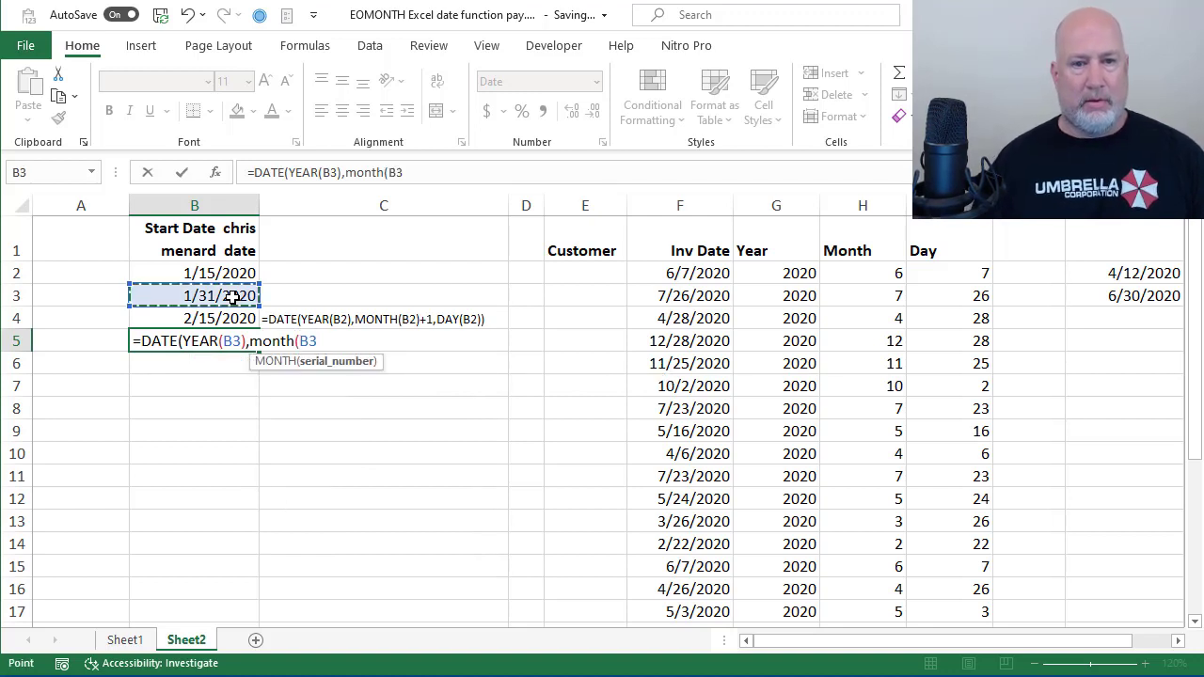
pyautogui.write(')+')
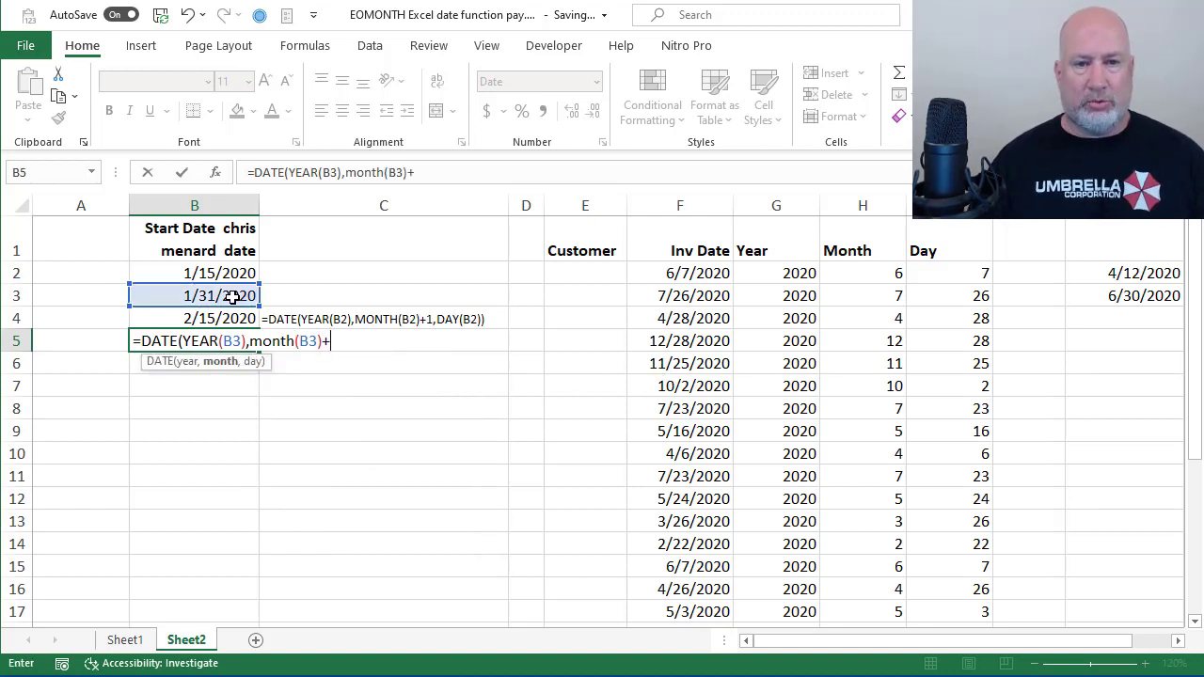
pyautogui.write('1')
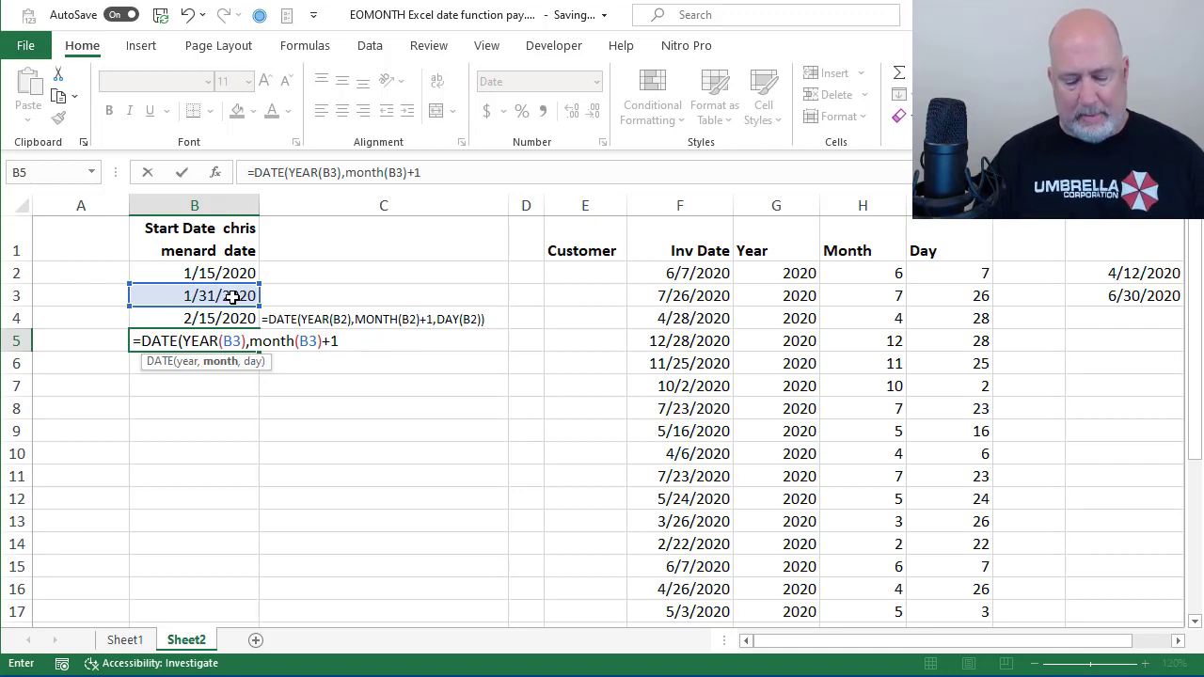
# Step: Finish with day(EOMONTH(B3,0)) and commit, triggering the typo-correction prompt
pyautogui.write(',')
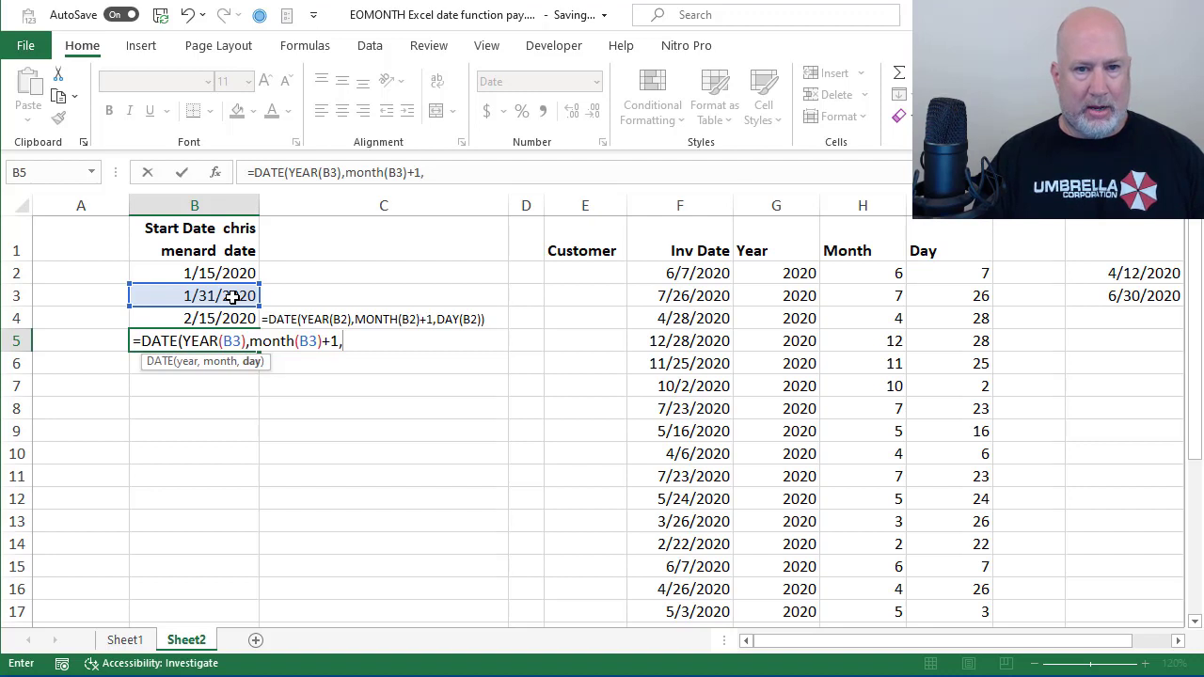
pyautogui.write('day')
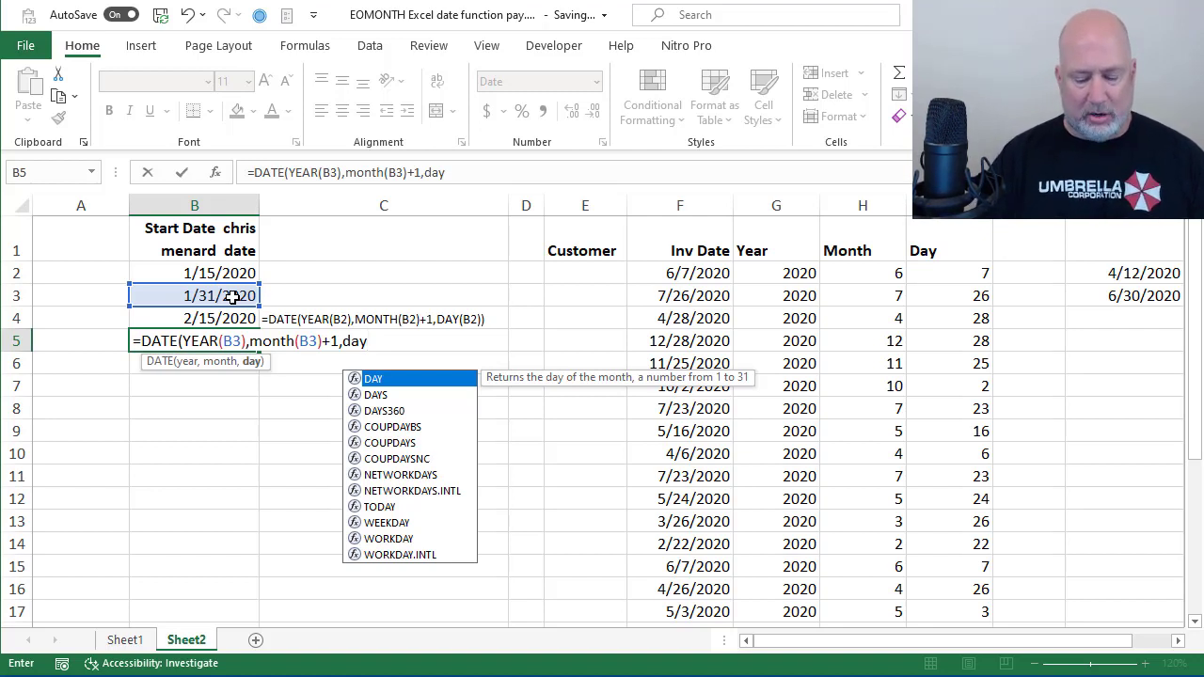
pyautogui.write('(')
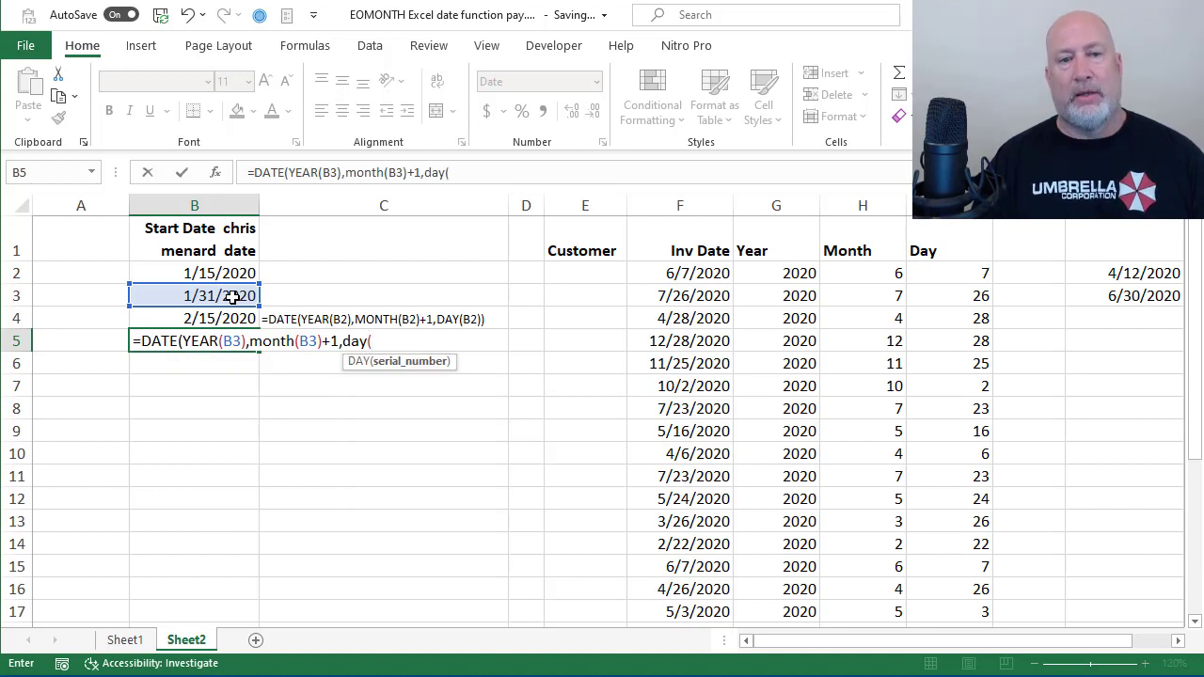
pyautogui.write('em')
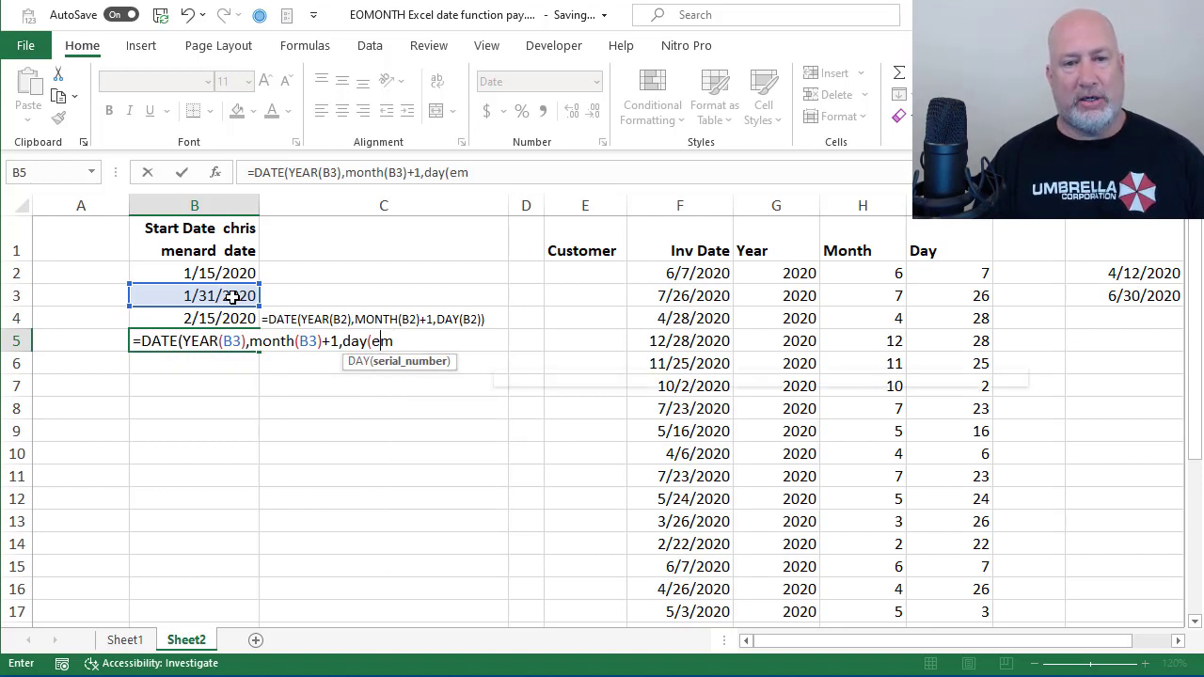
pyautogui.write('EOMONTH(')
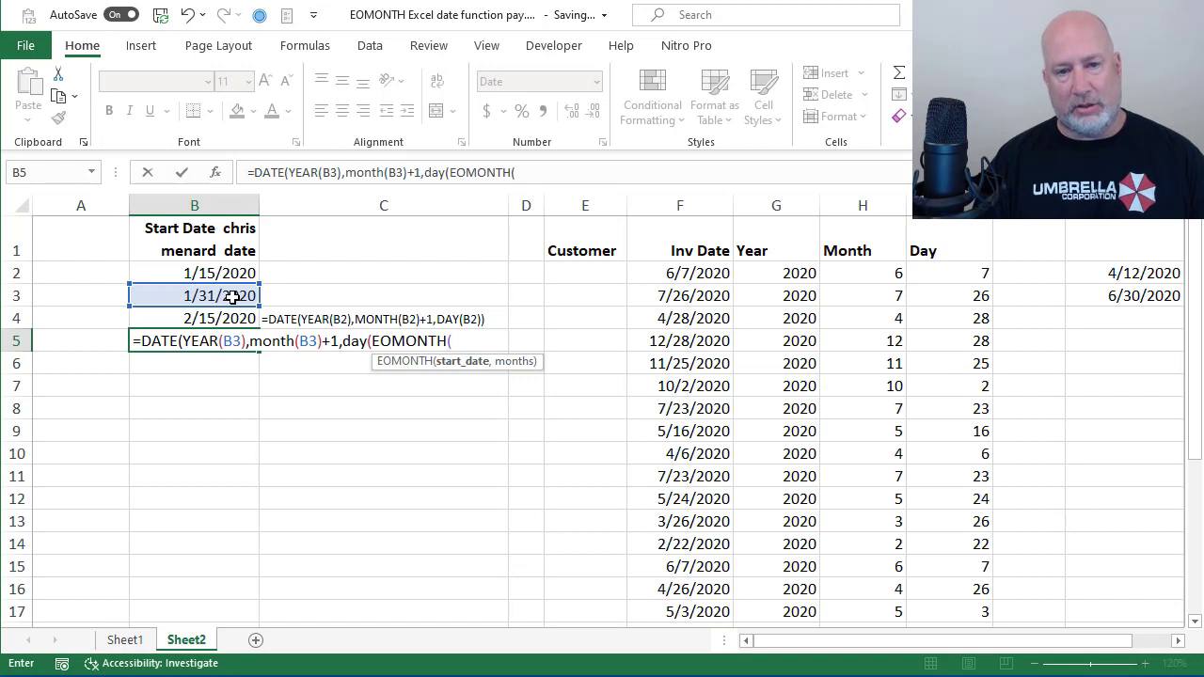
pyautogui.click(193, 295)
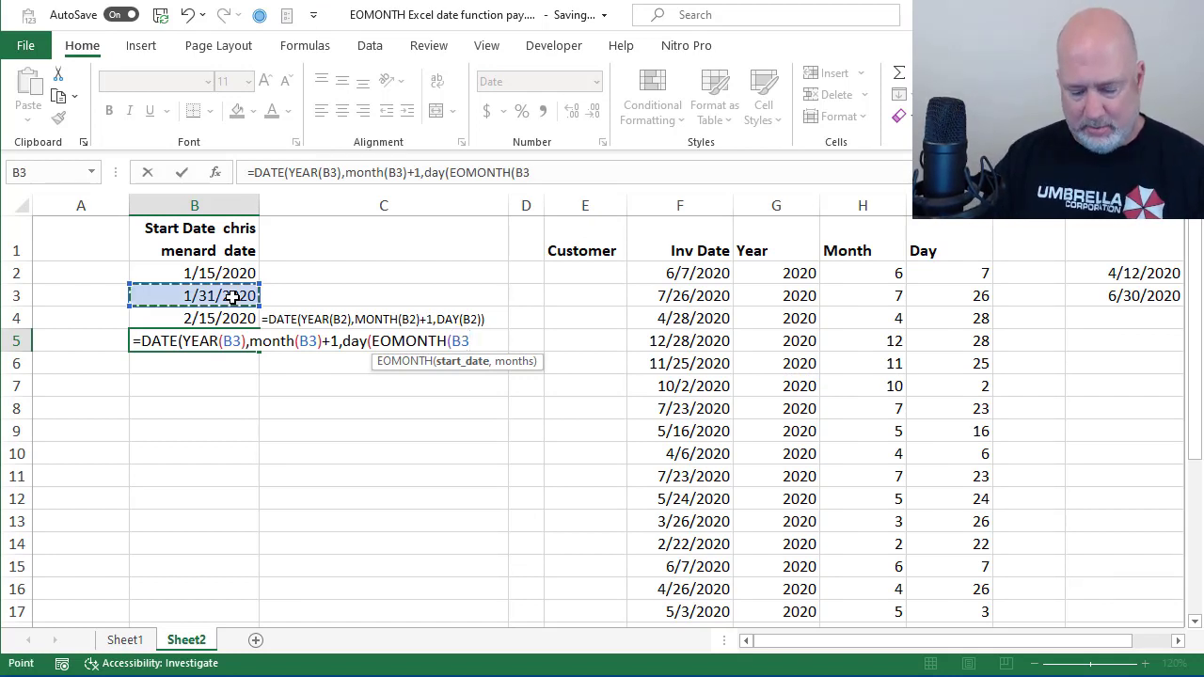
pyautogui.write(')')
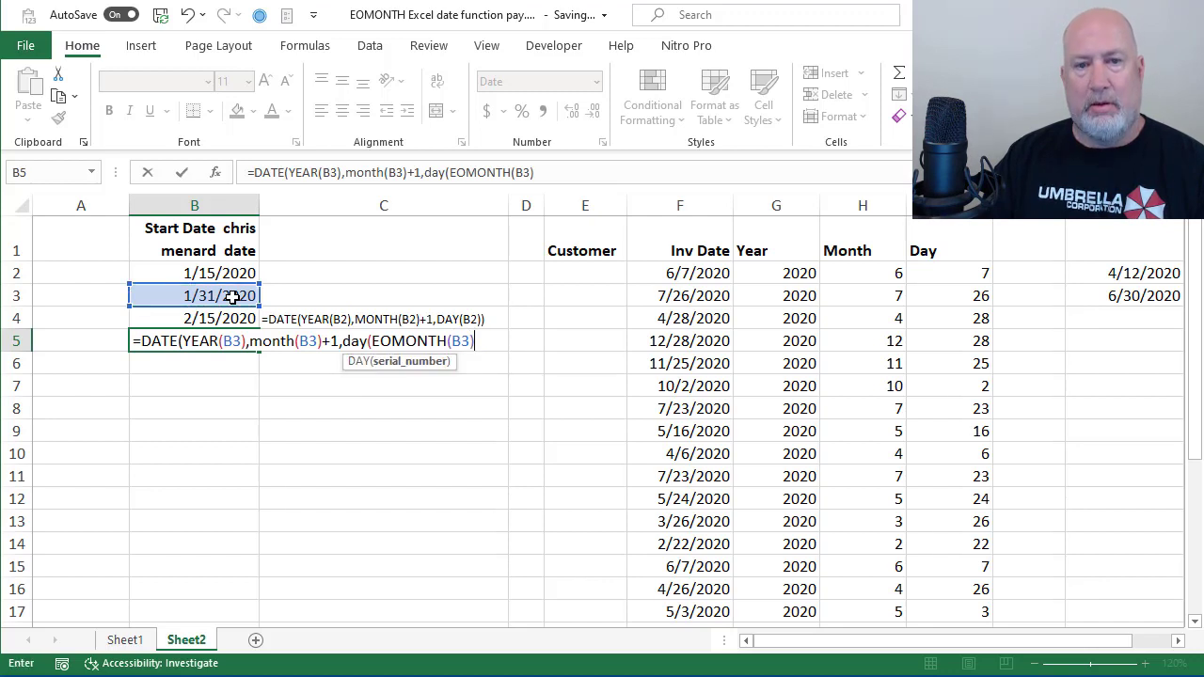
pyautogui.write(',')
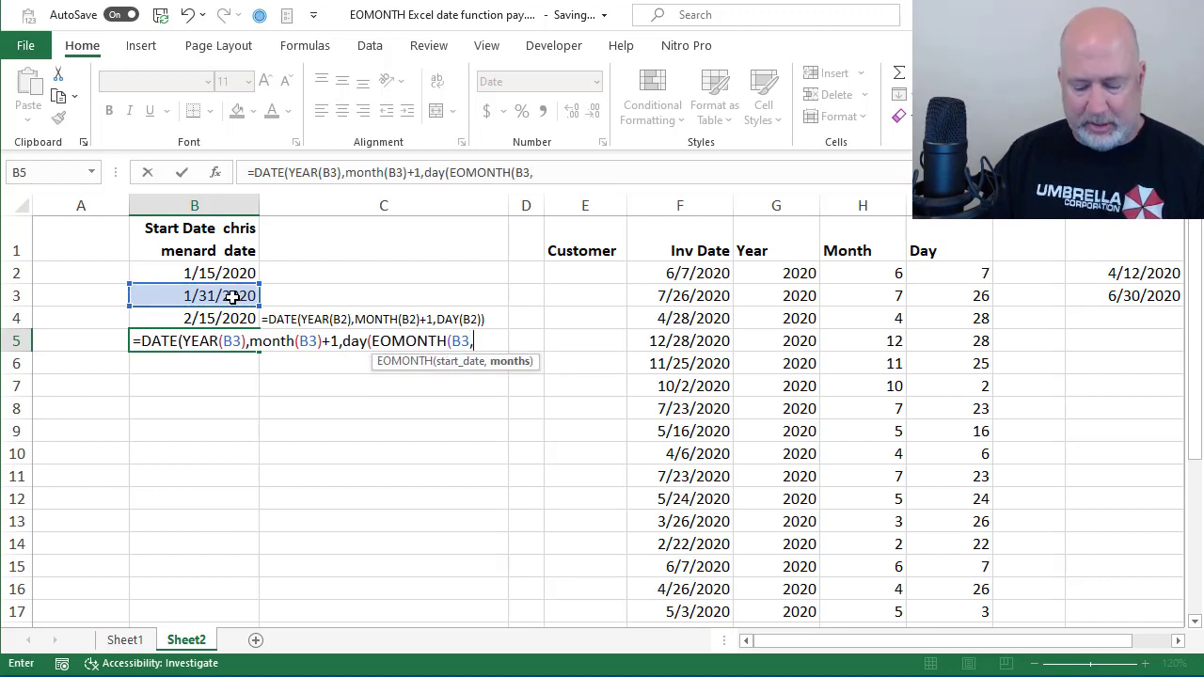
pyautogui.write('0')
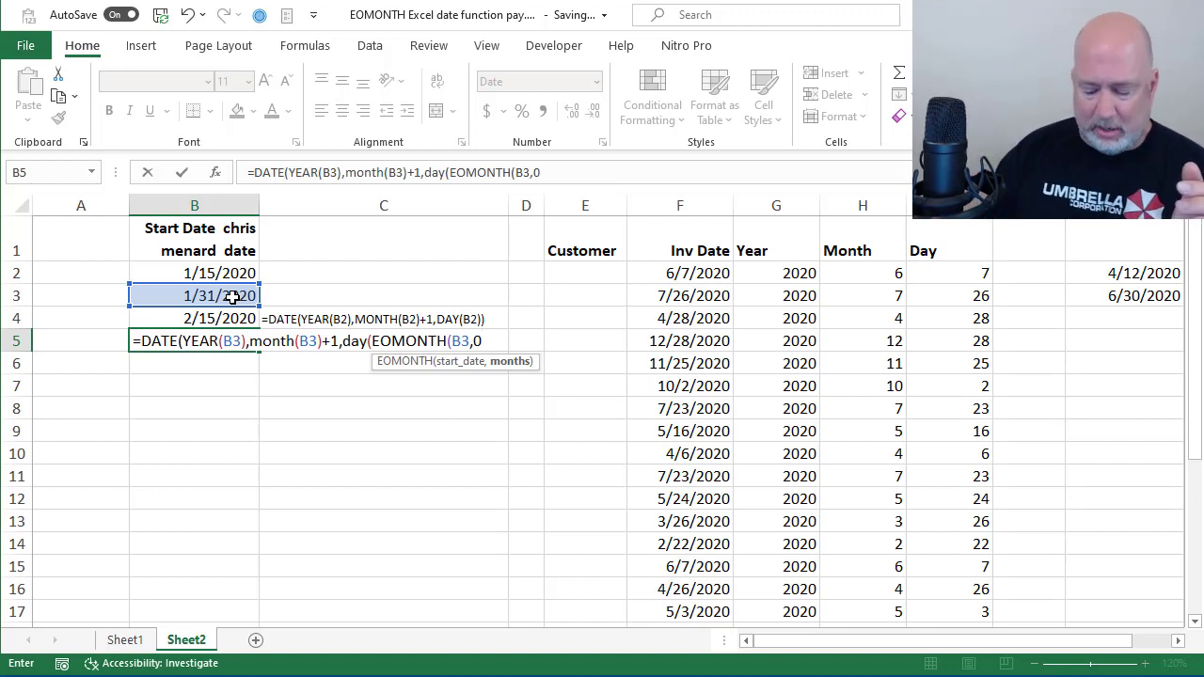
pyautogui.write(')')
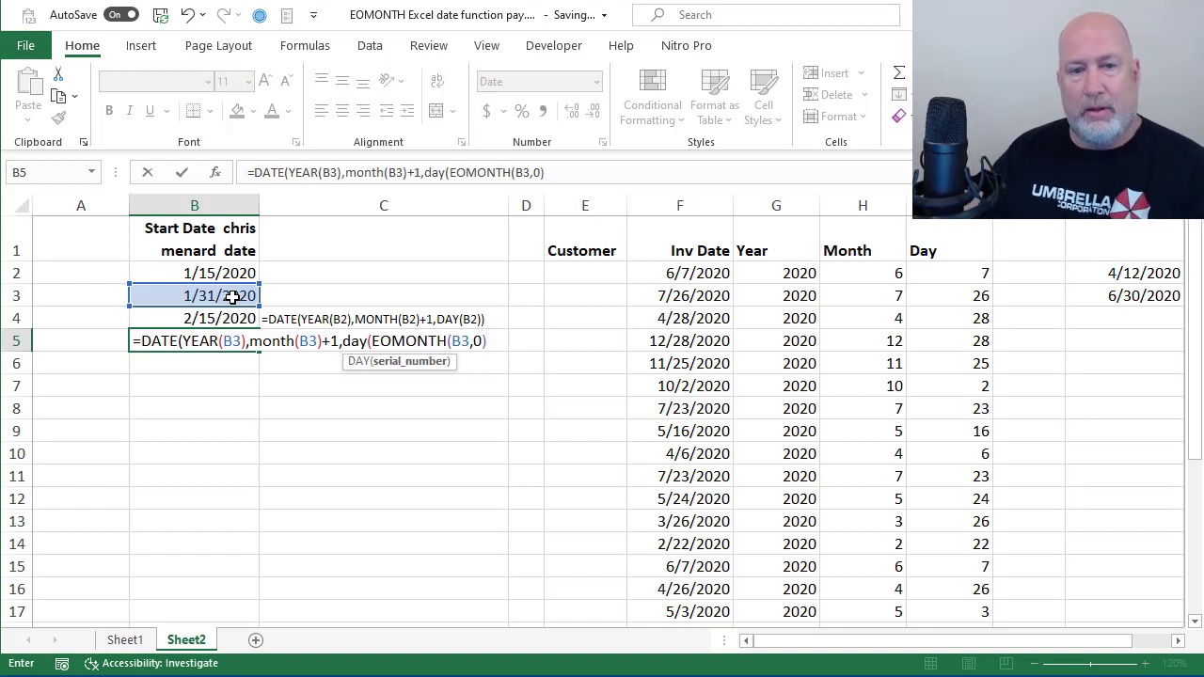
pyautogui.press('enter')
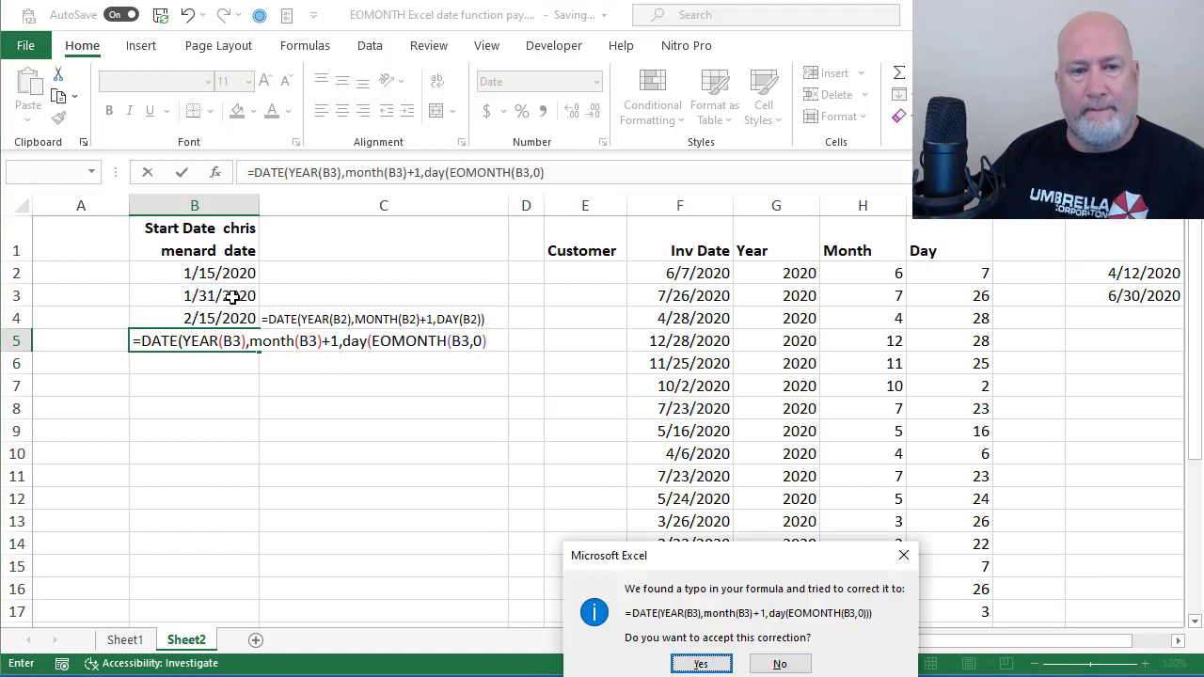
# Step: Accept the correction and change the EOMONTH months argument to 1 so B5 returns 2/29/2020
pyautogui.click(699, 663)
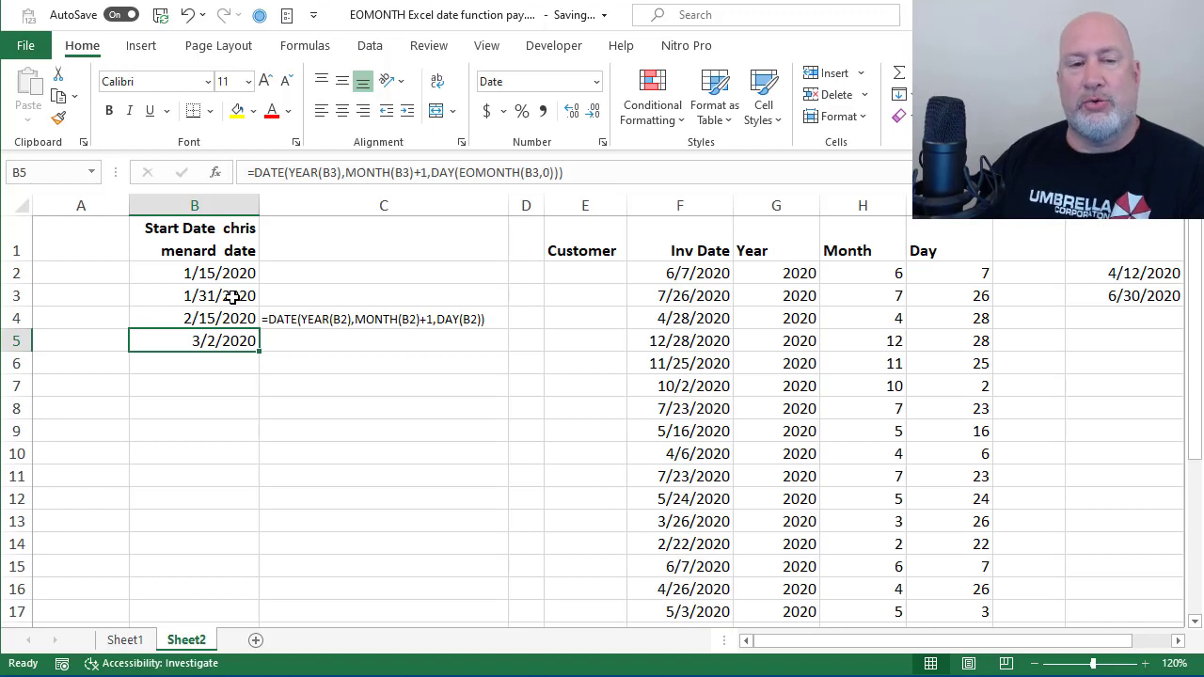
pyautogui.doubleClick(194, 340)
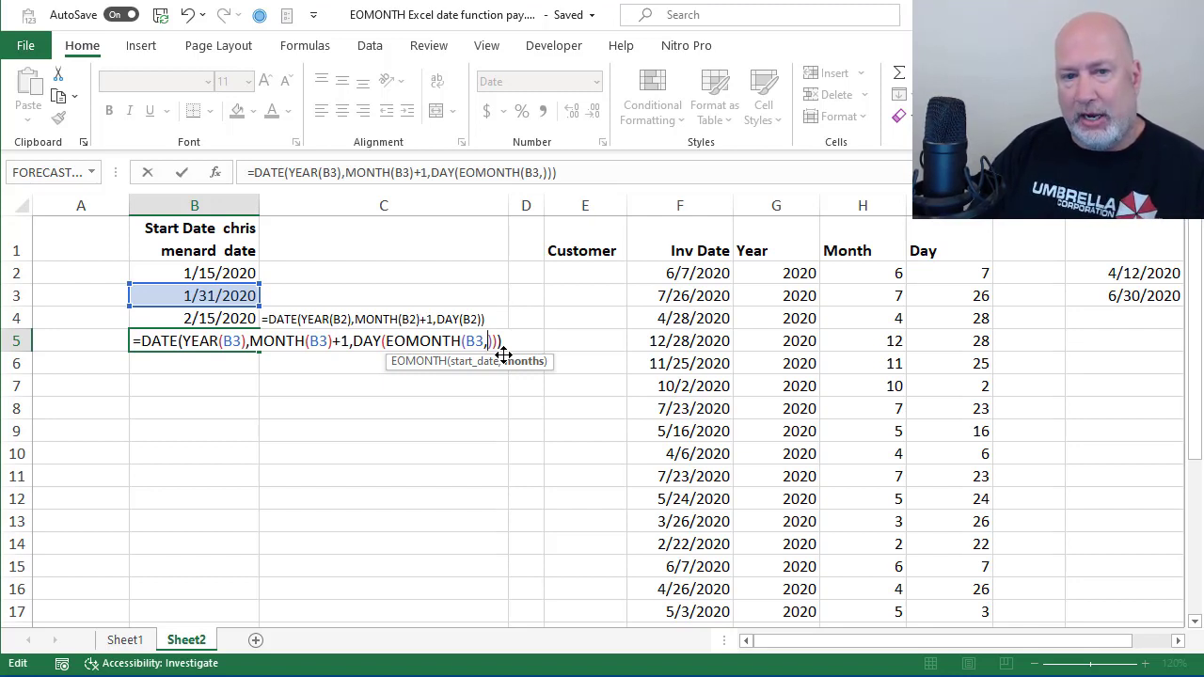
pyautogui.write('1')
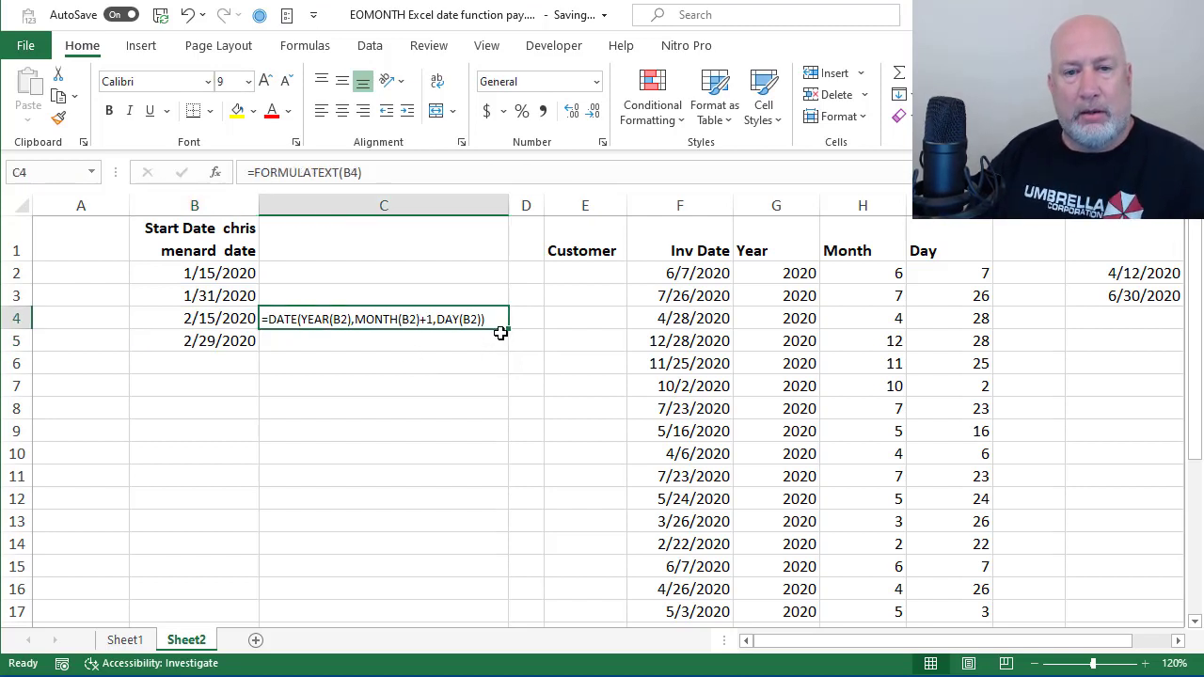
# Step: Copy FORMULATEXT from C4 to C5 so B5's EOMONTH formula shows as text, then select B4:B5
pyautogui.moveTo(500, 335); pyautogui.dragTo(506, 350)
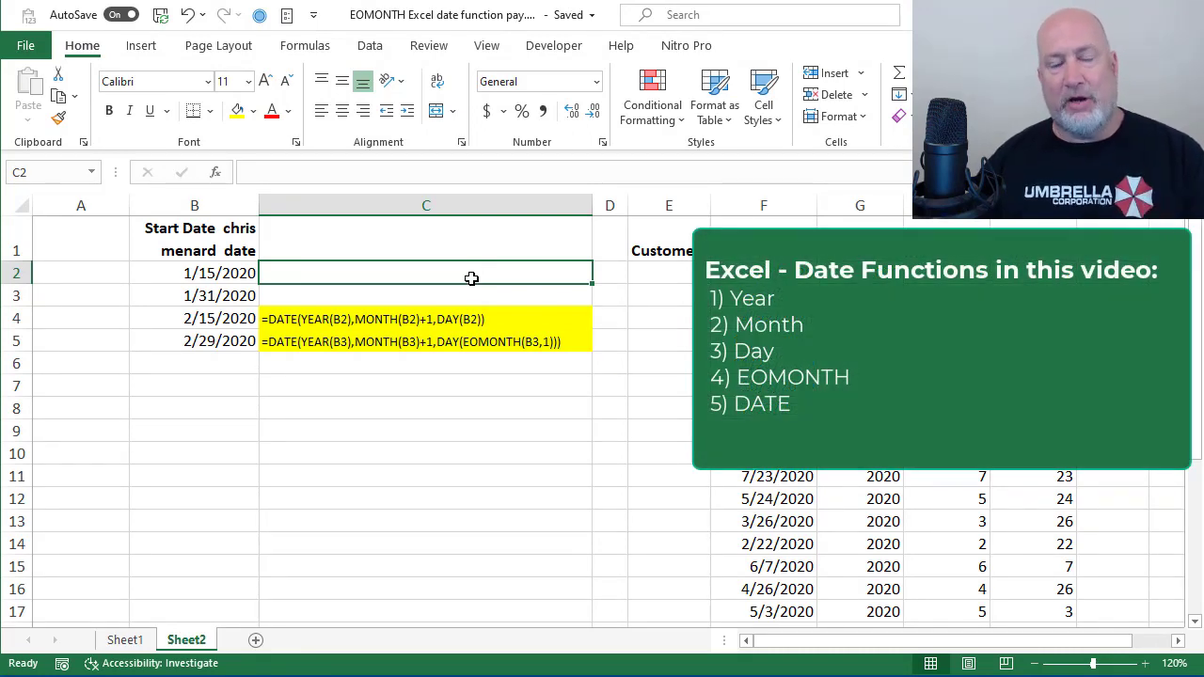
pyautogui.click(425, 318)
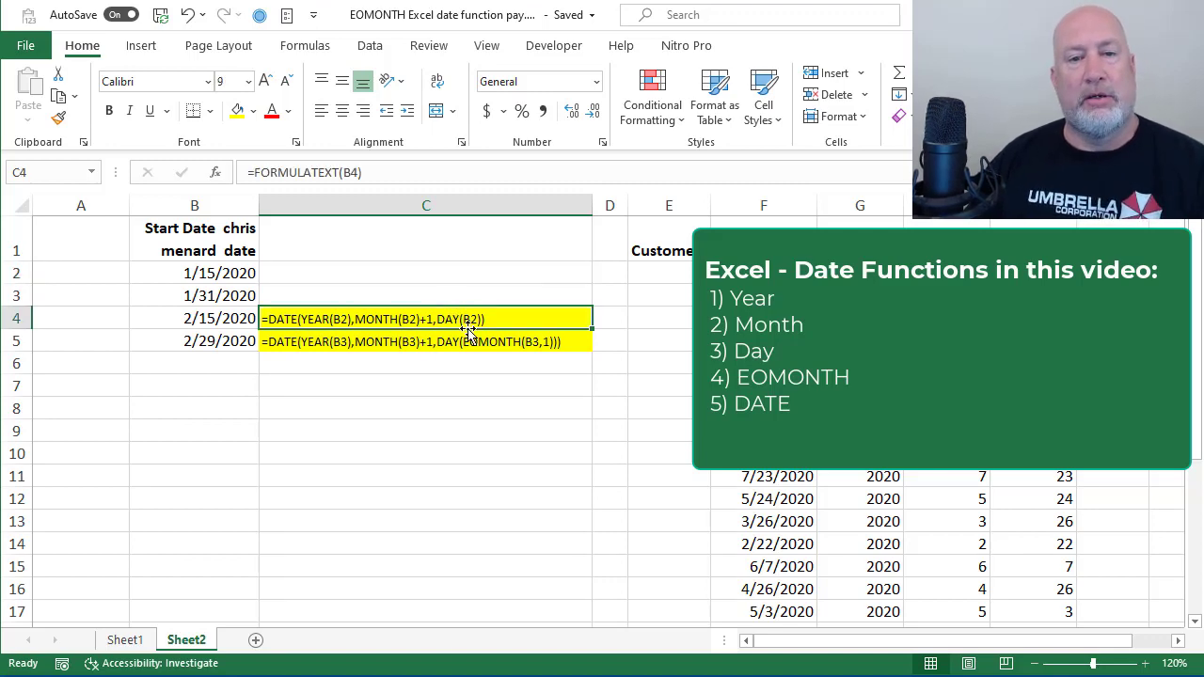
pyautogui.click(426, 341)
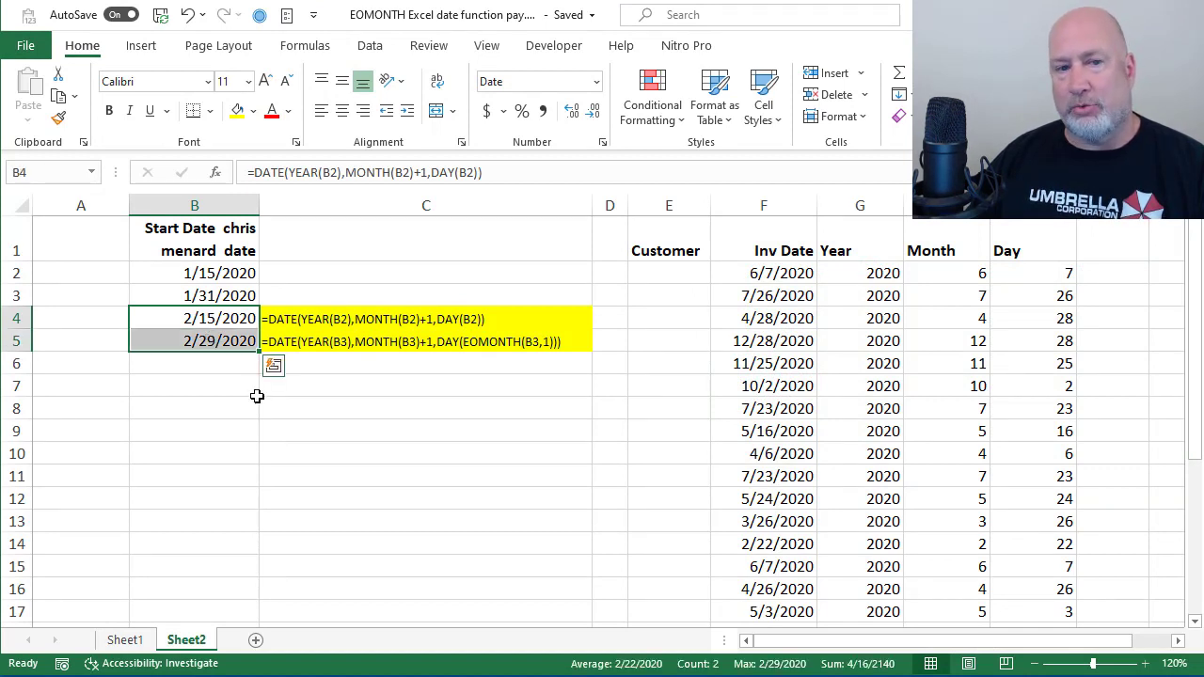
# Step: Fill the B4:B5 pay-date pattern down column B to row 29, ending at 2/28/2021
pyautogui.click(220, 318)
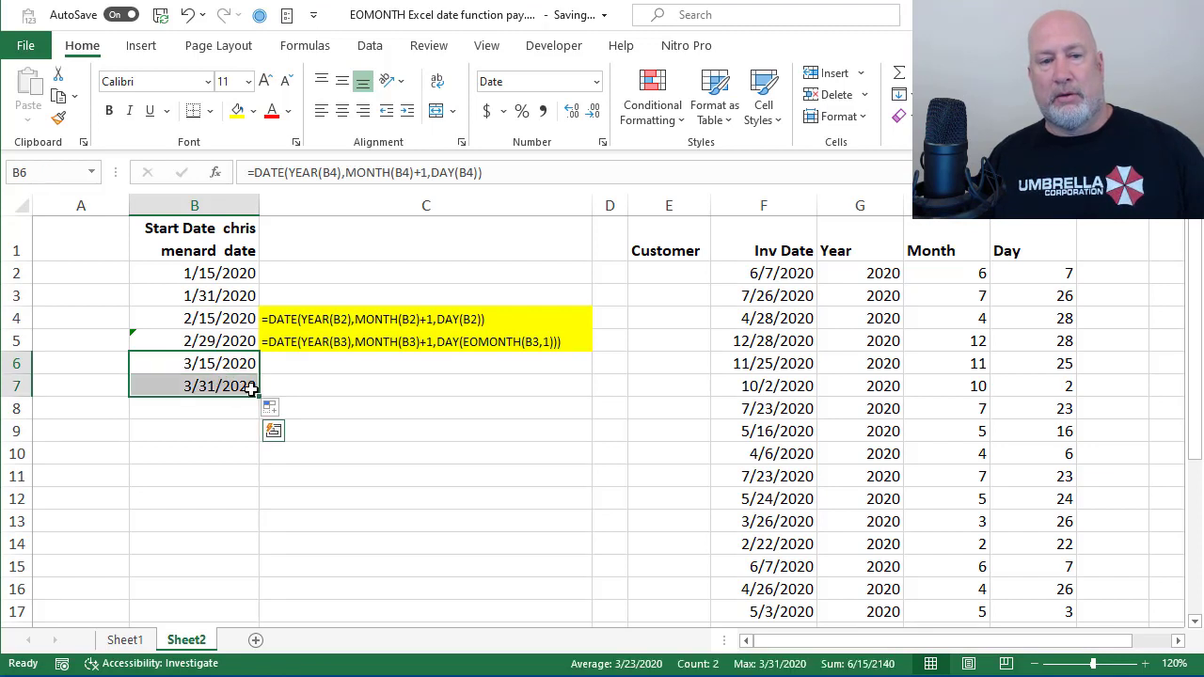
pyautogui.moveTo(252, 386); pyautogui.dragTo(259, 531)
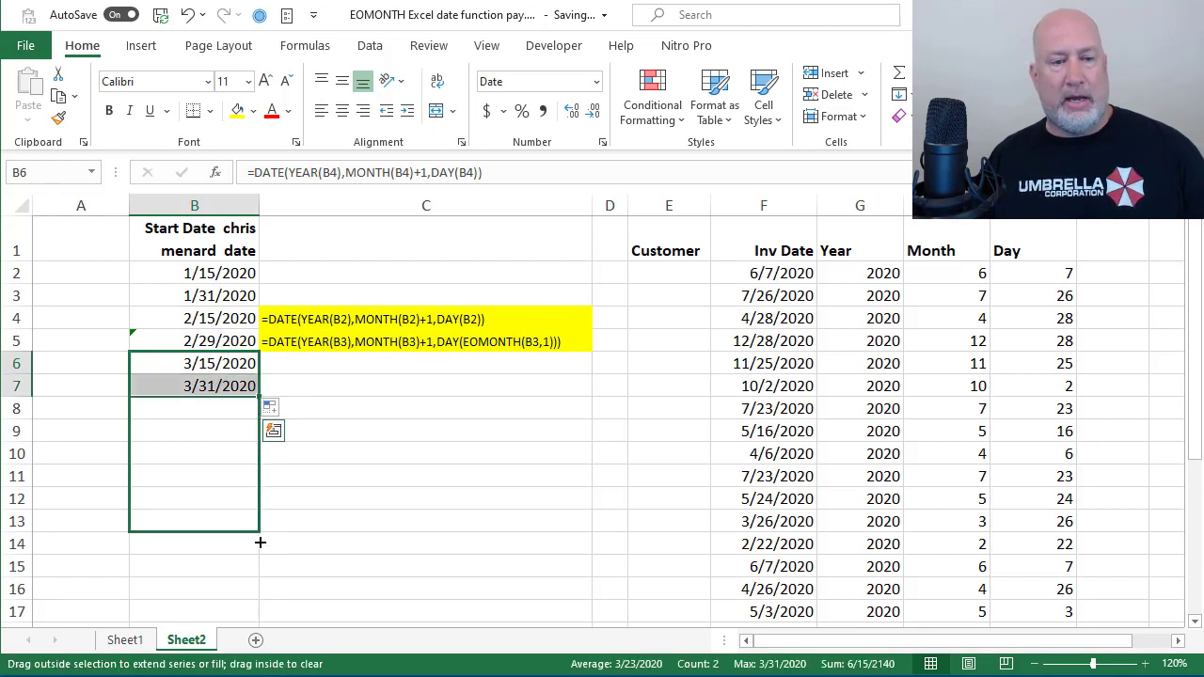
pyautogui.scroll(-3)
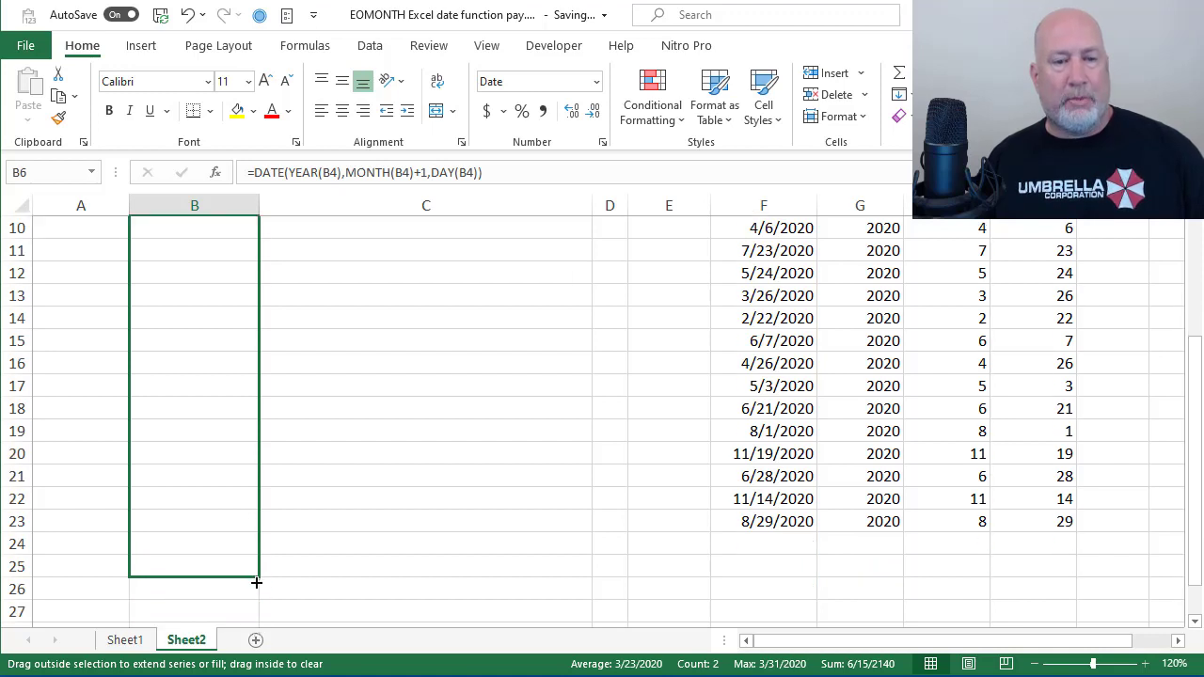
pyautogui.scroll(-3)
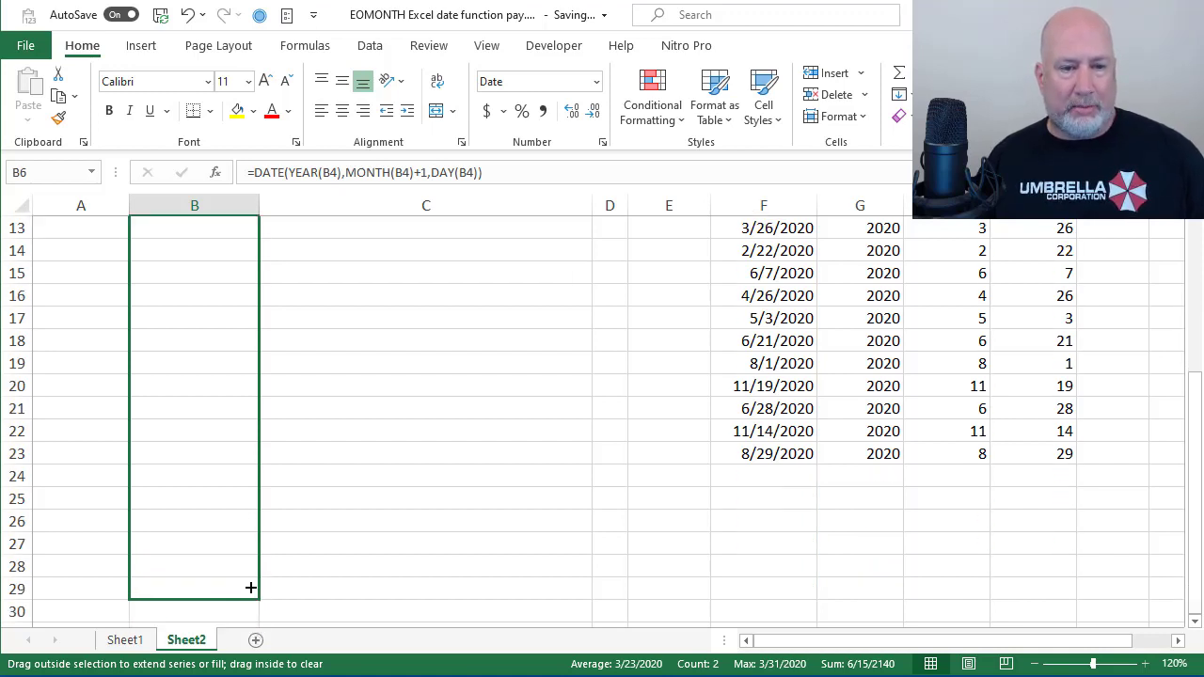
pyautogui.moveTo(251, 586); pyautogui.dragTo(250, 587)
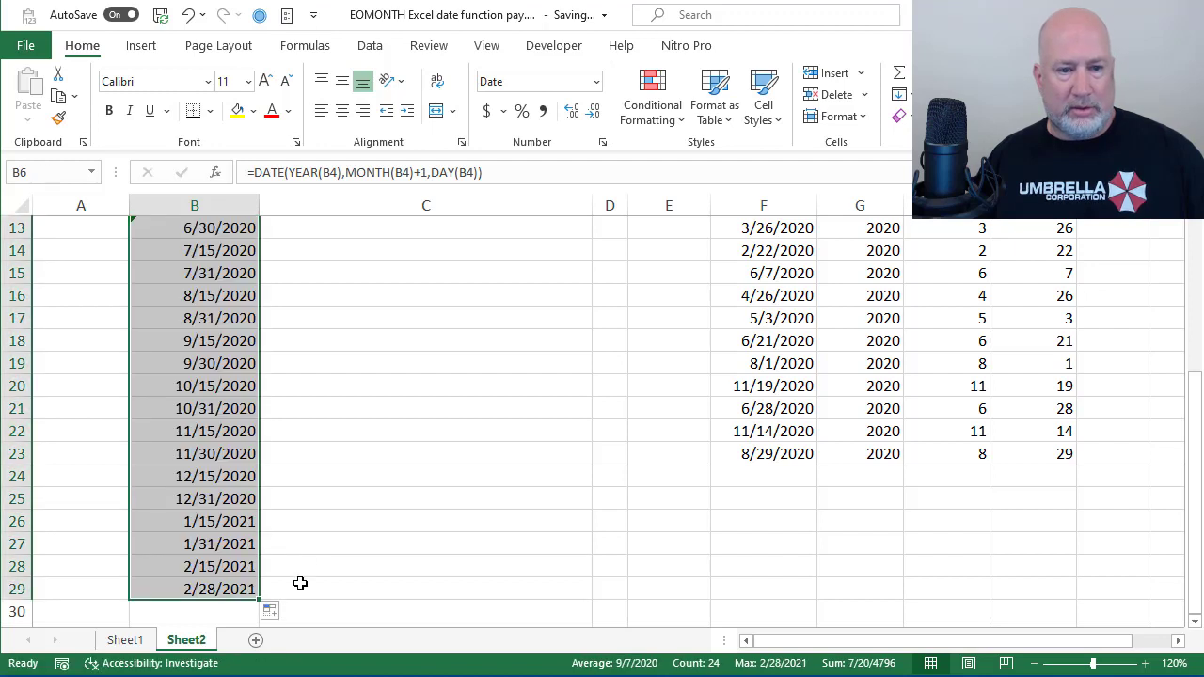
# Step: Check the month-end formula in B25, the 15th formula in B26 and the last date in B29
pyautogui.click(425, 544)
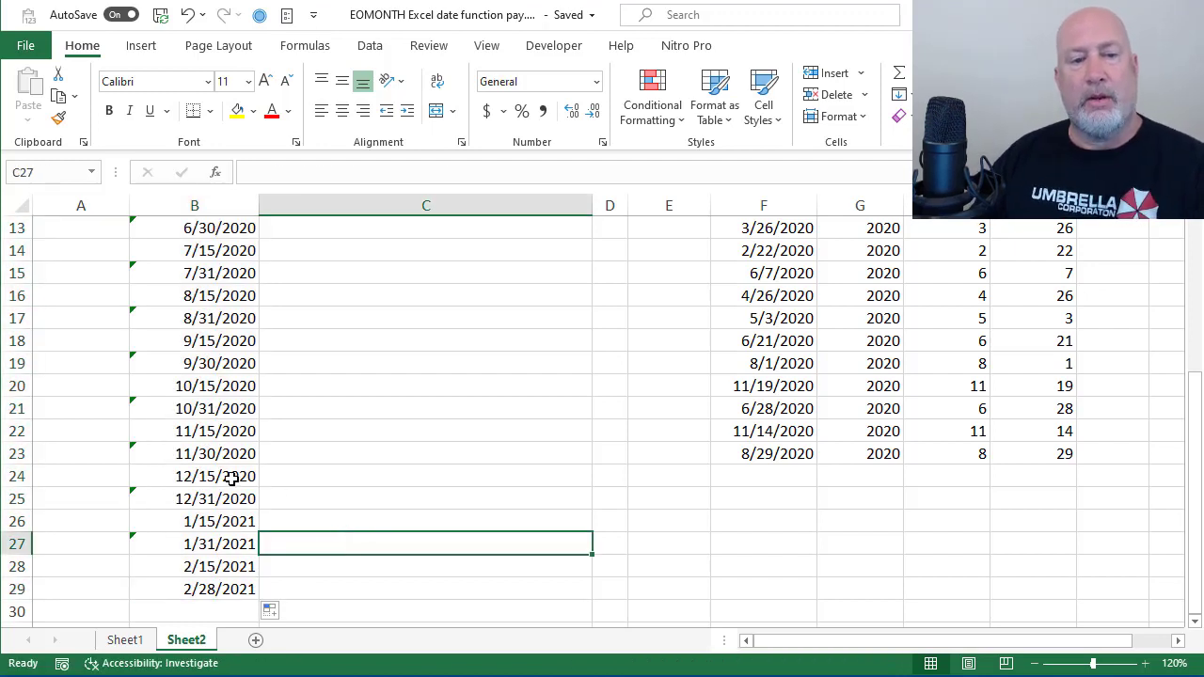
pyautogui.click(218, 498)
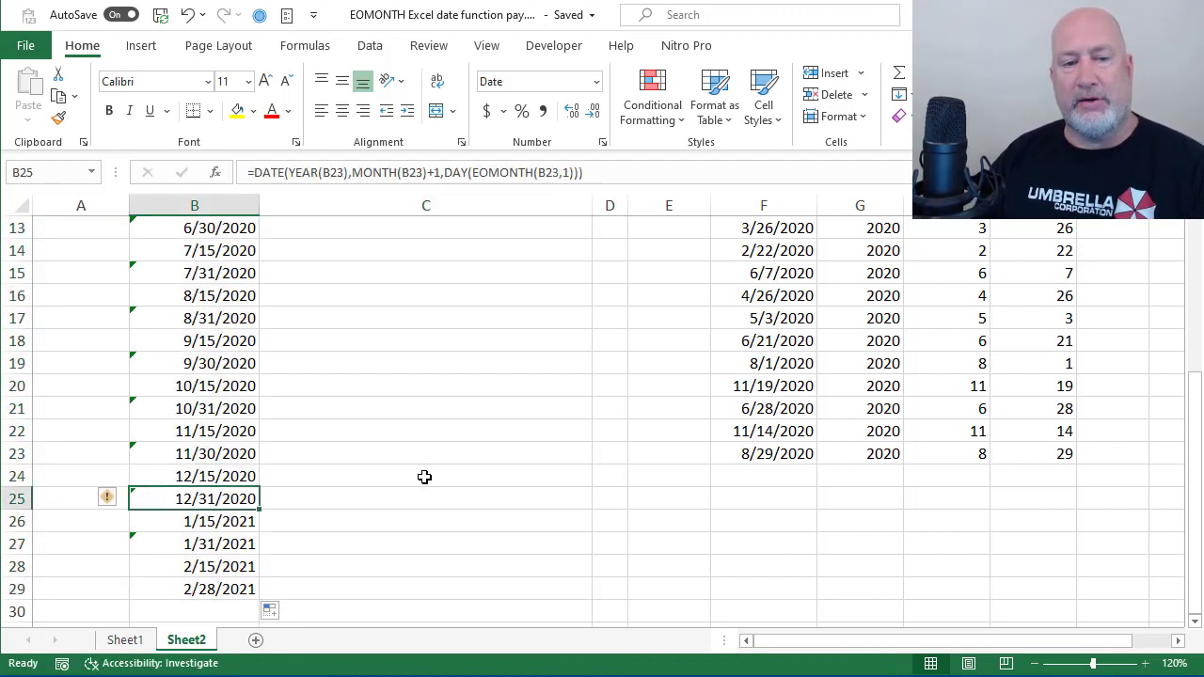
pyautogui.click(195, 521)
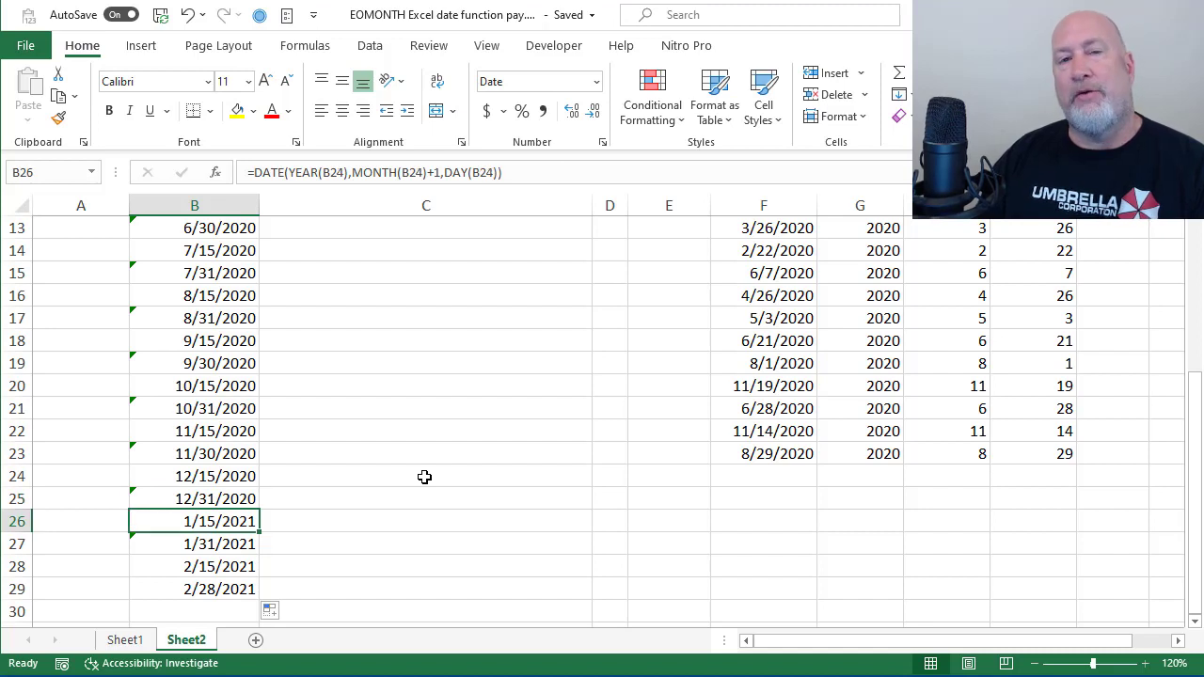
pyautogui.click(196, 566)
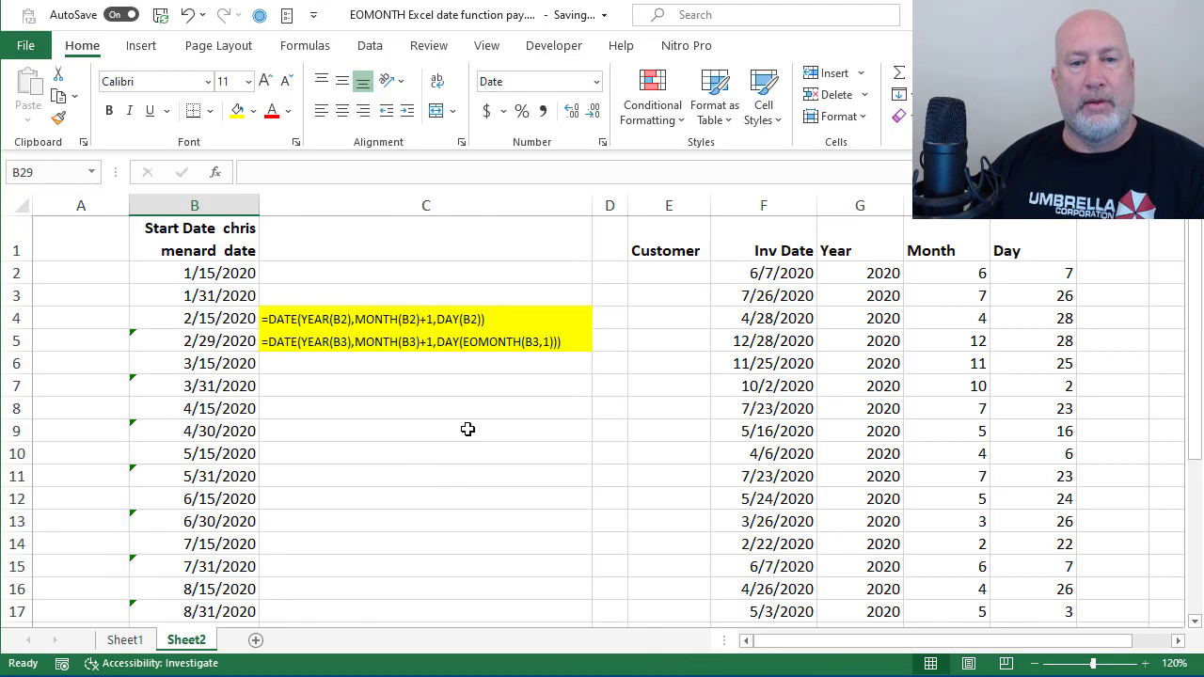
pyautogui.click(425, 341)
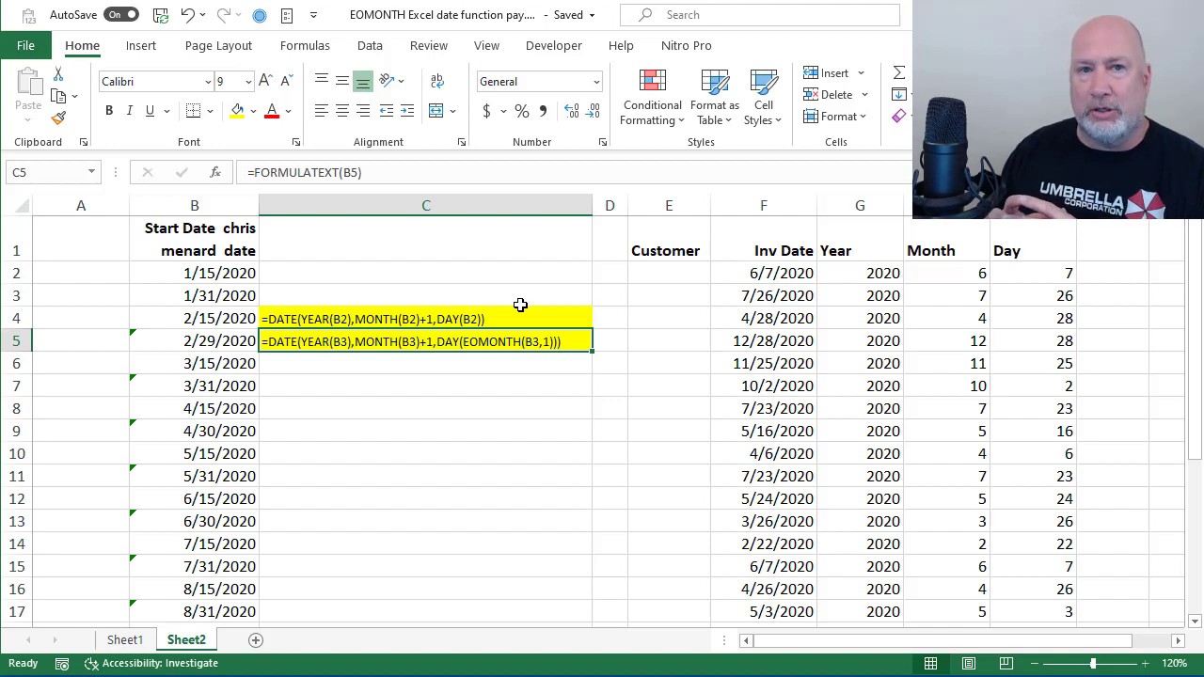
pyautogui.moveTo(590, 308)
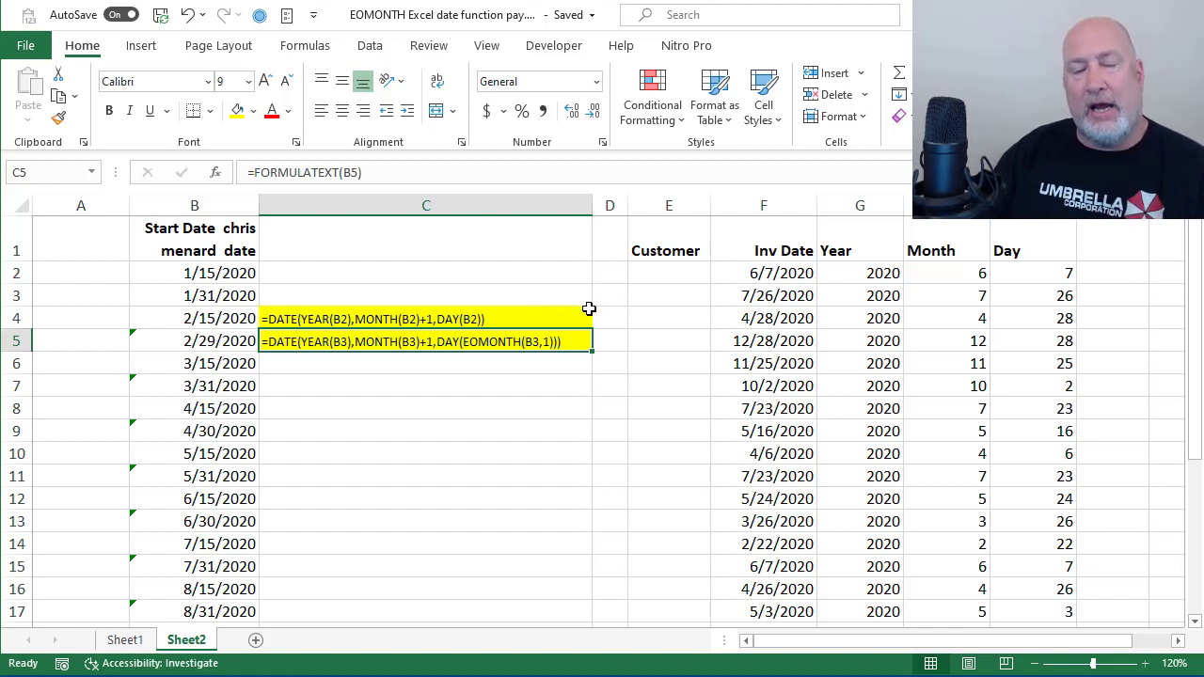
pyautogui.click(764, 386)
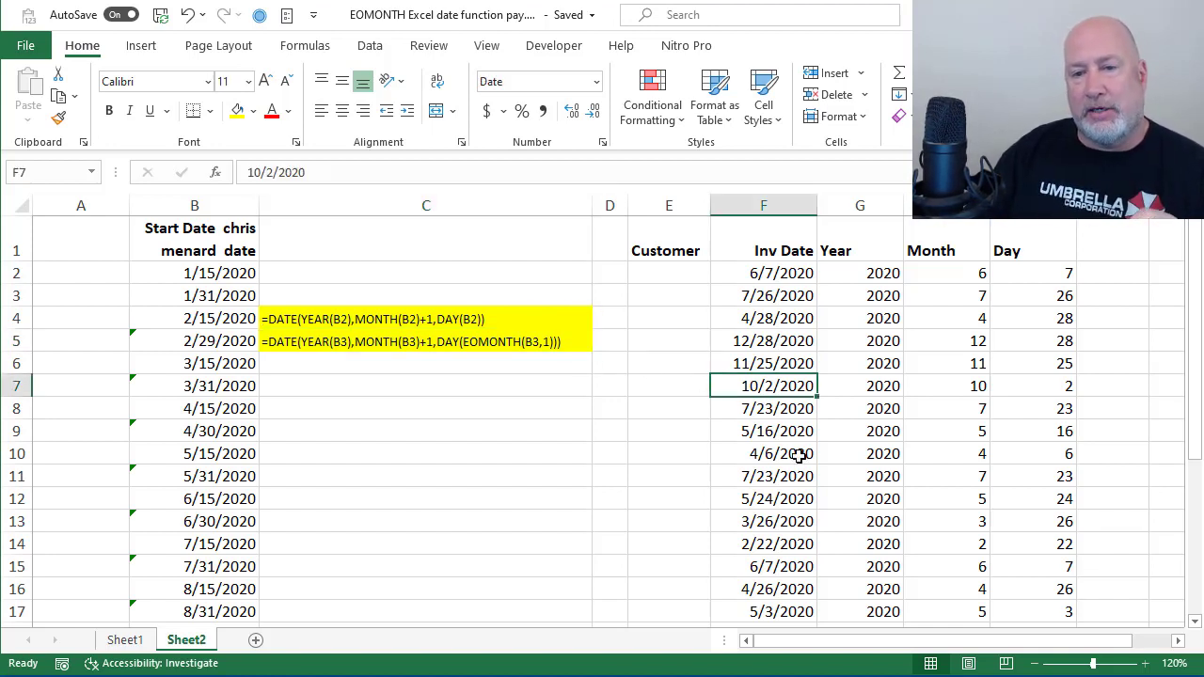